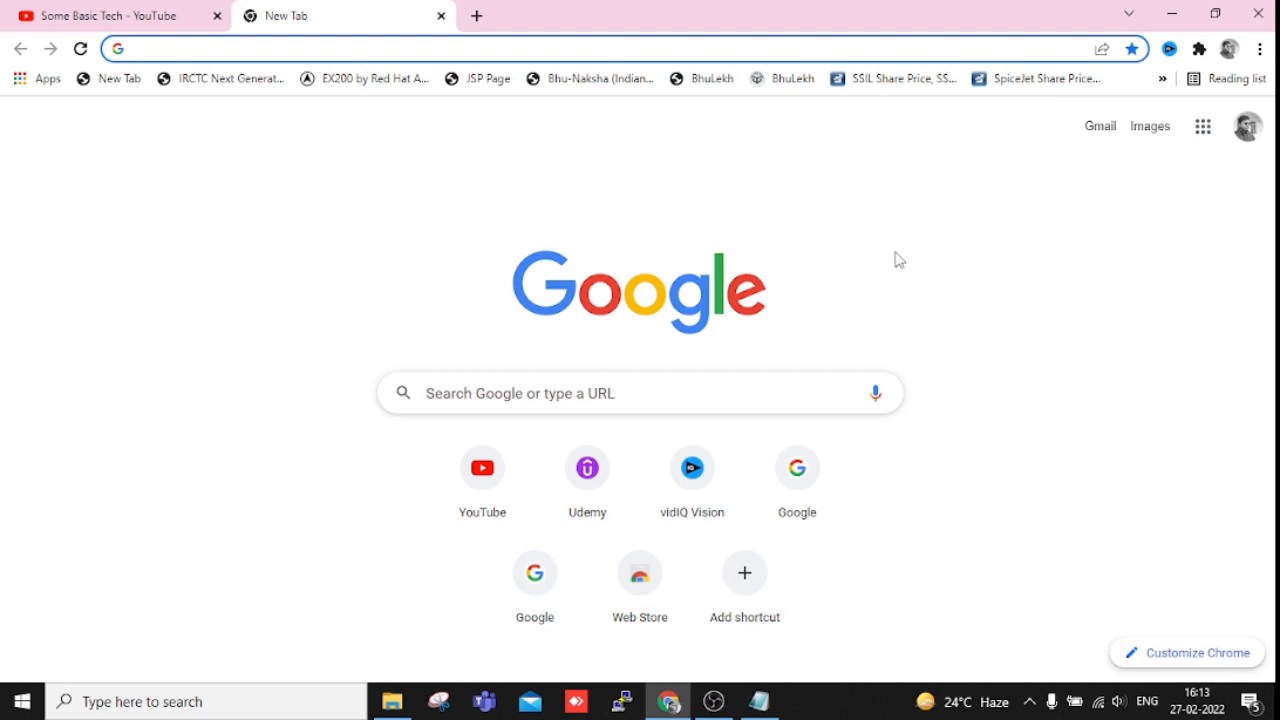
Step: Bring the Notepad notes listing three Windows 10-to-11 upgrade methods in front of the browser
click(136, 48)
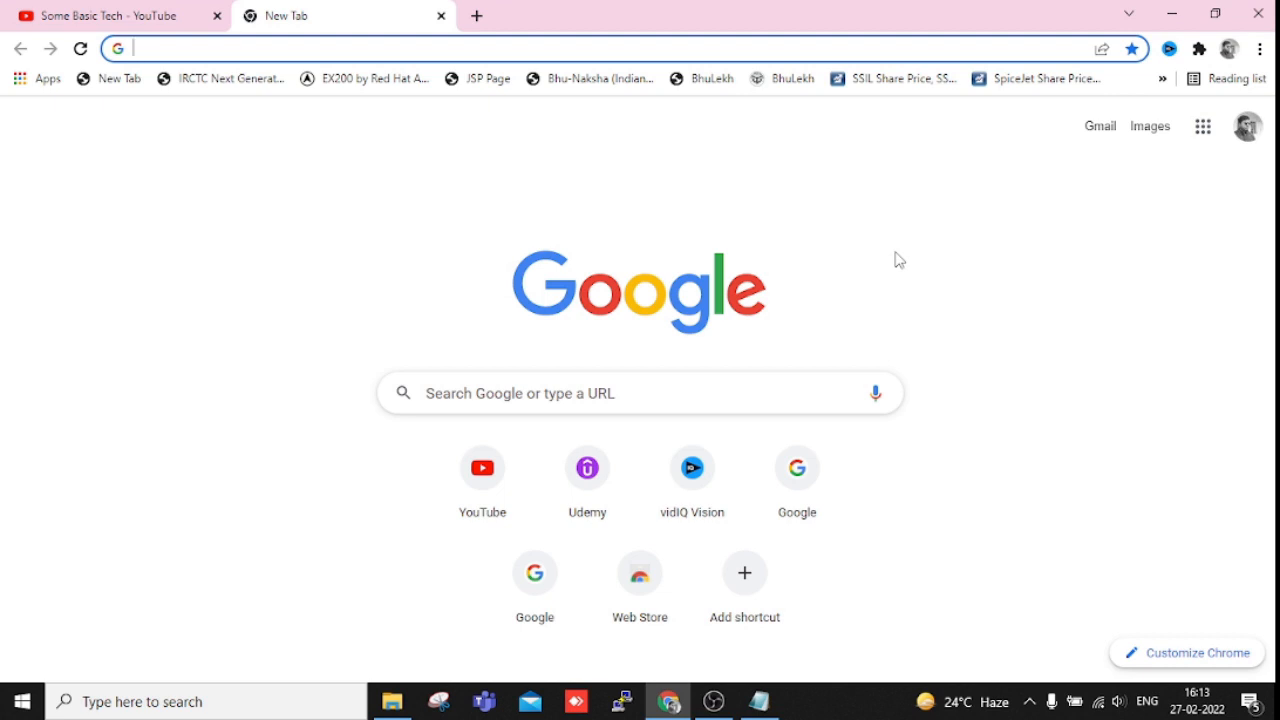
mouse_move(760, 700)
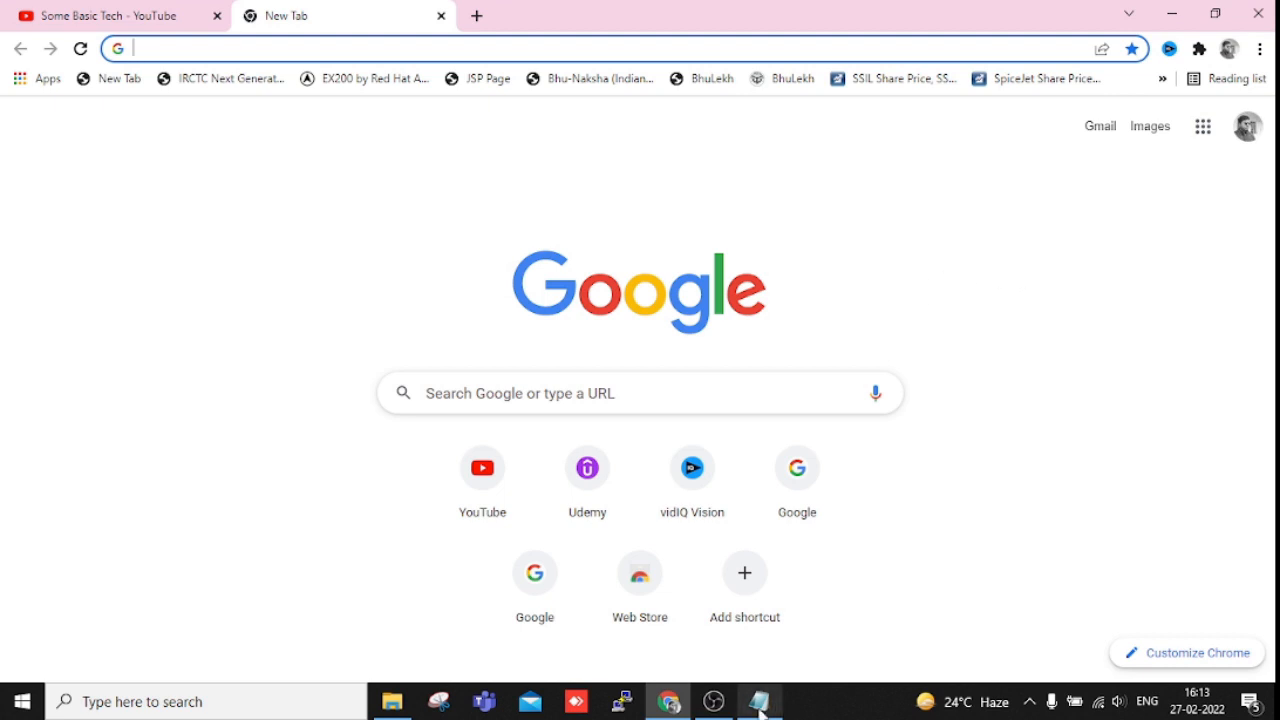
click(760, 700)
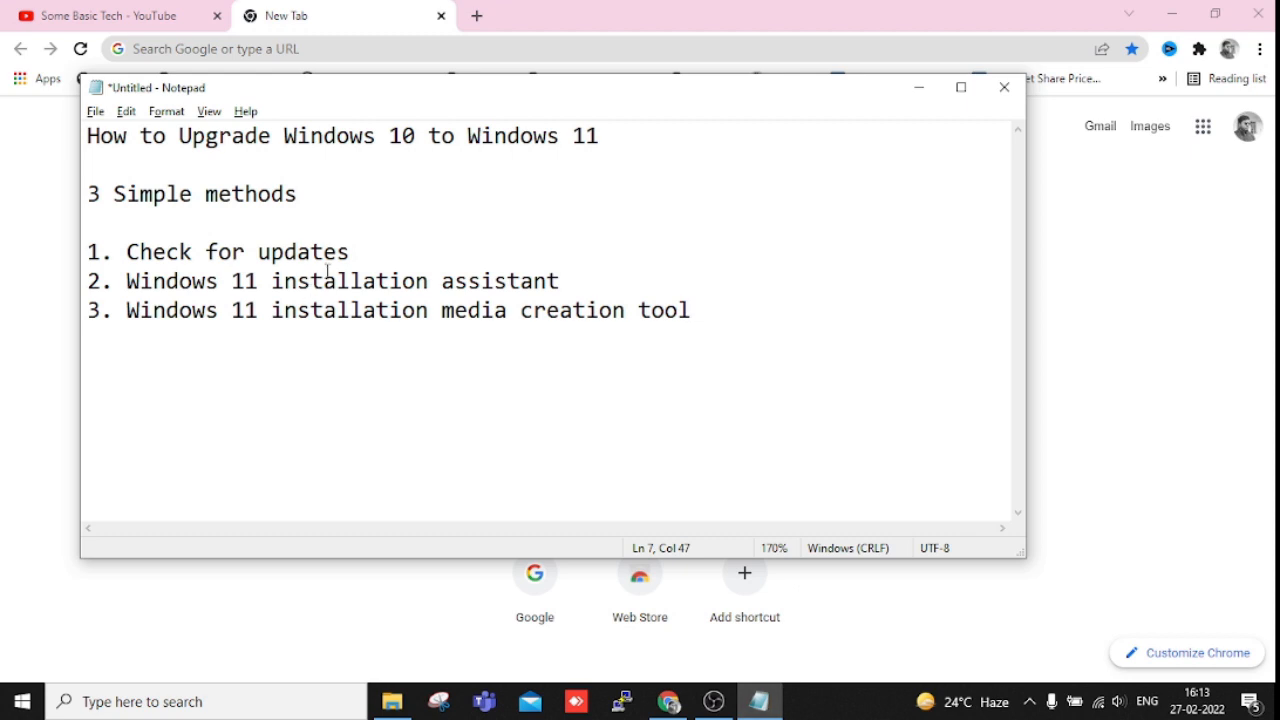
click(690, 310)
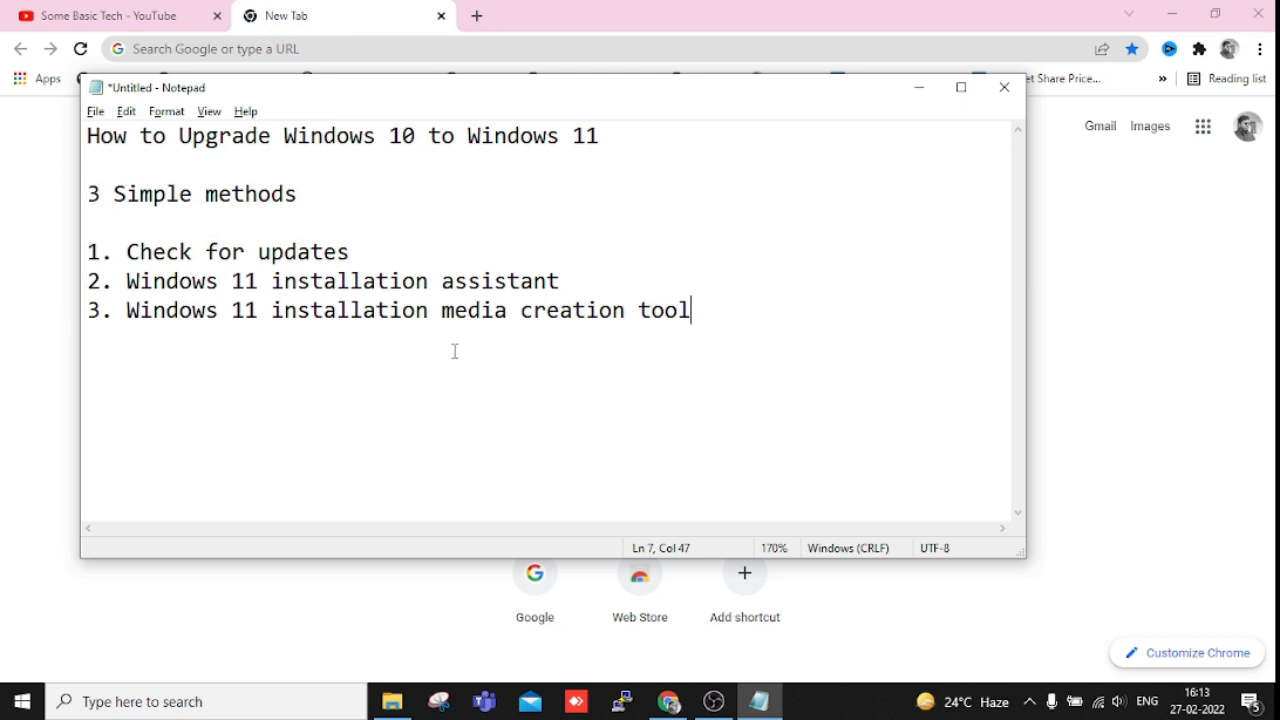
mouse_move(412, 648)
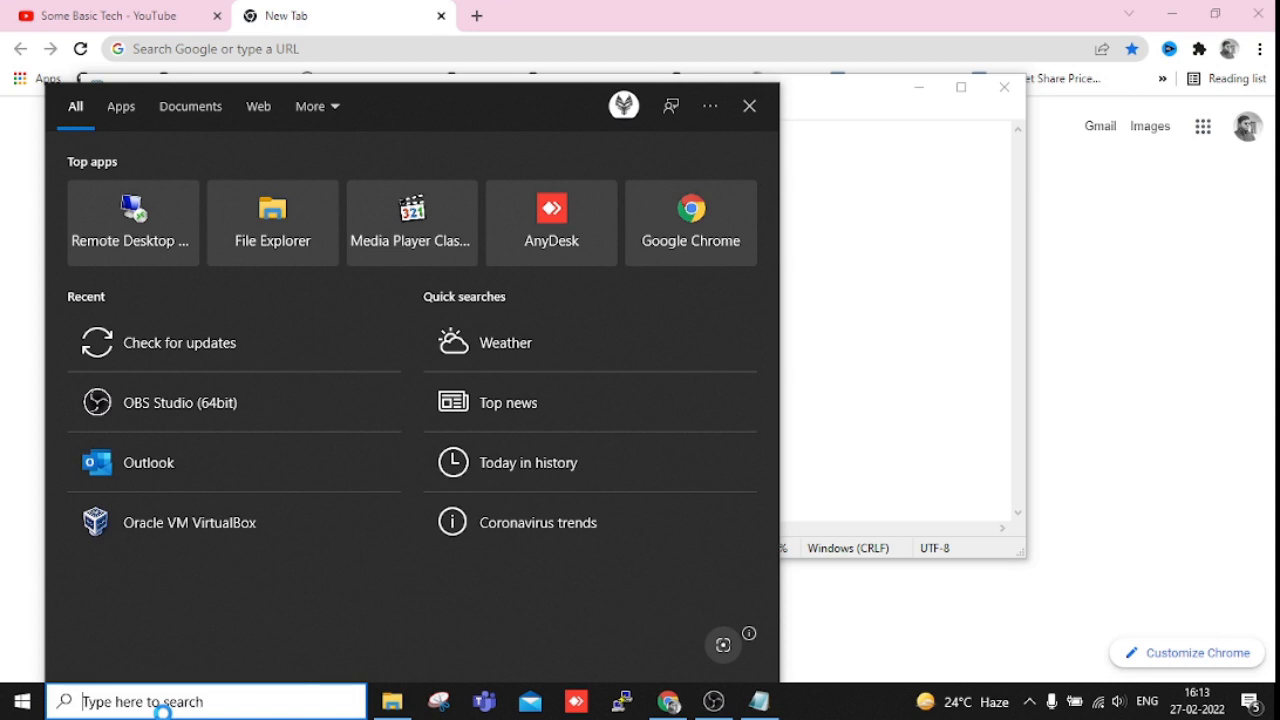
Step: Find 'check for updates' from Start, reach Windows Update and run a fresh update check
text(check for updates)
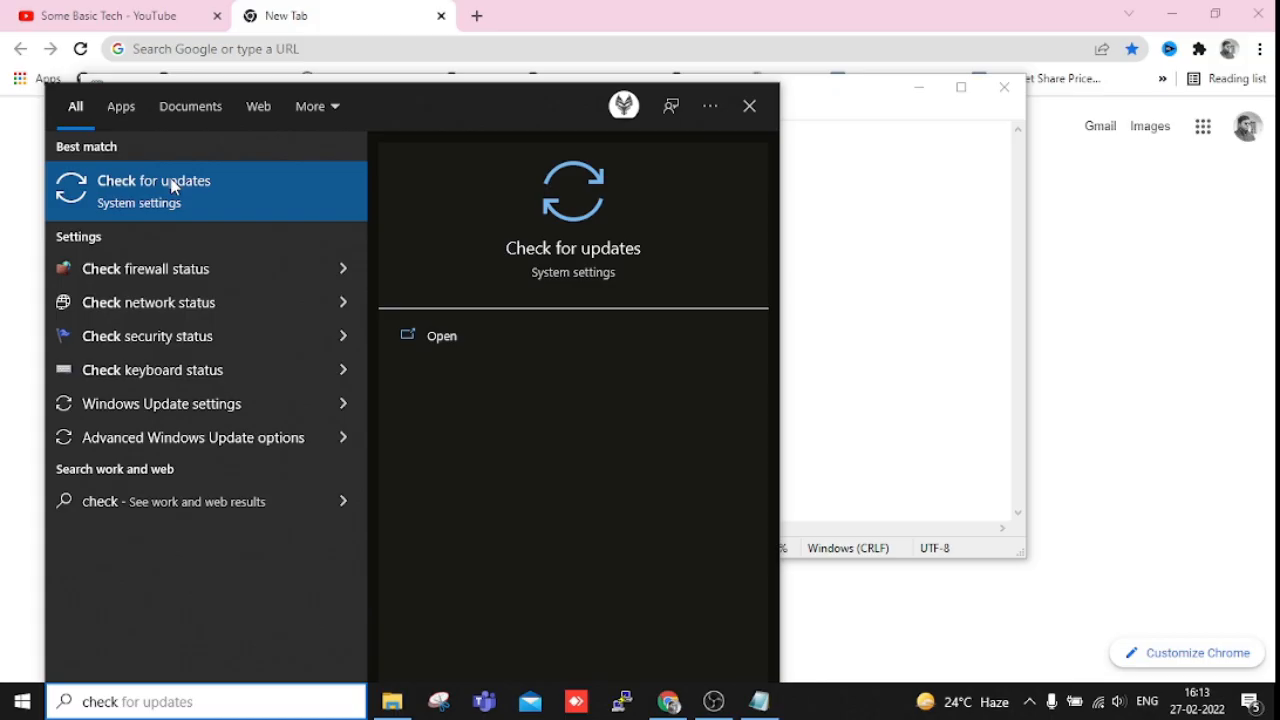
click(154, 180)
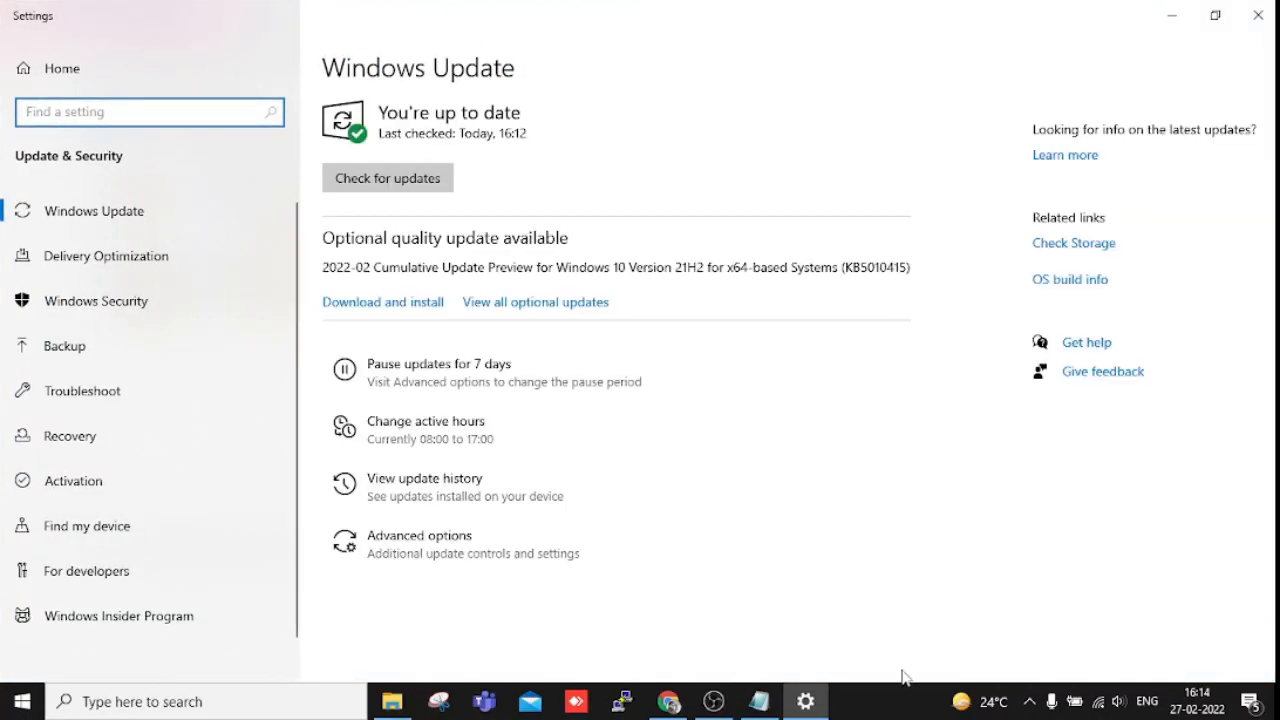
mouse_move(1072, 648)
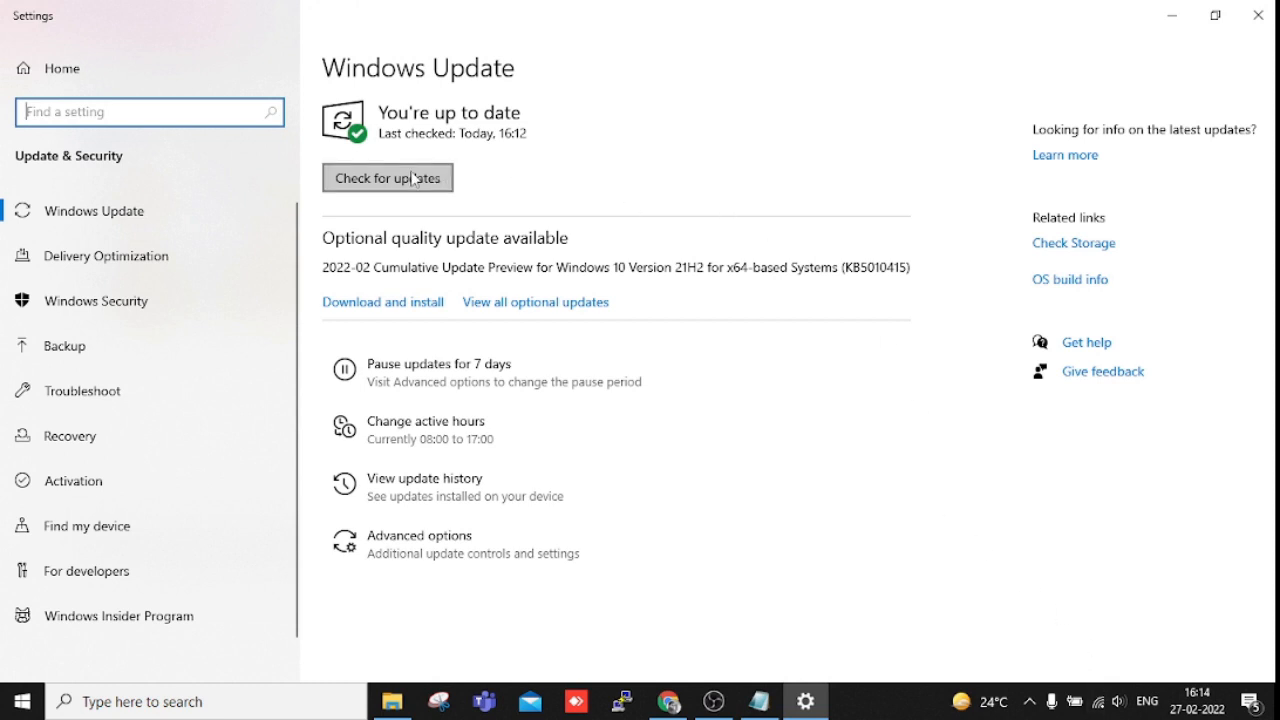
mouse_move(508, 176)
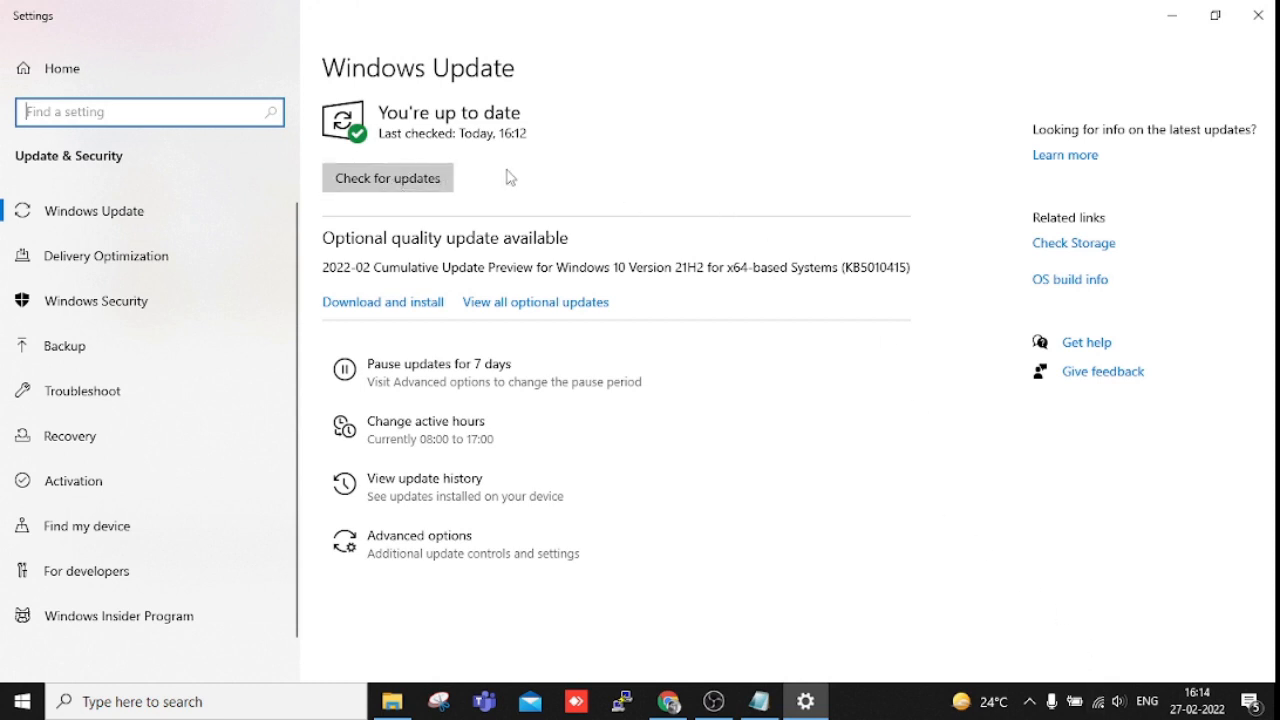
click(386, 176)
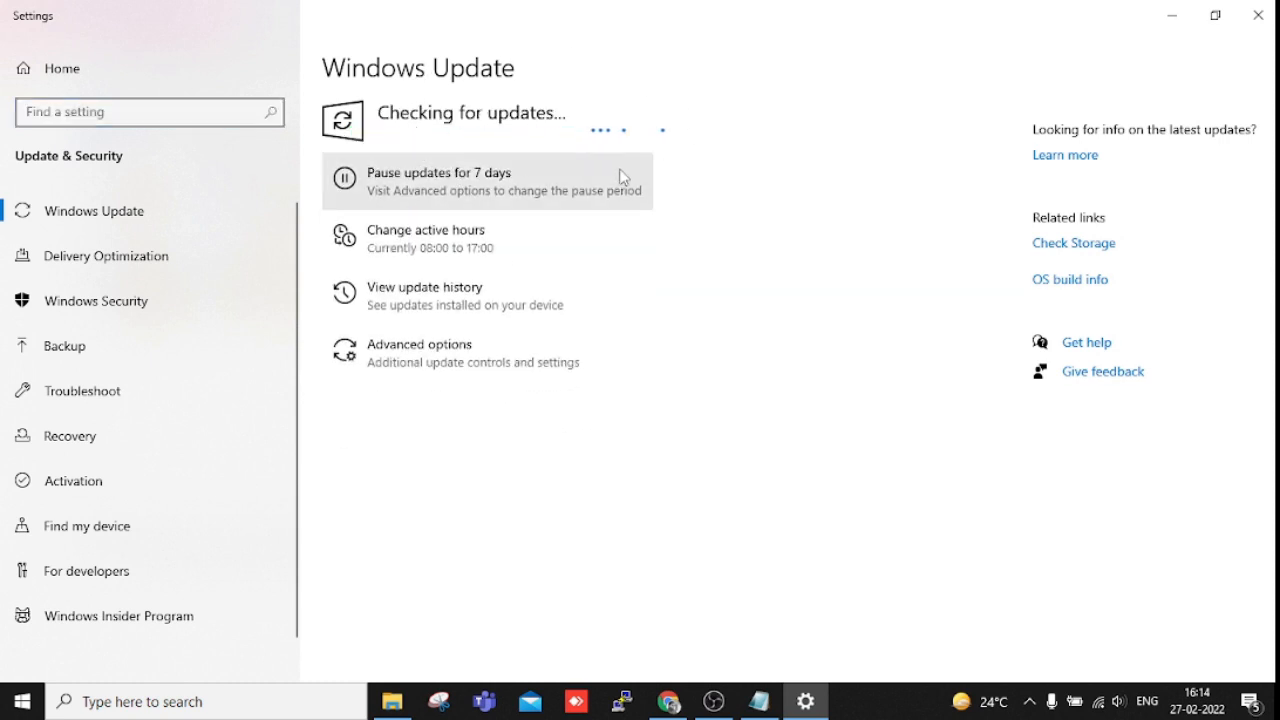
mouse_move(776, 216)
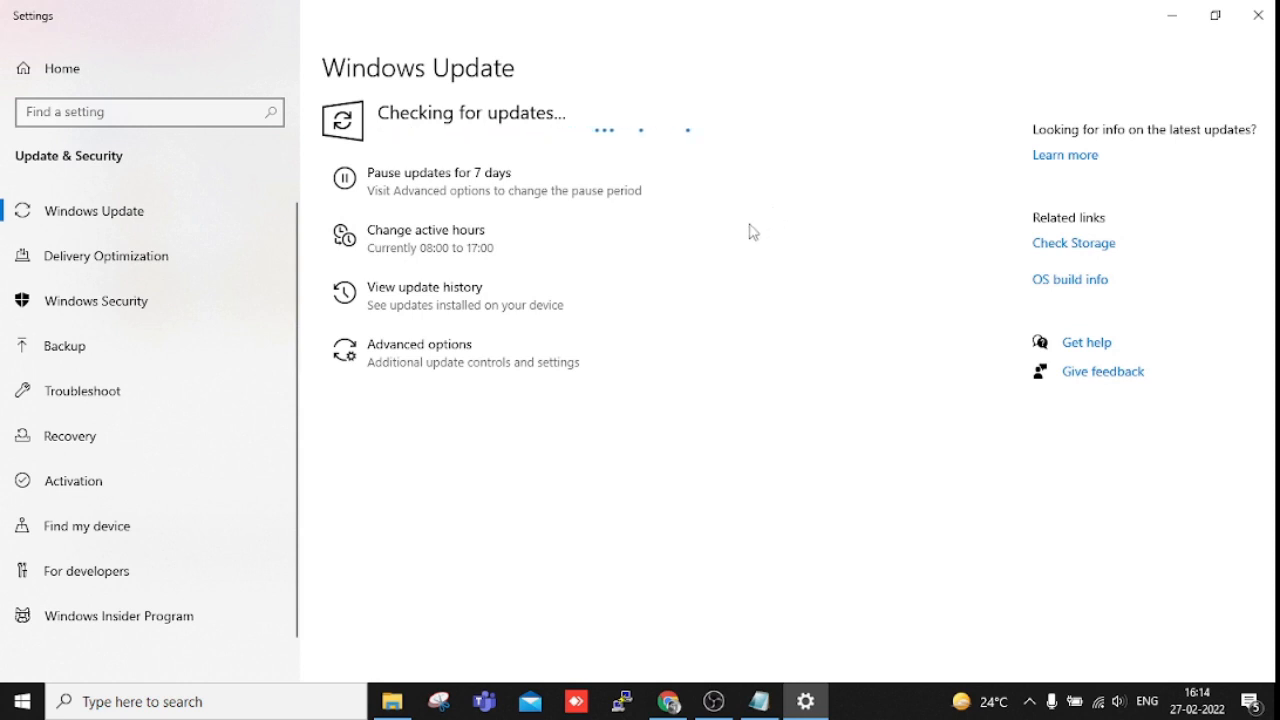
mouse_move(676, 204)
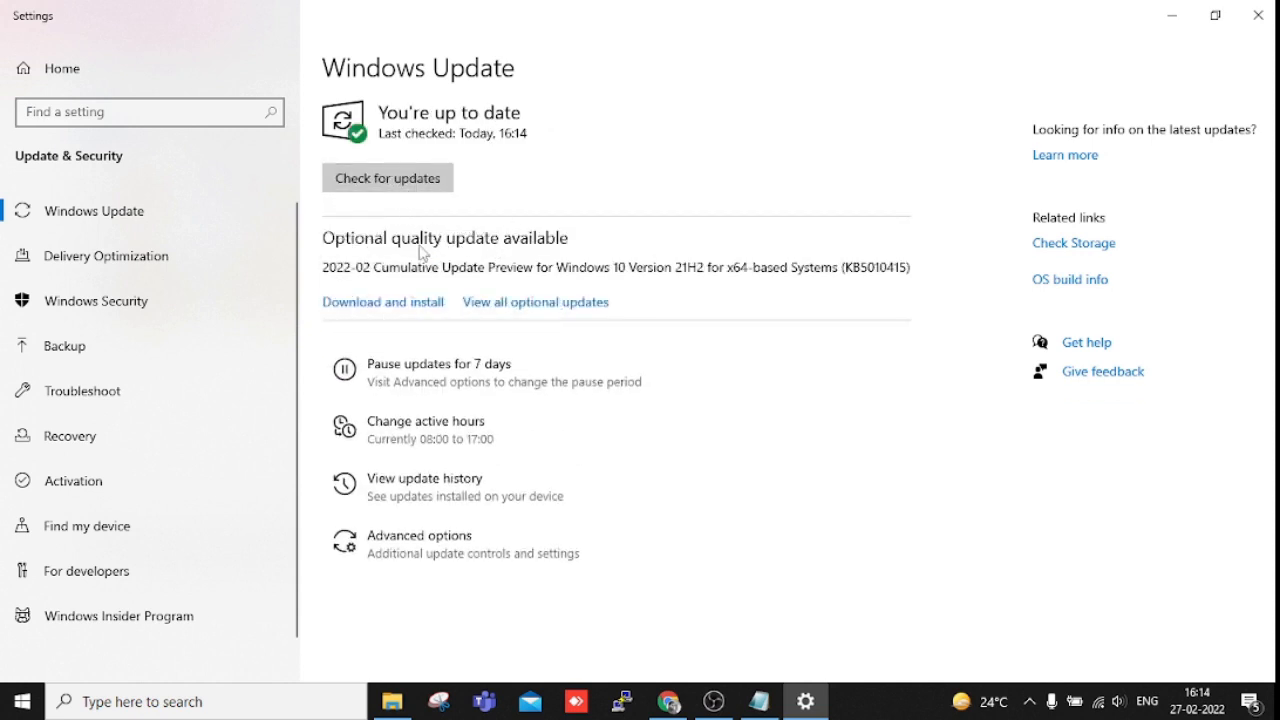
mouse_move(576, 244)
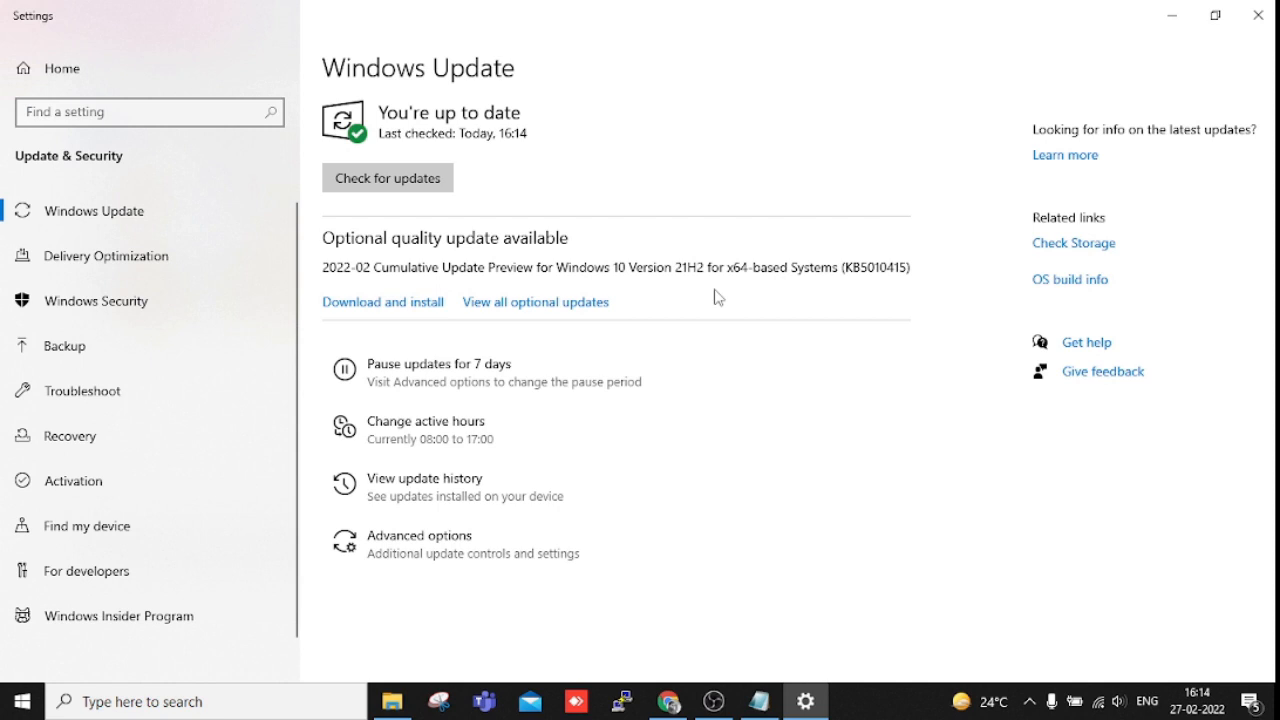
mouse_move(804, 198)
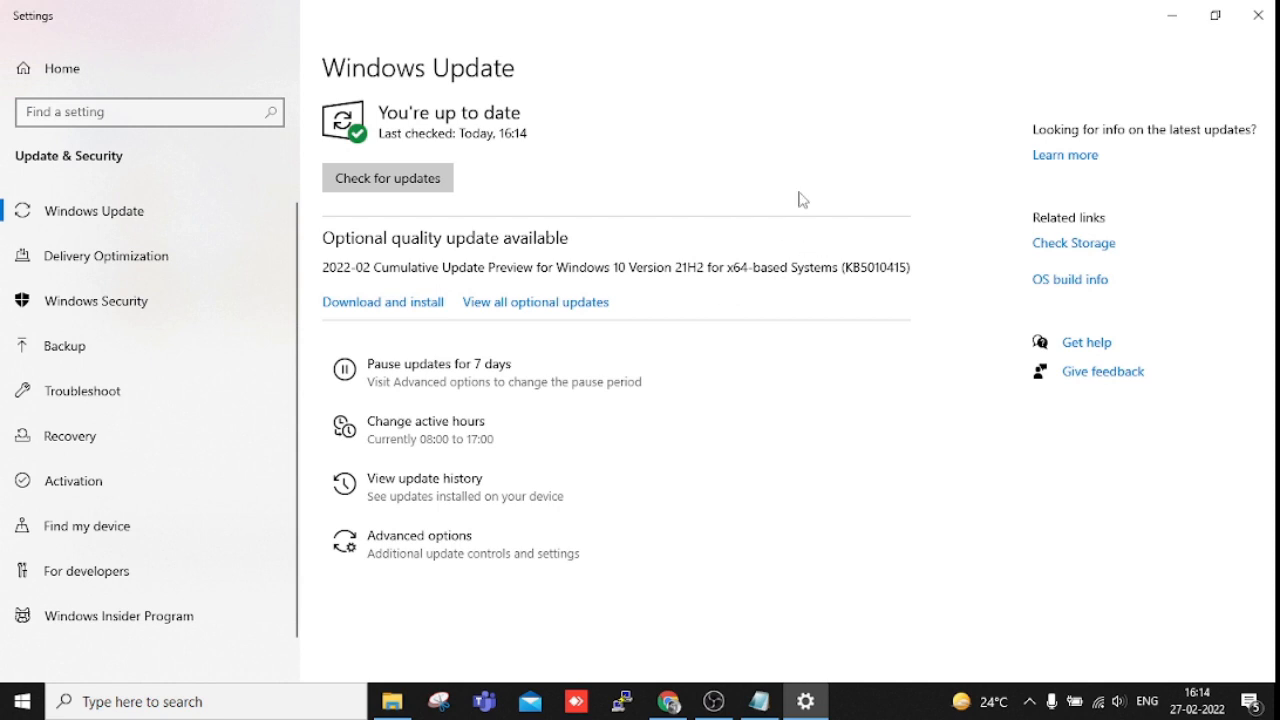
mouse_move(772, 216)
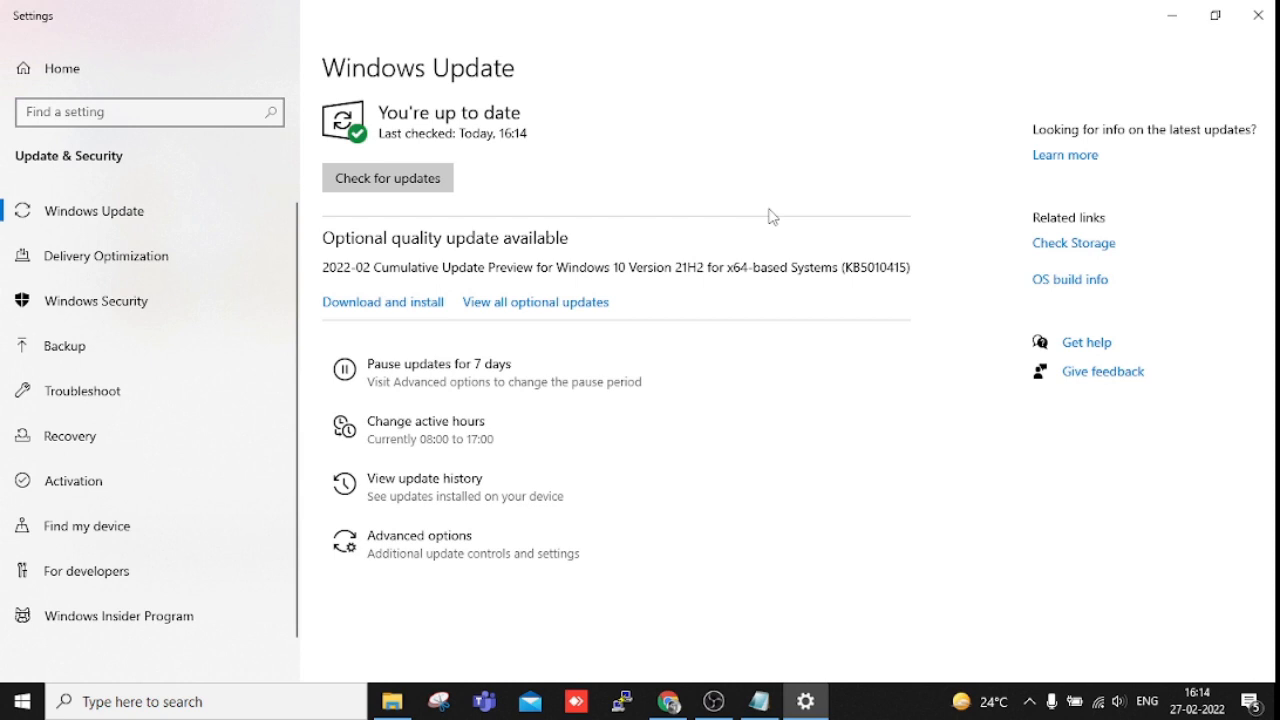
mouse_move(612, 230)
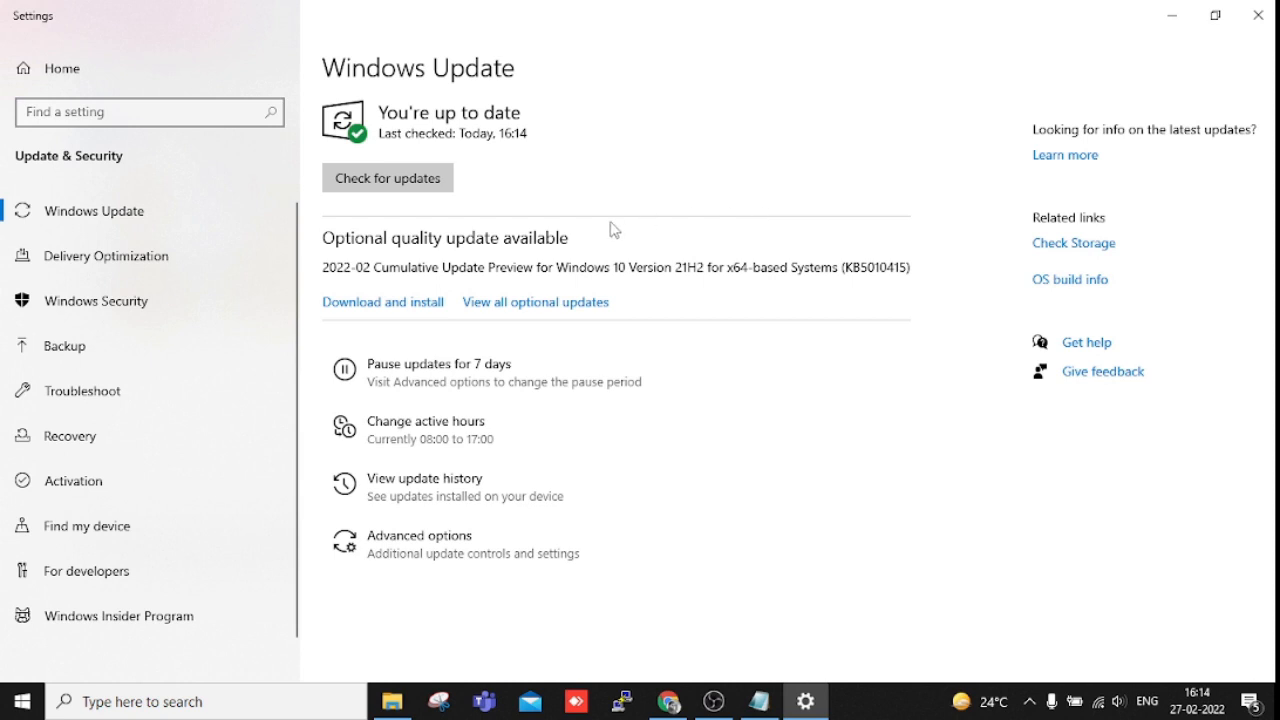
mouse_move(584, 228)
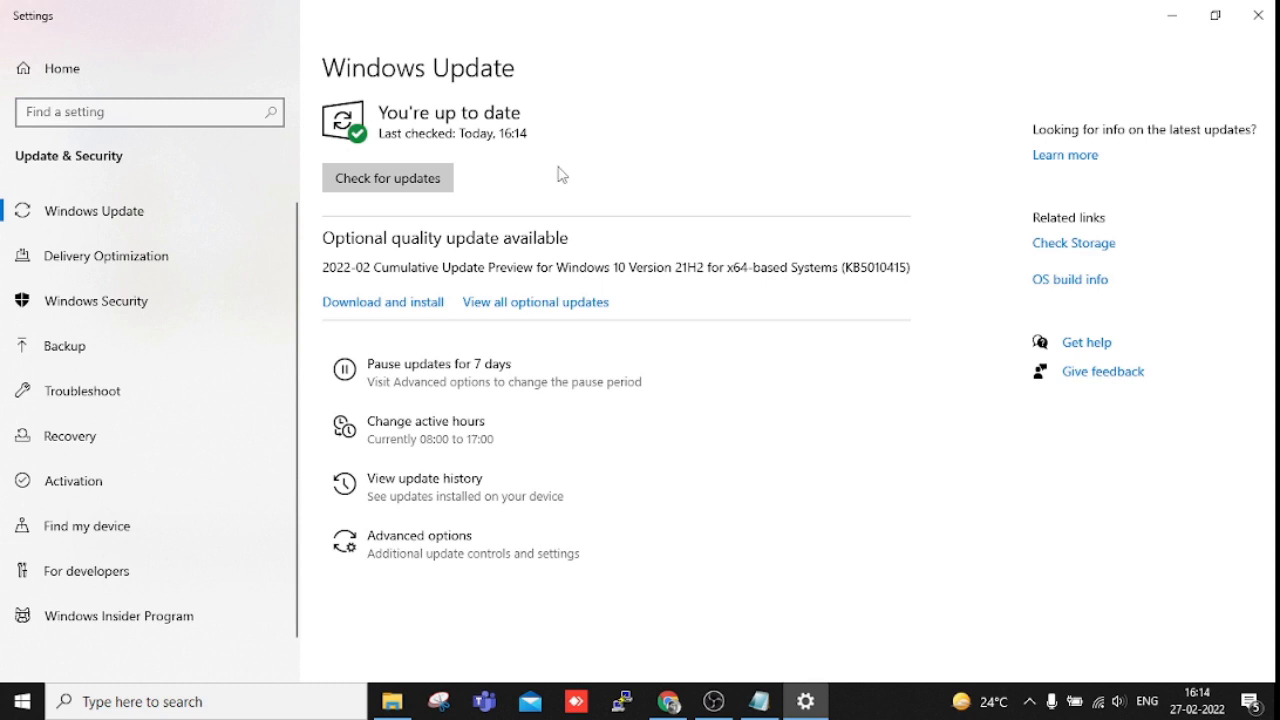
mouse_move(600, 192)
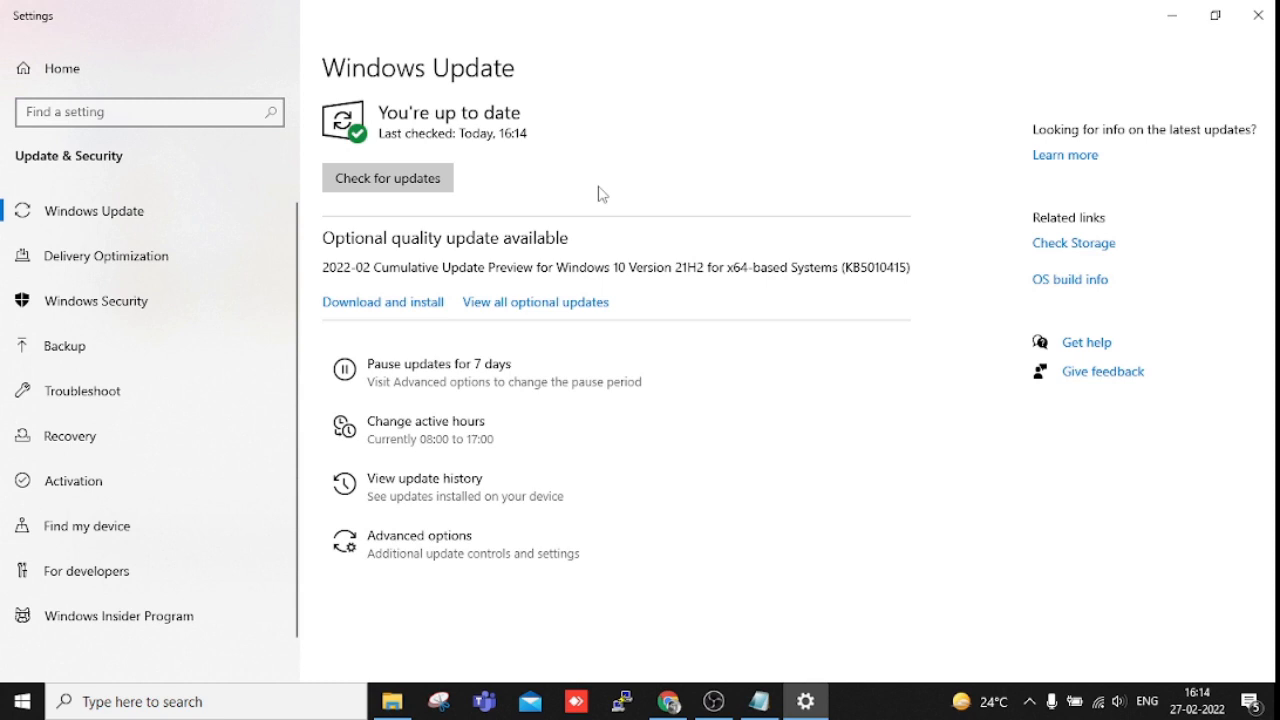
mouse_move(782, 650)
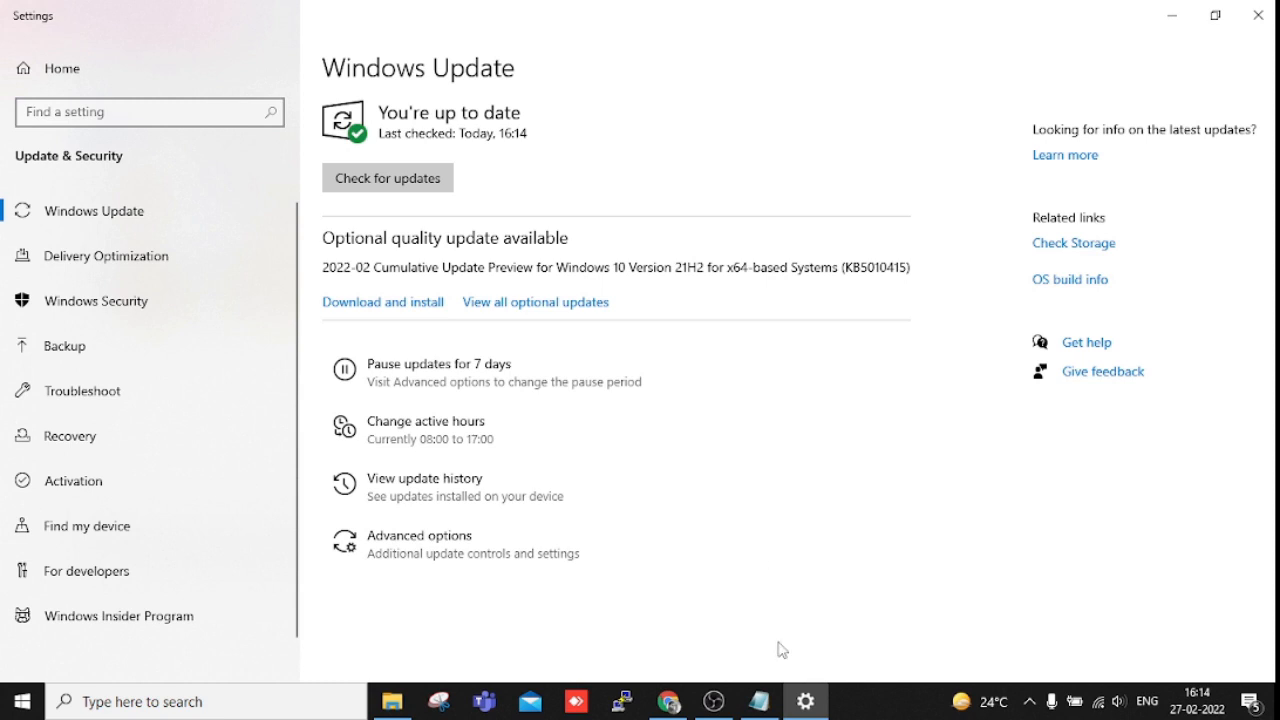
Step: Return to the Notepad upgrade-methods notes after Windows Update reports the PC up to date
click(758, 700)
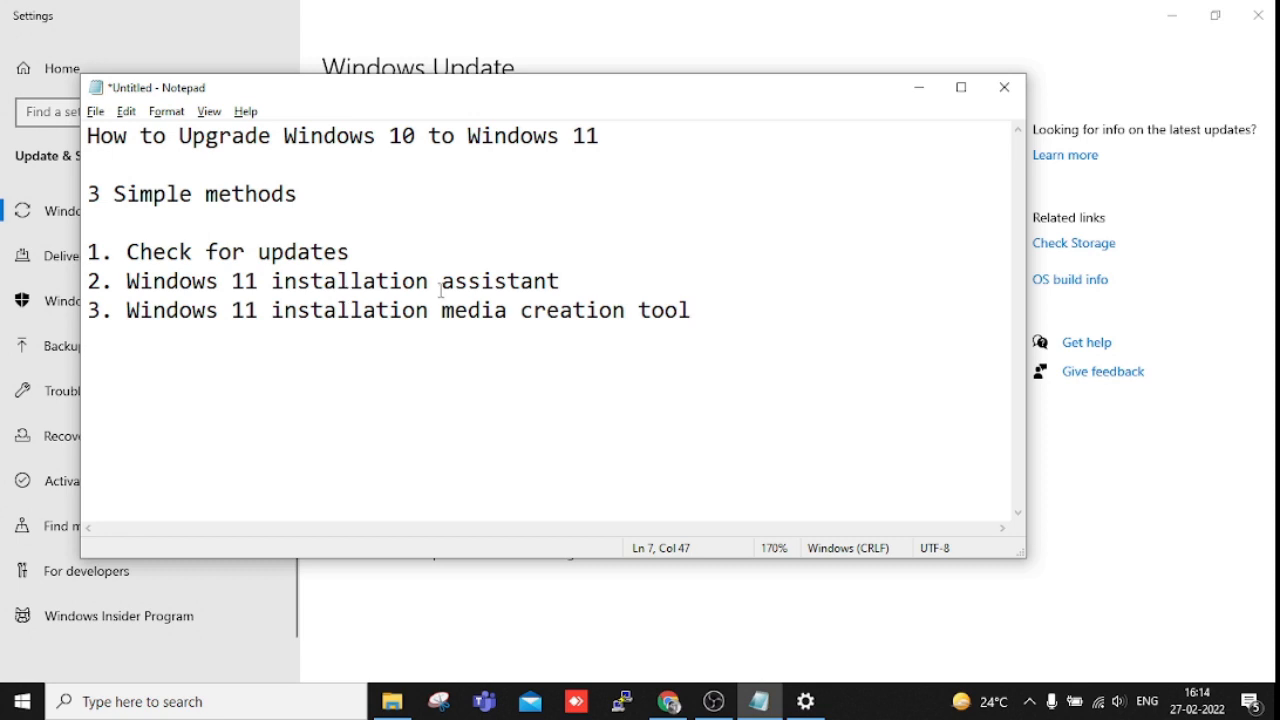
click(688, 310)
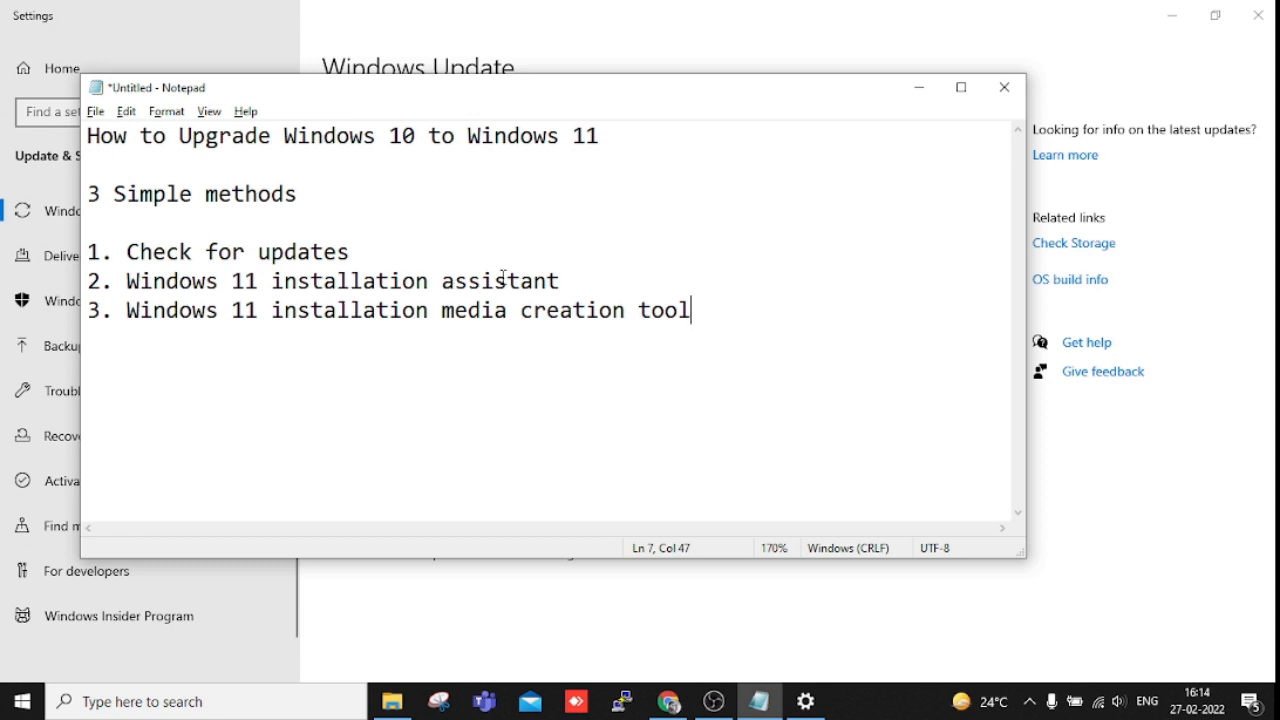
mouse_move(684, 388)
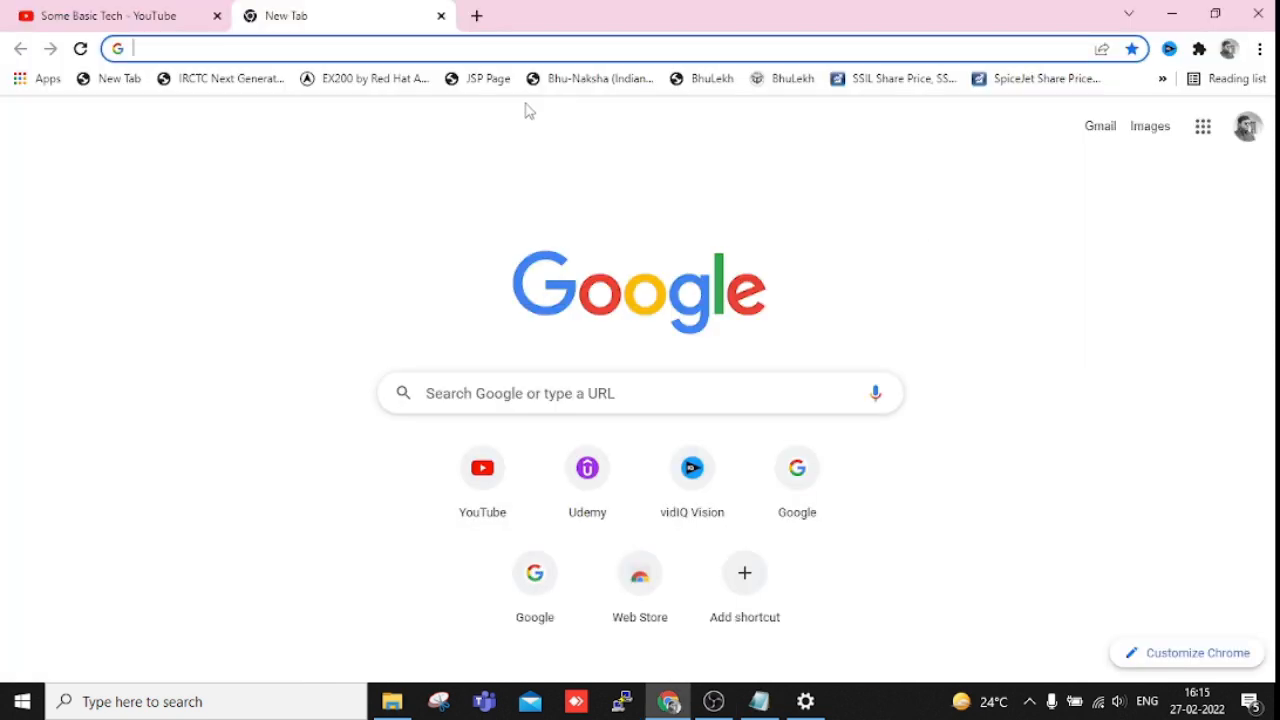
Step: Search Google from the address bar and follow the 'Download Windows 11 - Microsoft' result
click(400, 48)
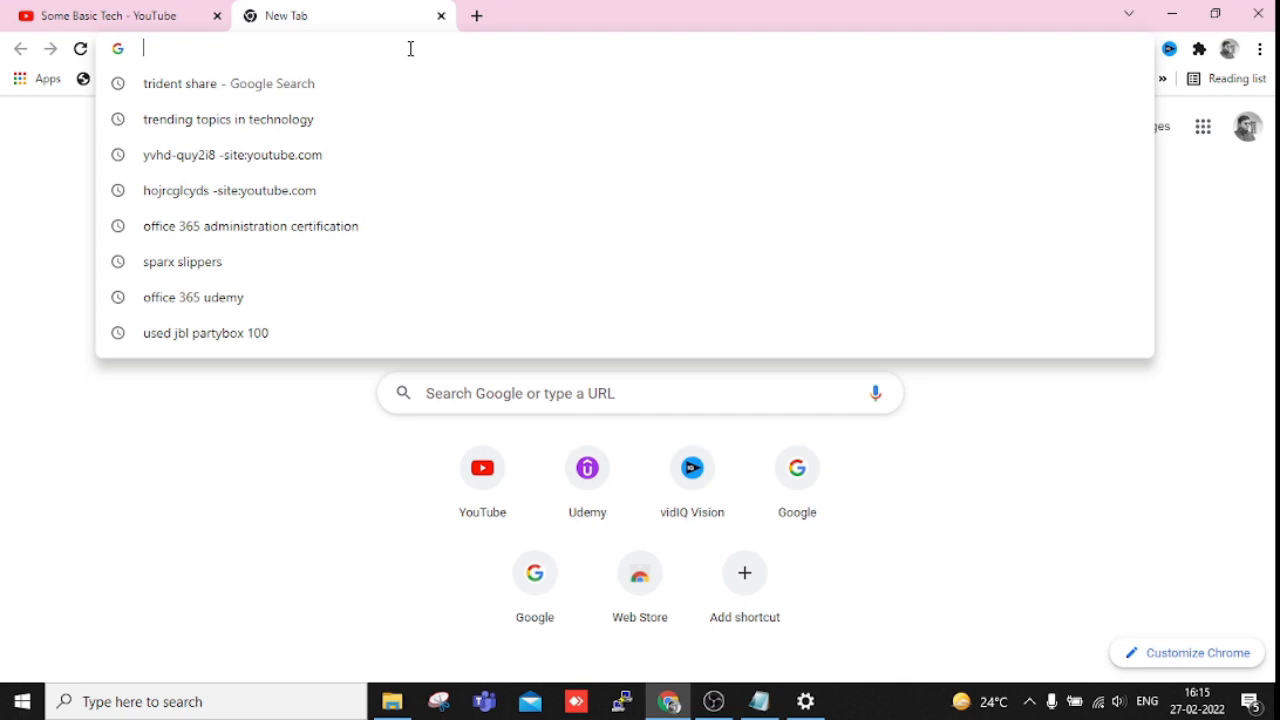
text(windows 11 issues)
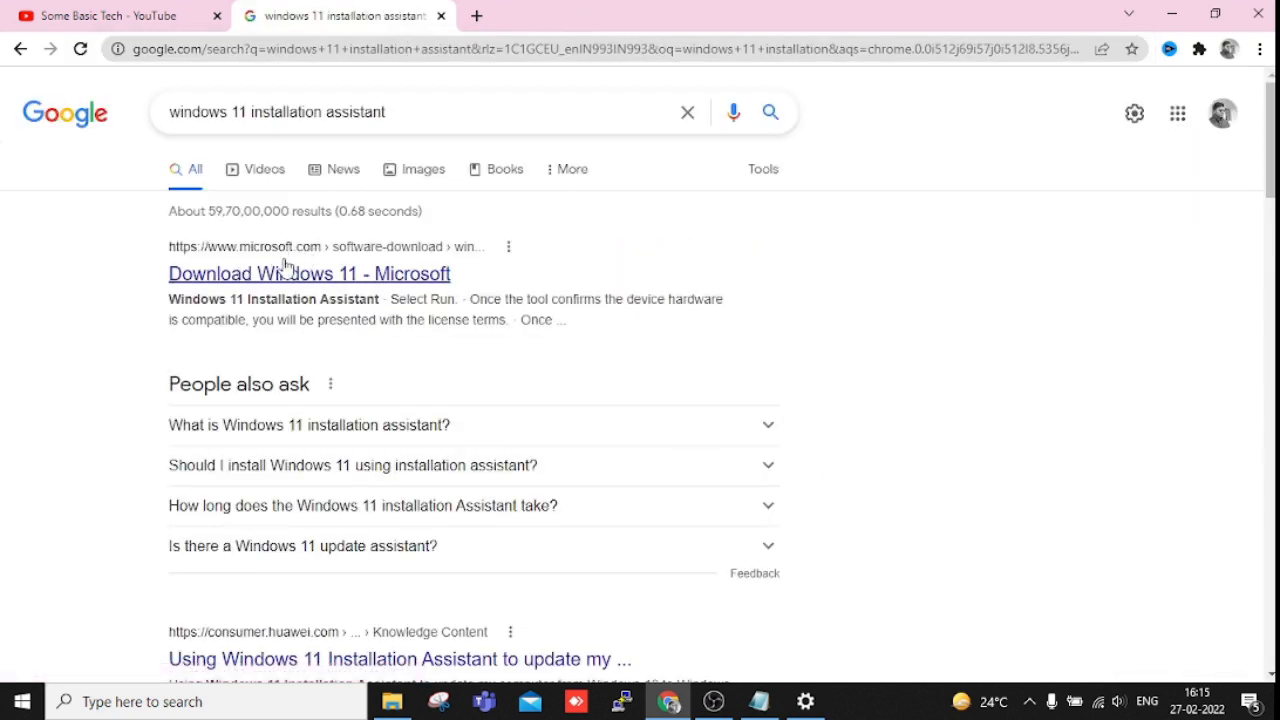
click(308, 272)
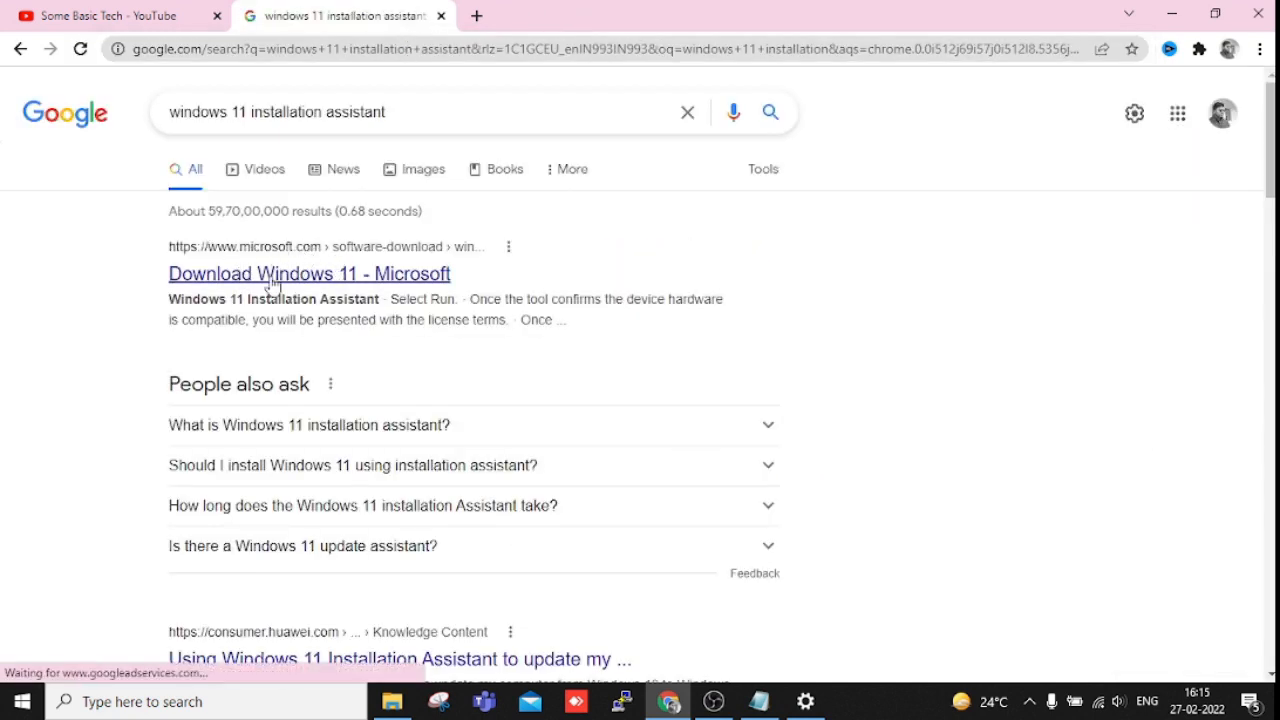
click(308, 272)
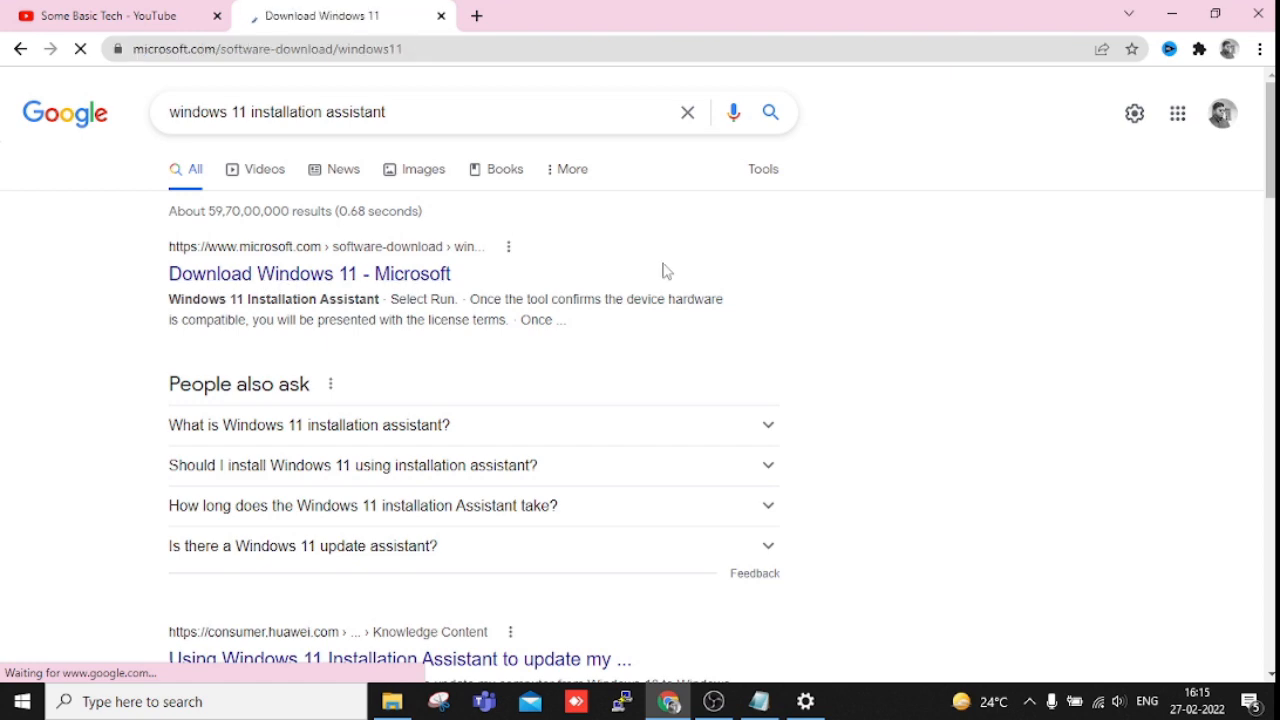
Step: Scroll the Download Windows 11 page down to the Windows 11 Installation Assistant section
click(308, 272)
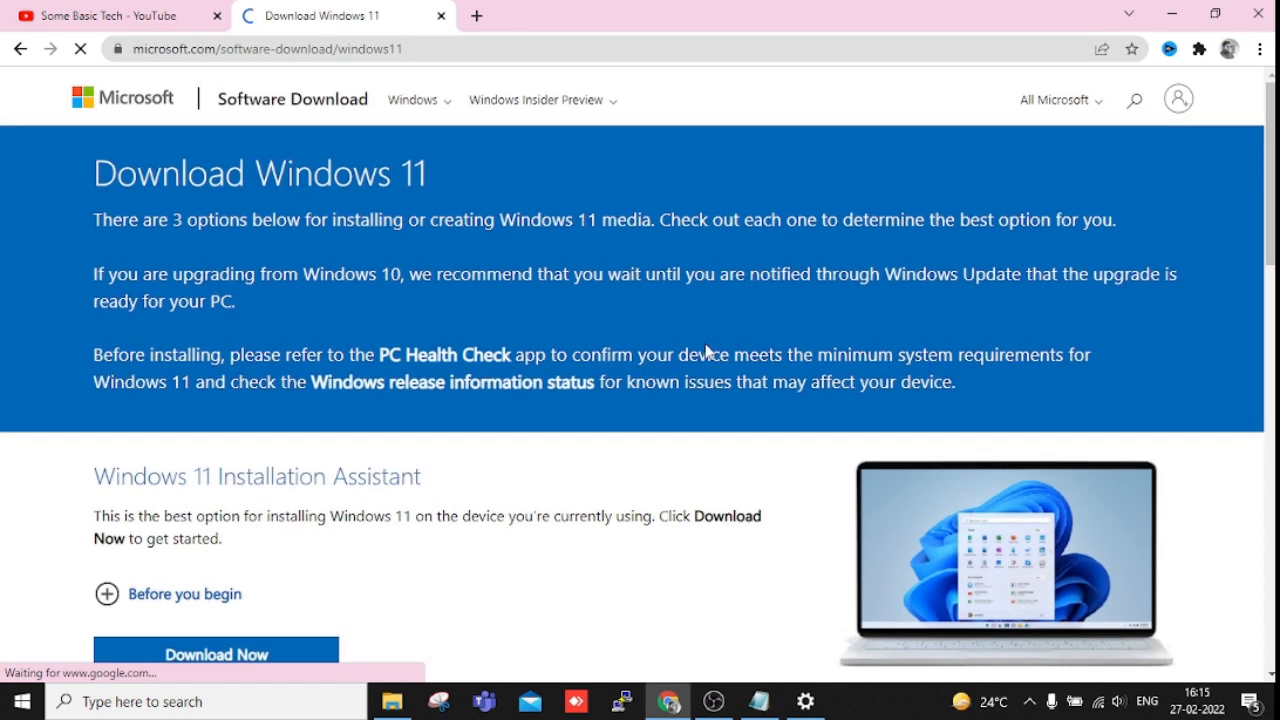
scroll(down, 3)
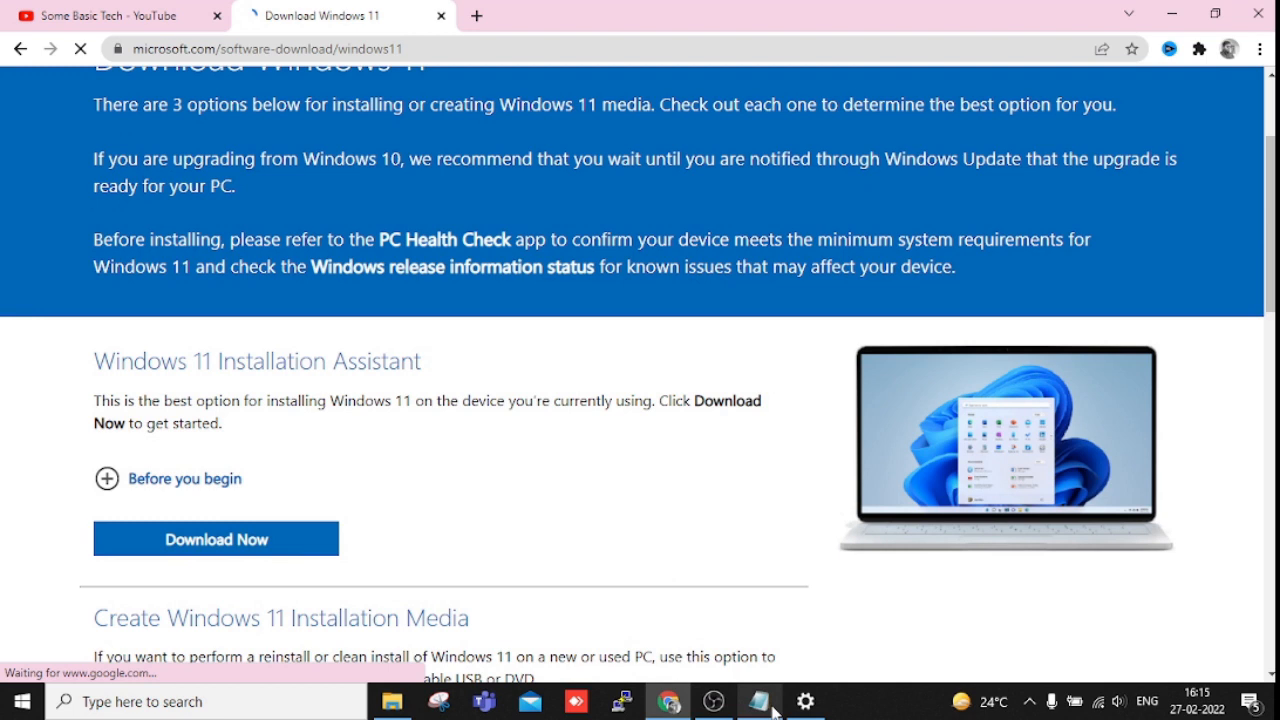
click(760, 700)
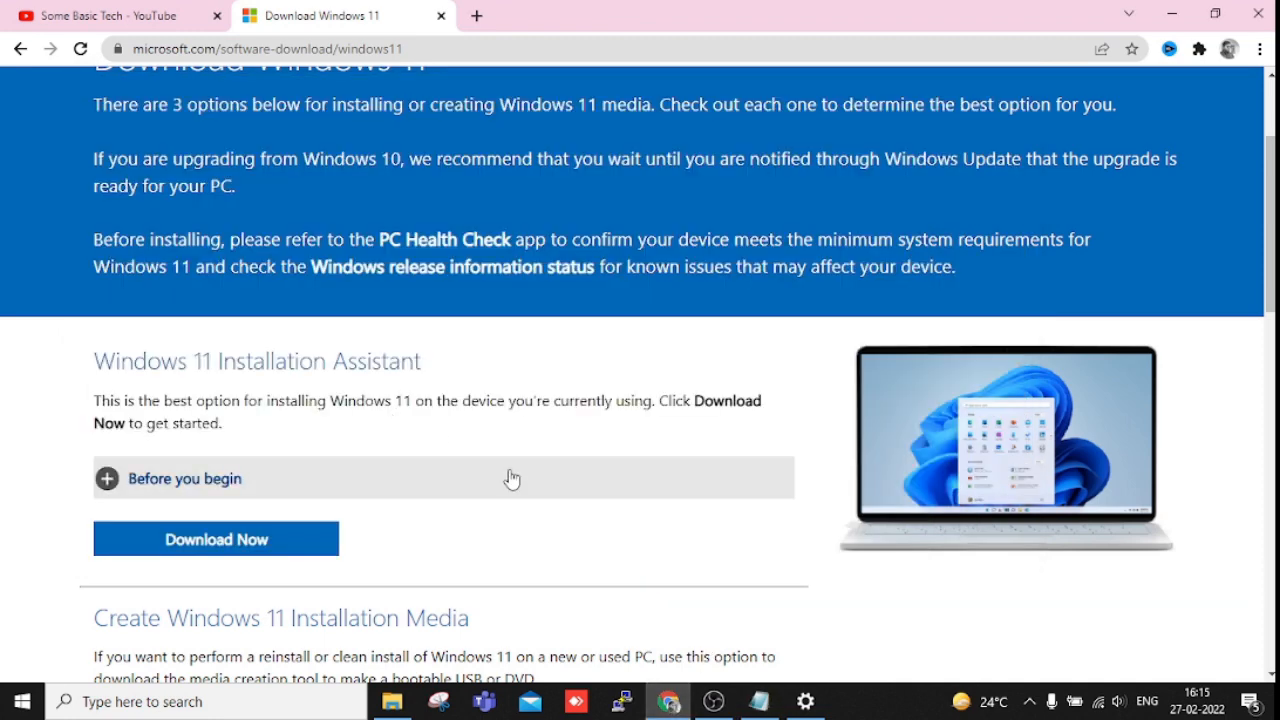
scroll(down, 3)
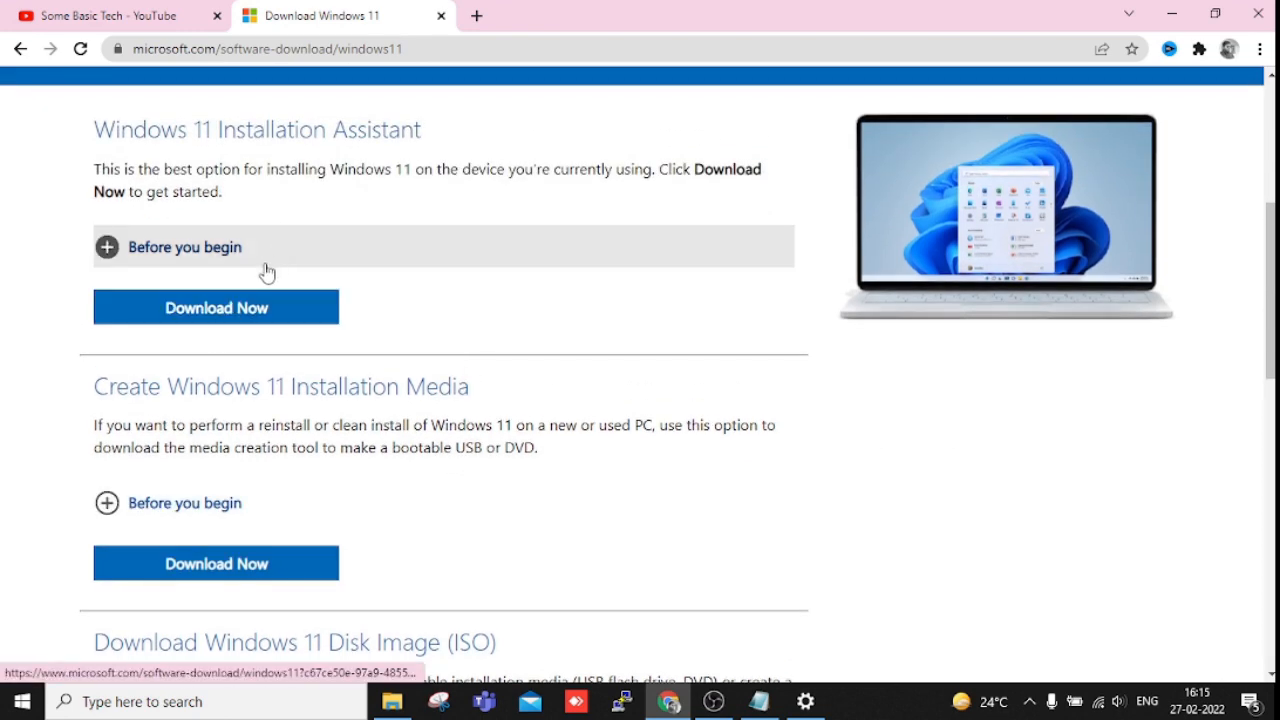
mouse_move(412, 288)
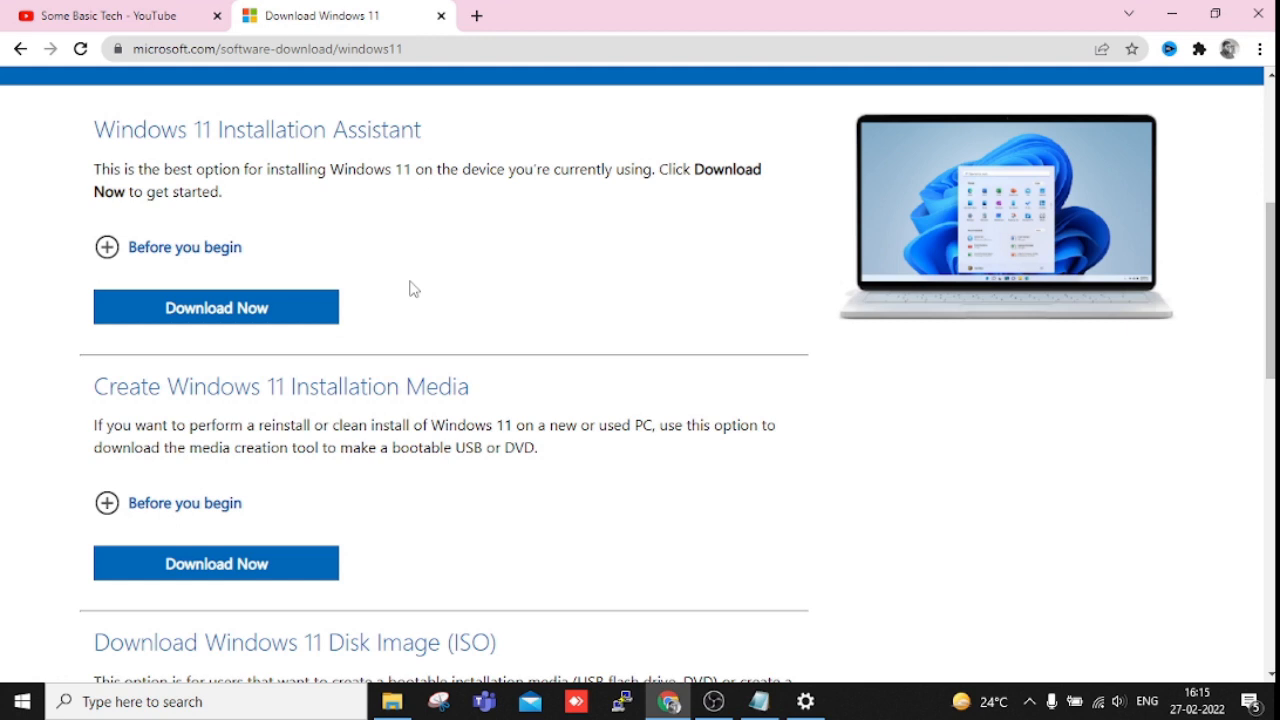
mouse_move(414, 290)
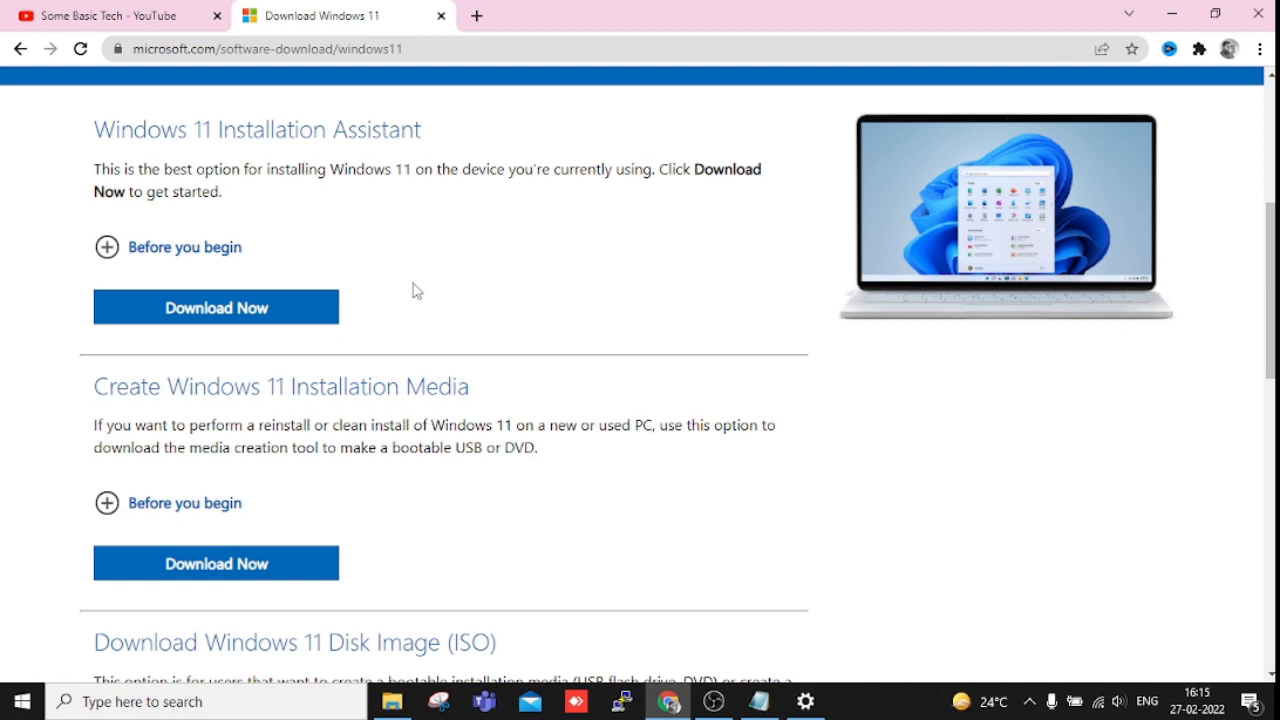
mouse_move(804, 664)
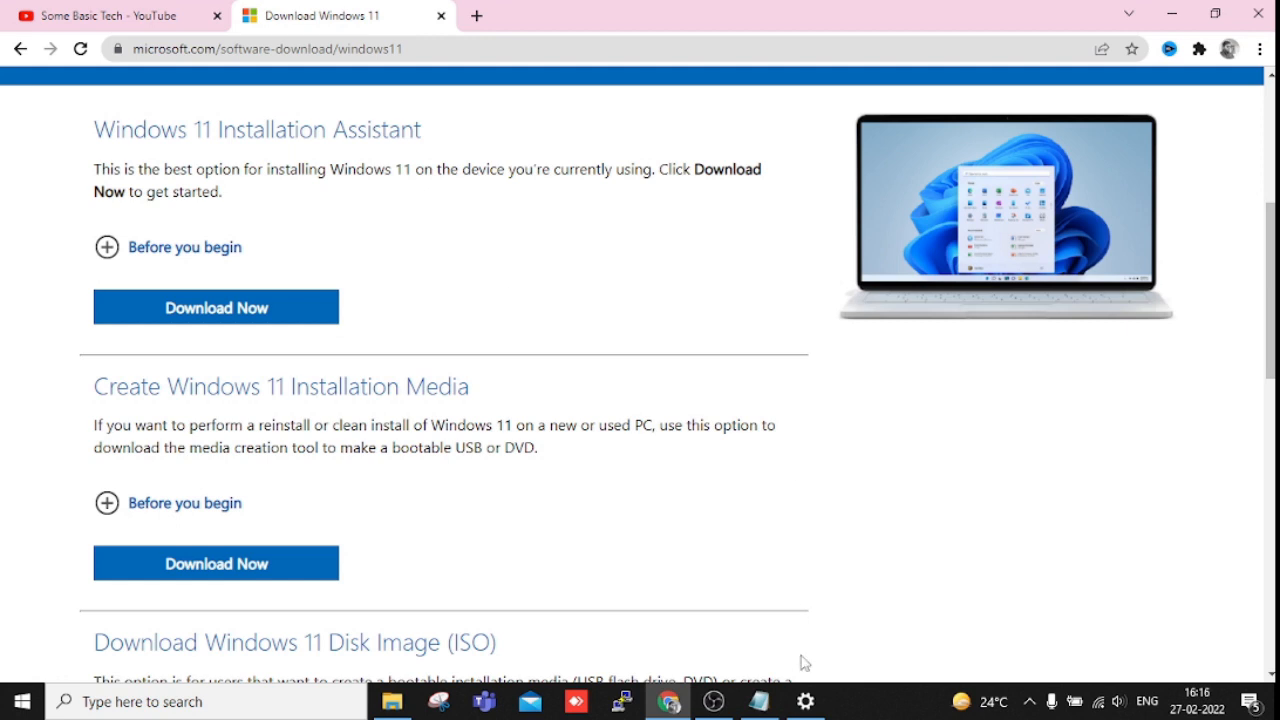
Step: Download the Windows 11 Installation Assistant and run it past the SmartScreen warning
click(804, 700)
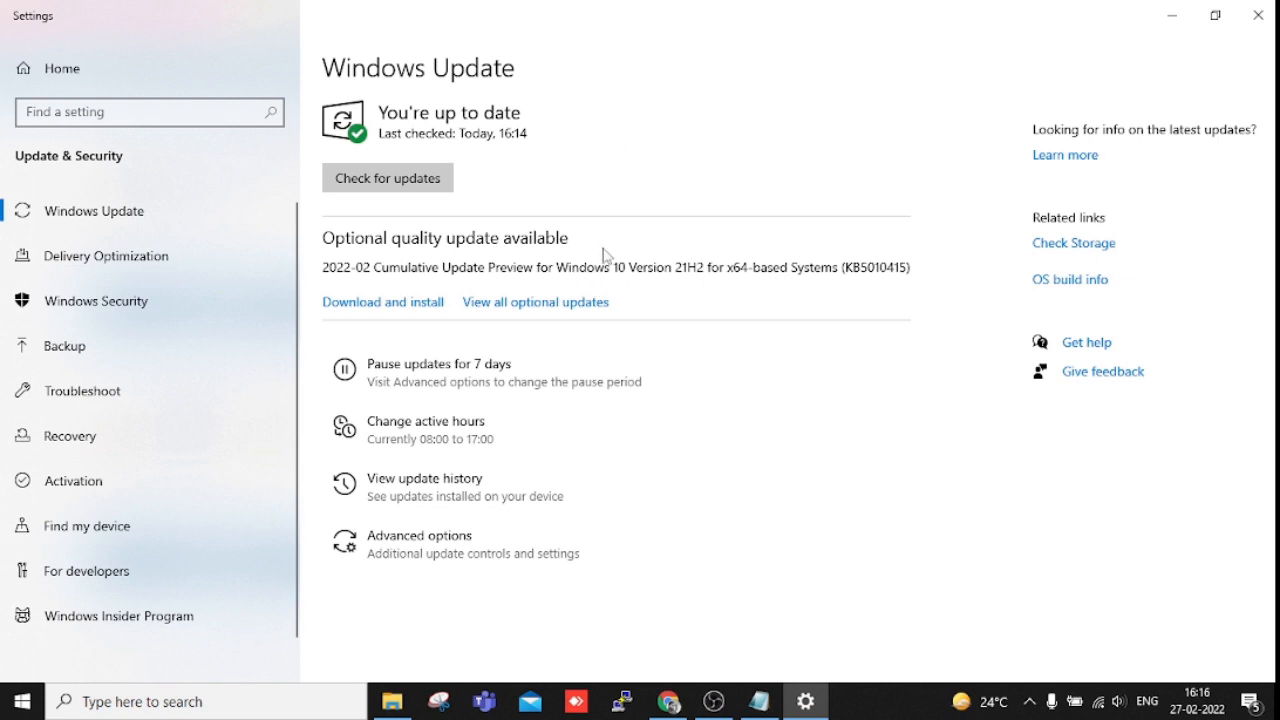
mouse_move(748, 304)
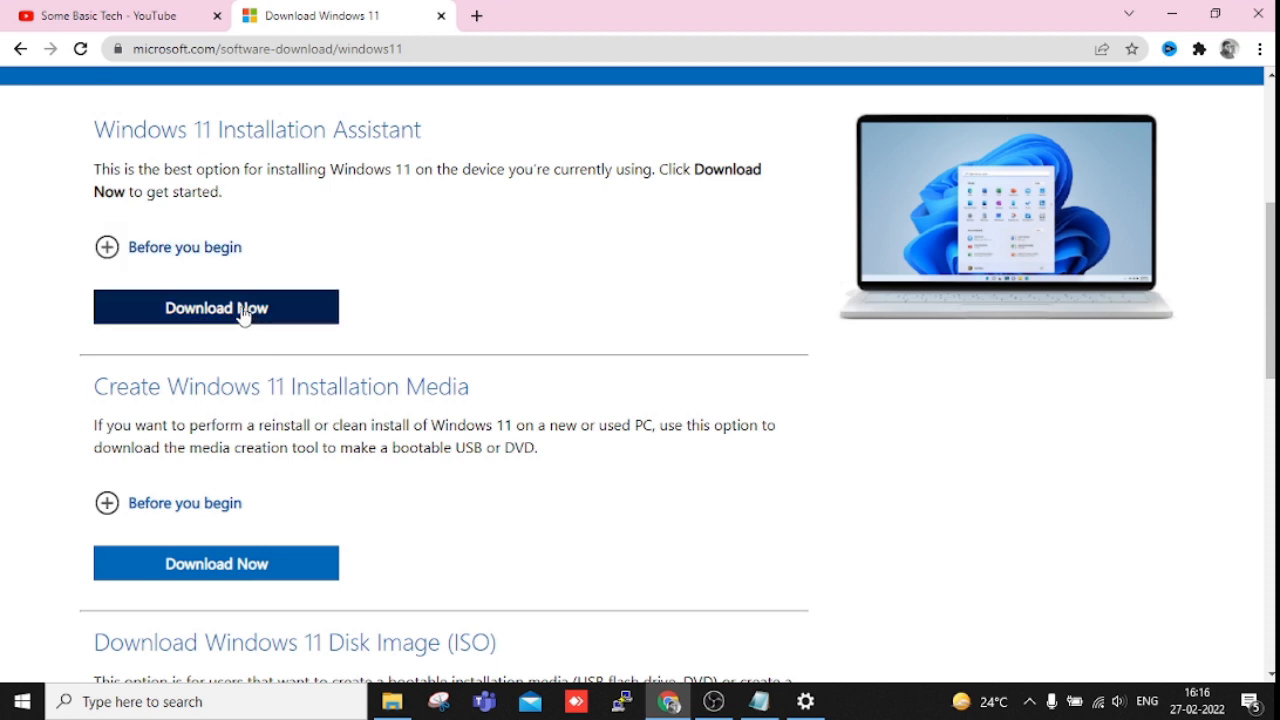
click(216, 308)
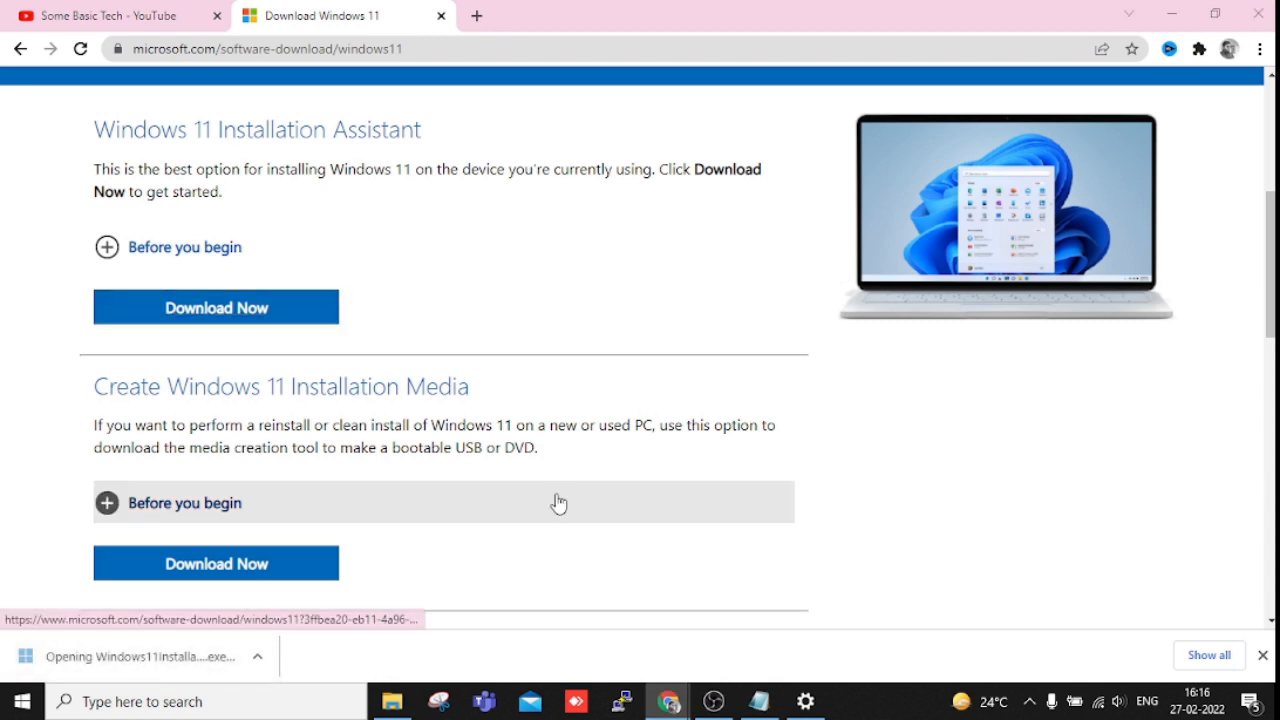
mouse_move(714, 406)
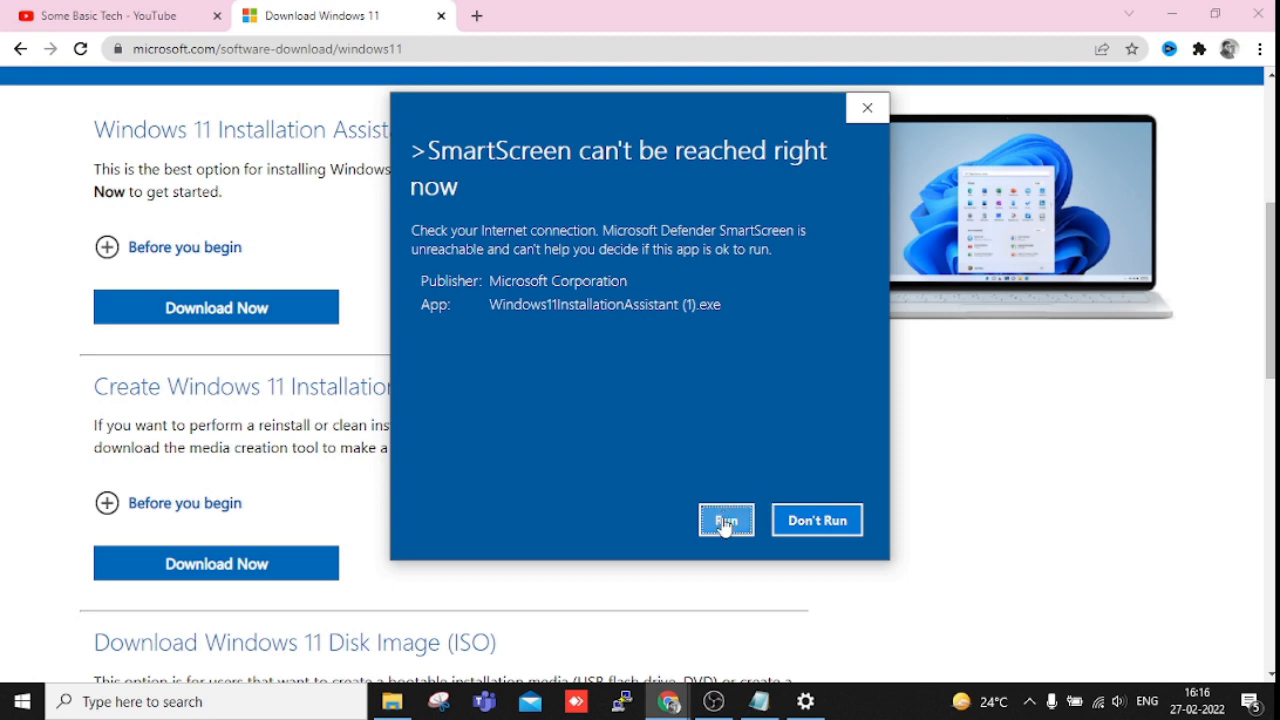
click(726, 520)
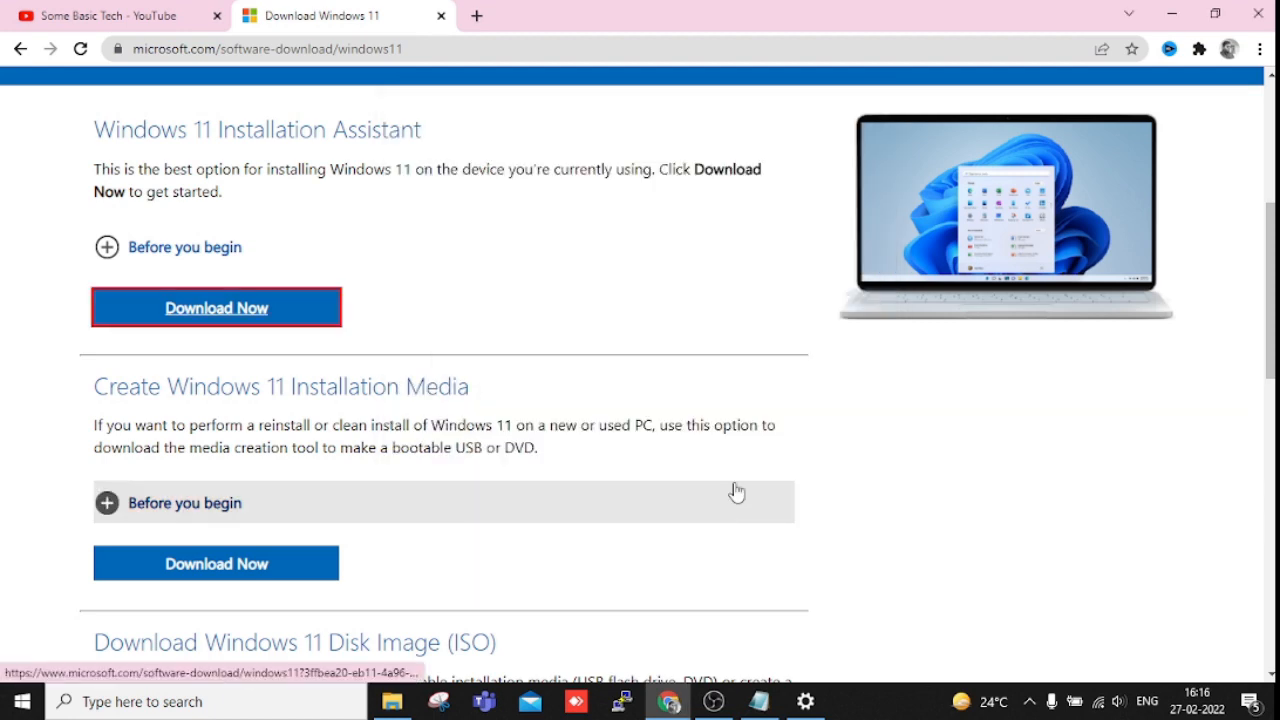
Step: Scroll through the assistant's license terms and choose Accept and install, starting Step 1 of 3 downloading
click(216, 308)
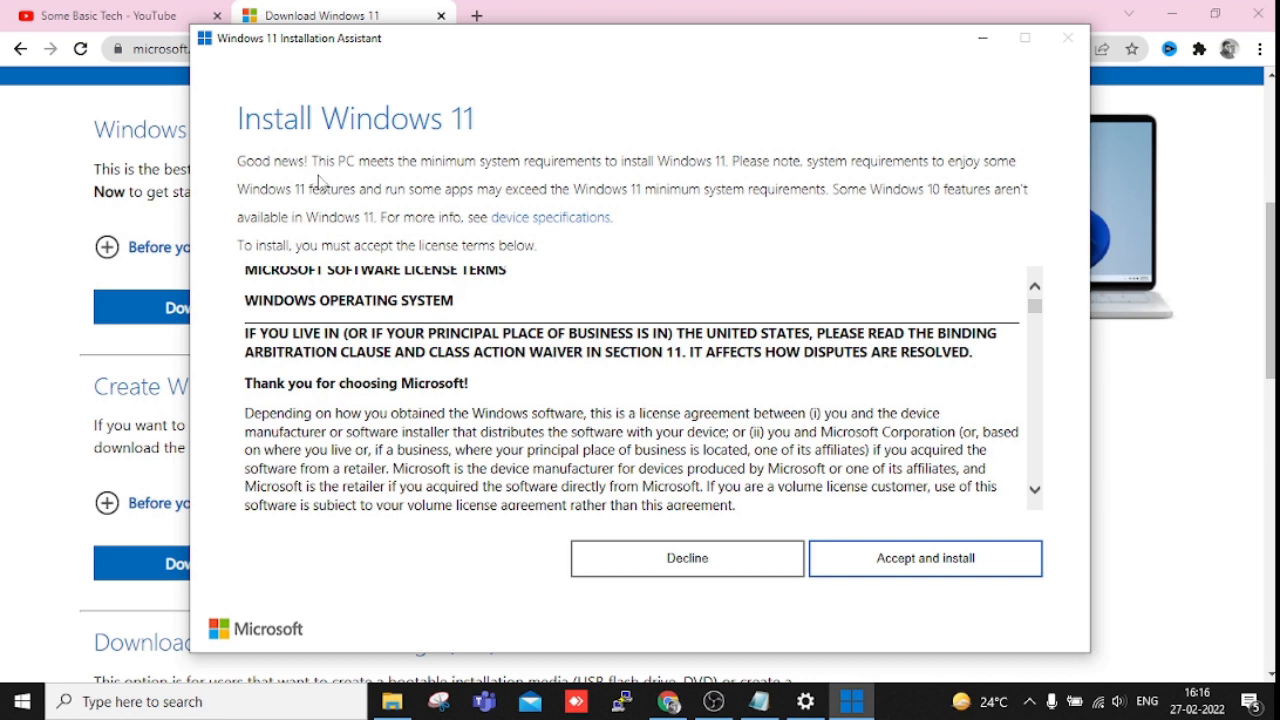
mouse_move(472, 182)
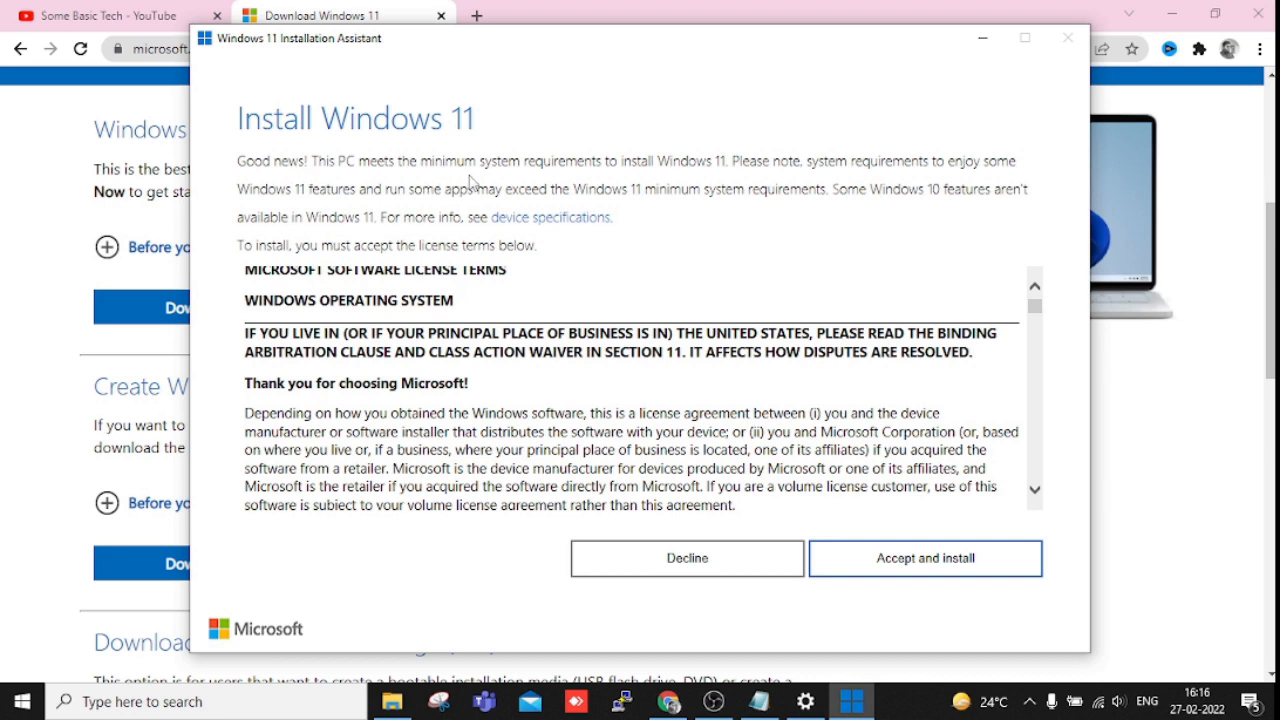
mouse_move(752, 178)
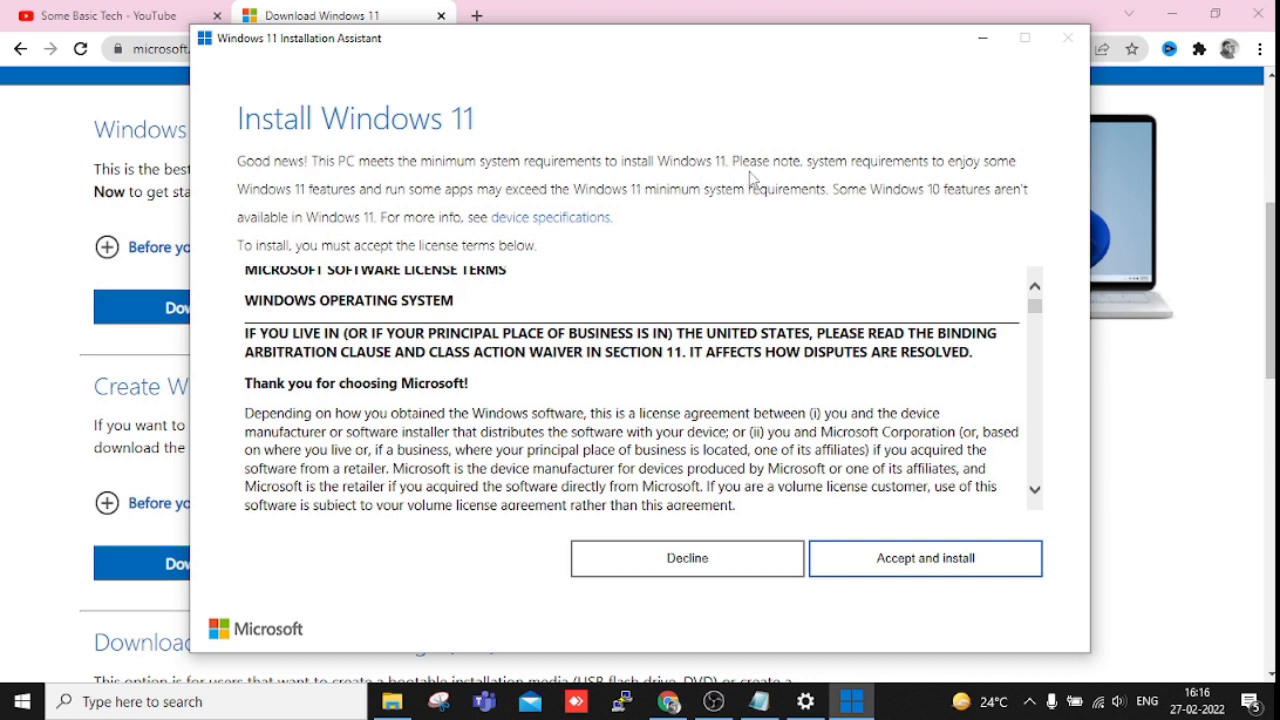
mouse_move(936, 176)
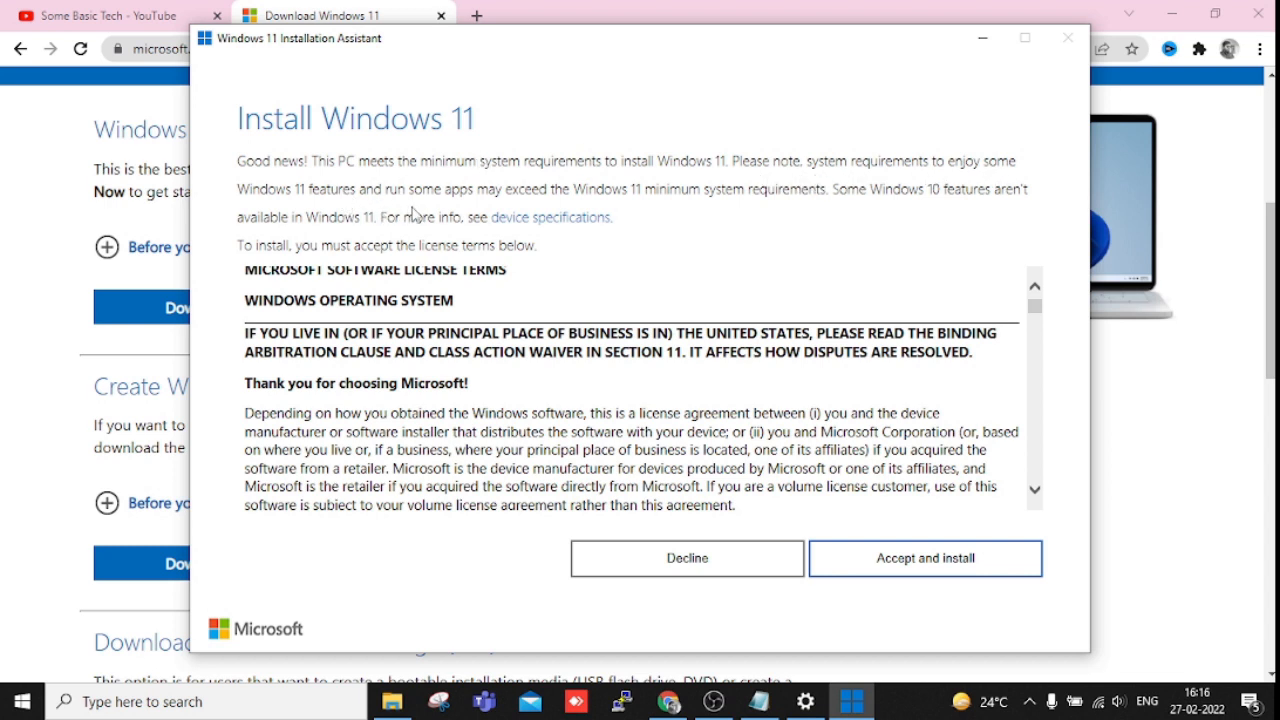
mouse_move(512, 204)
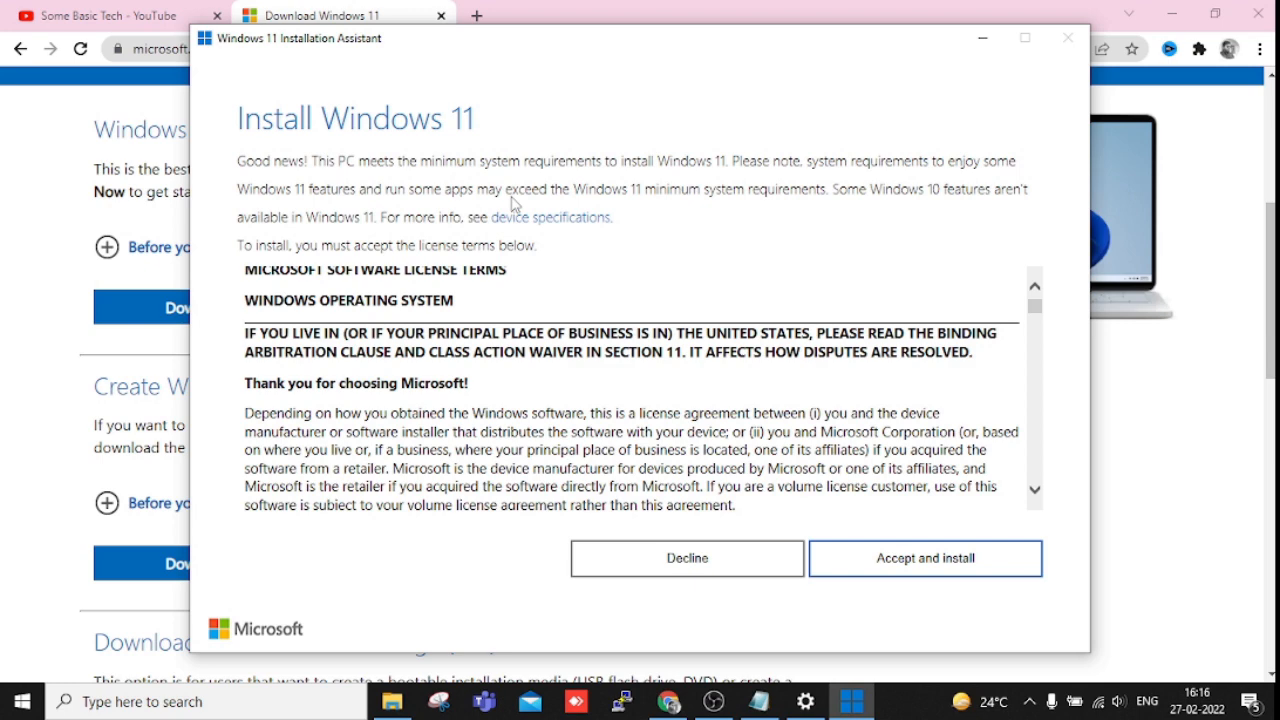
mouse_move(750, 212)
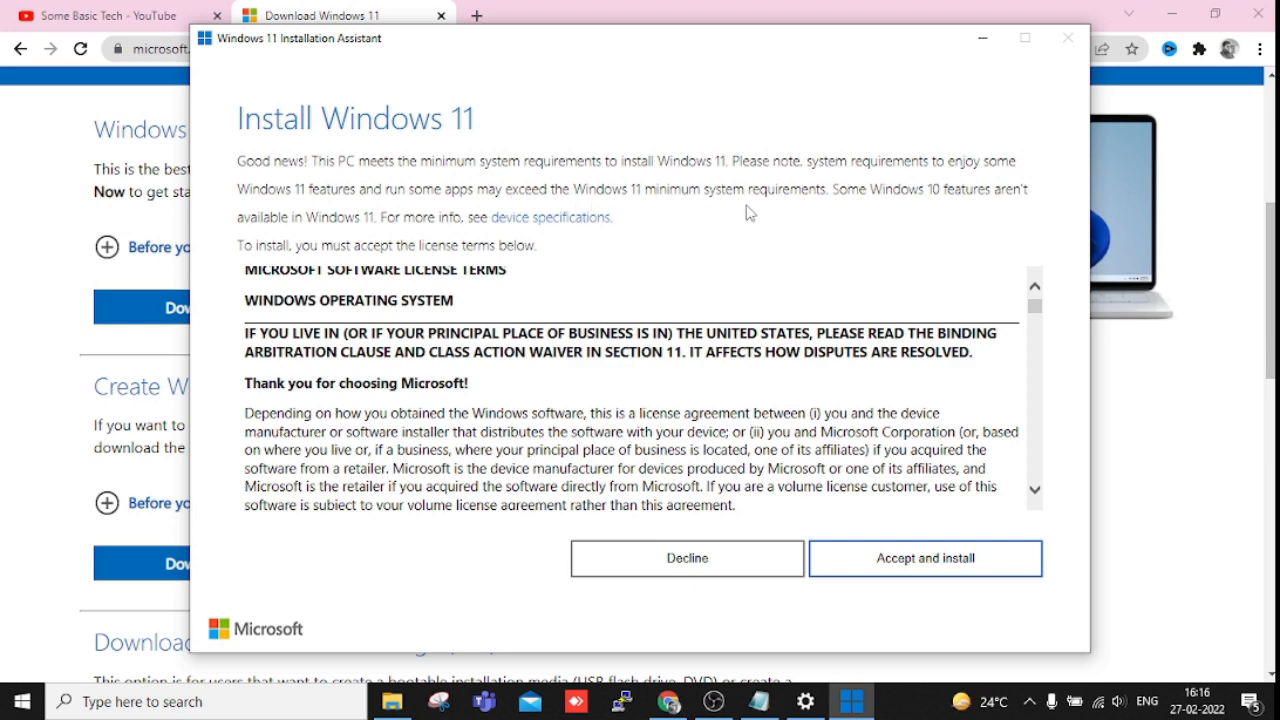
scroll(down, 3)
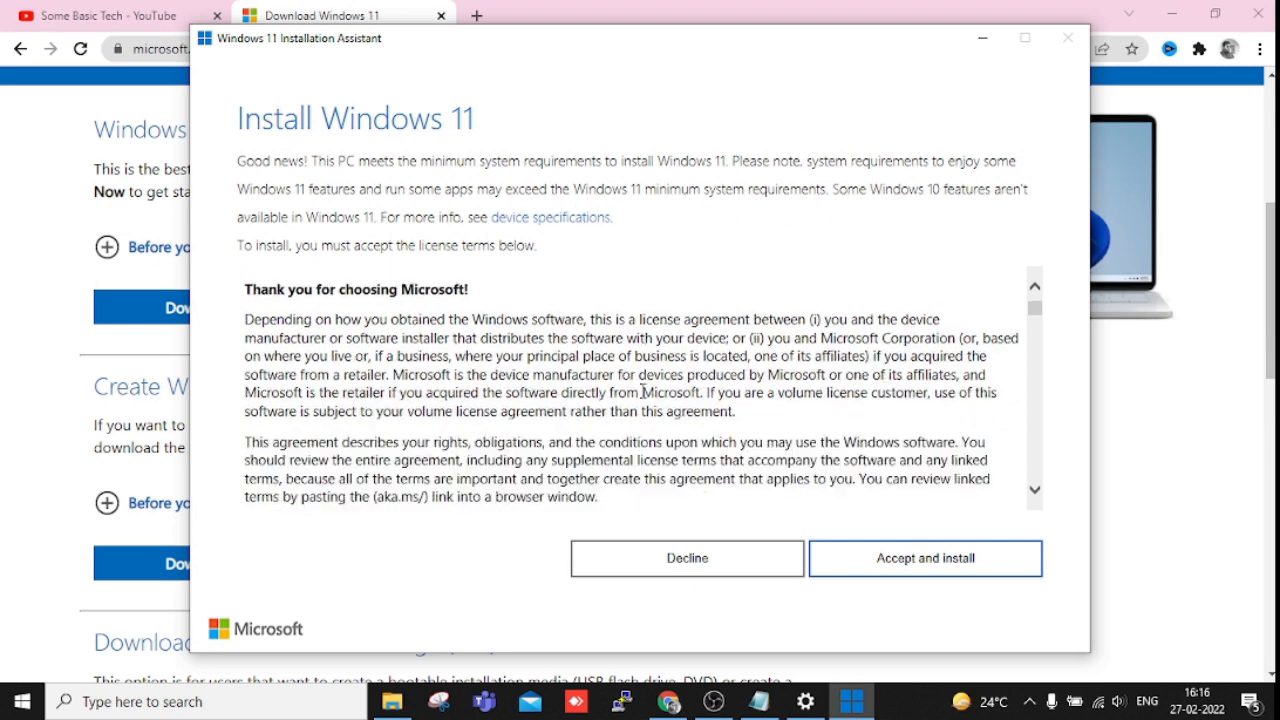
scroll(down, 3)
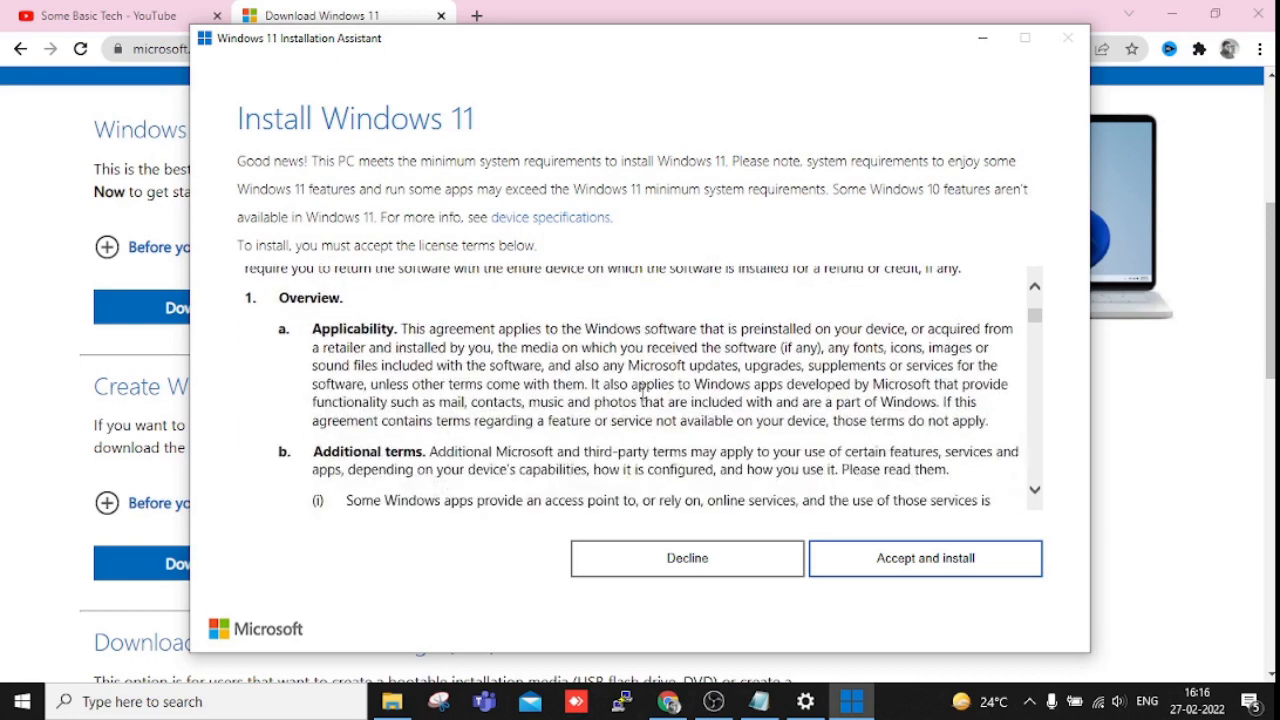
scroll(down, 3)
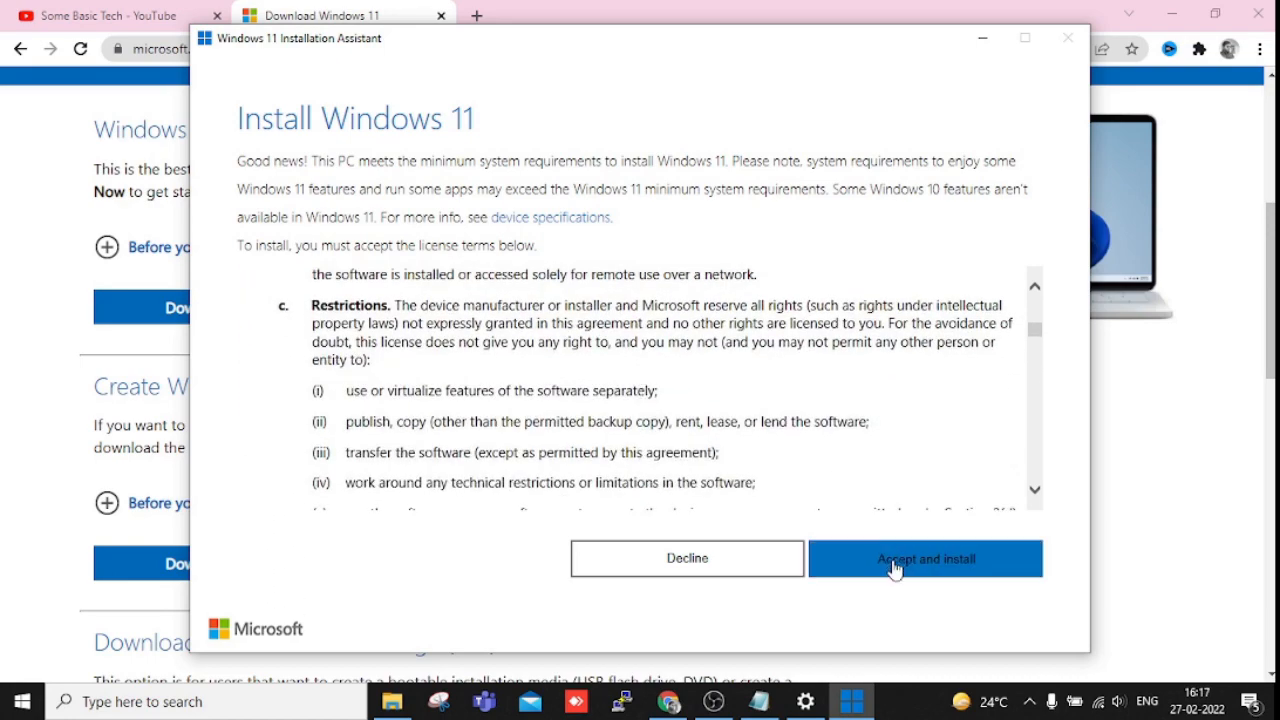
click(924, 558)
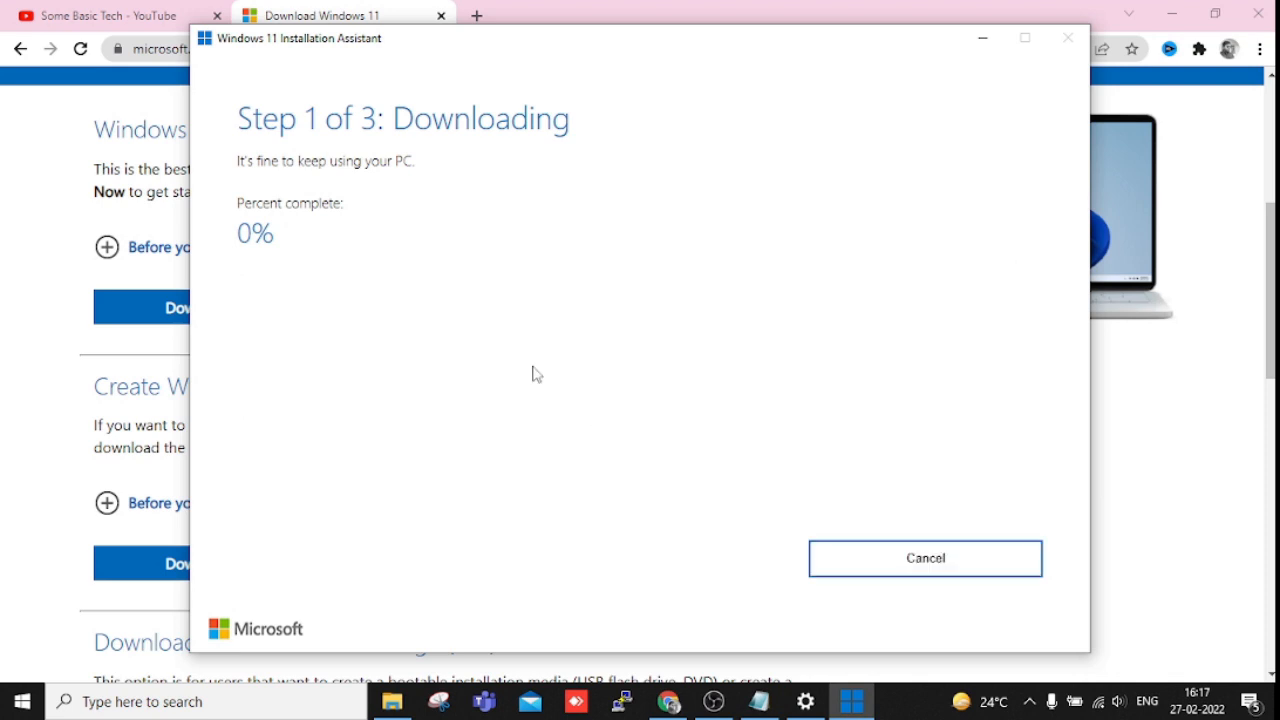
mouse_move(326, 240)
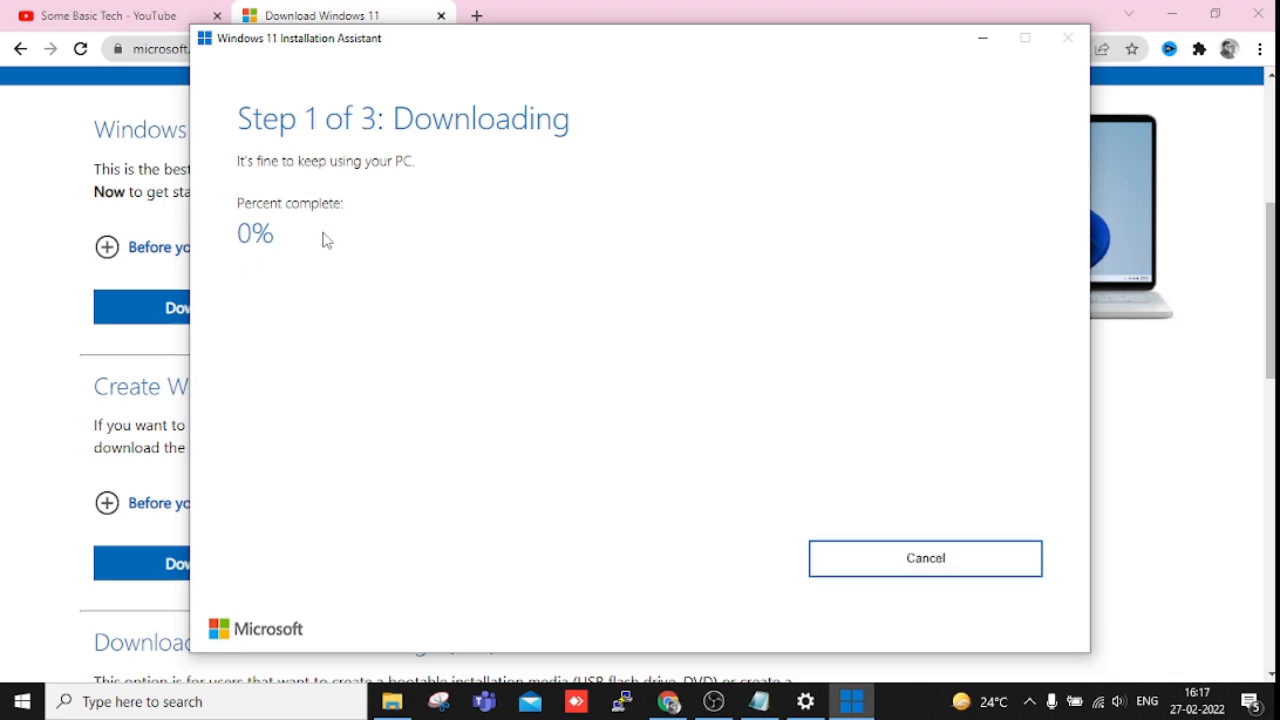
mouse_move(360, 200)
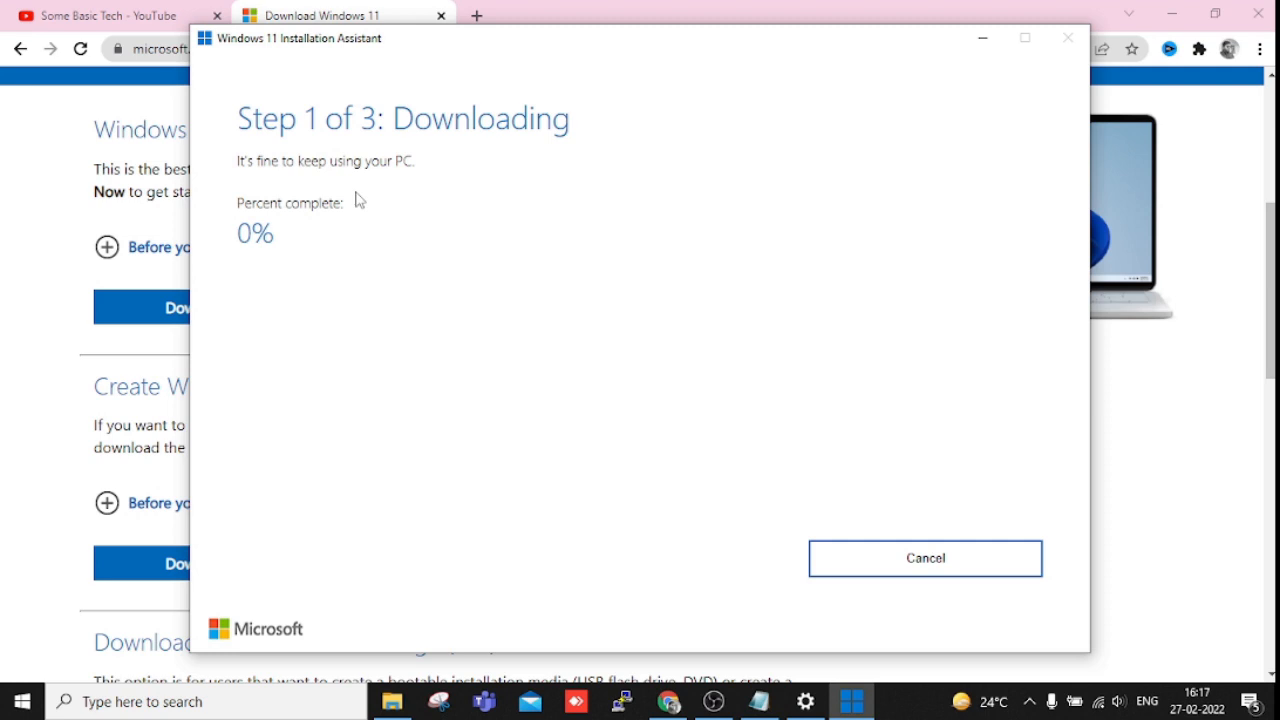
mouse_move(408, 220)
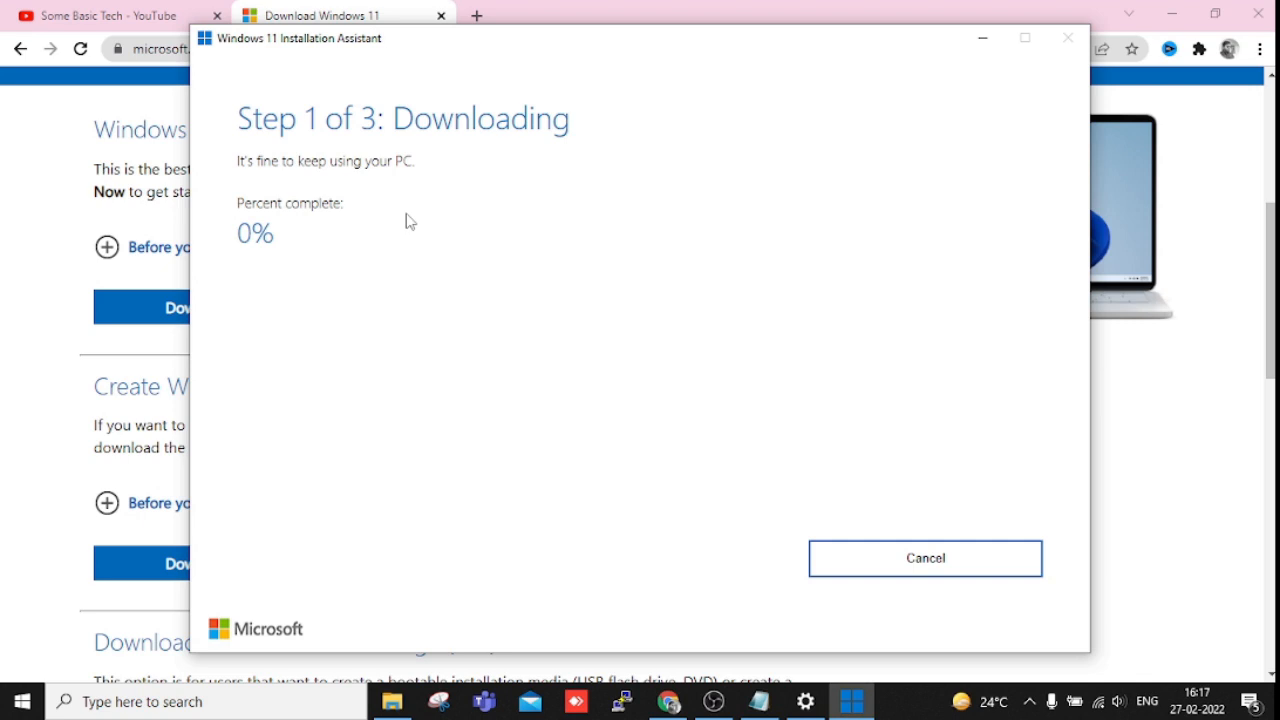
mouse_move(504, 264)
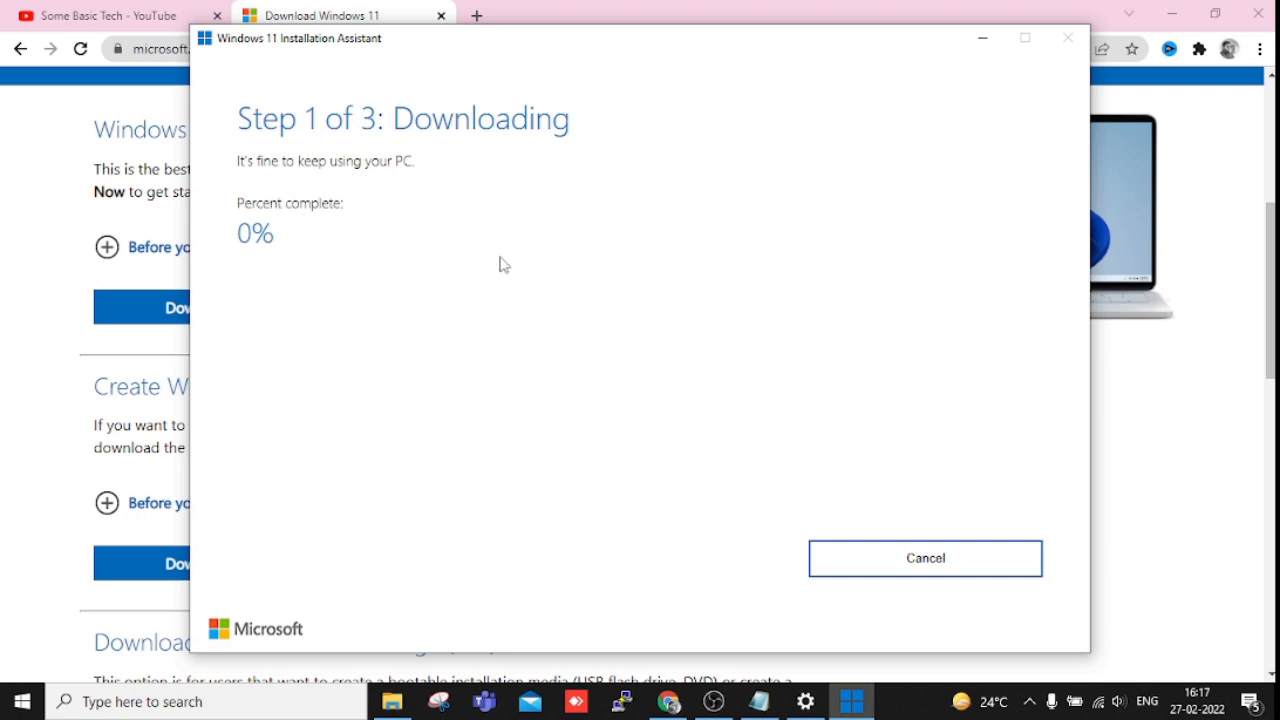
mouse_move(924, 558)
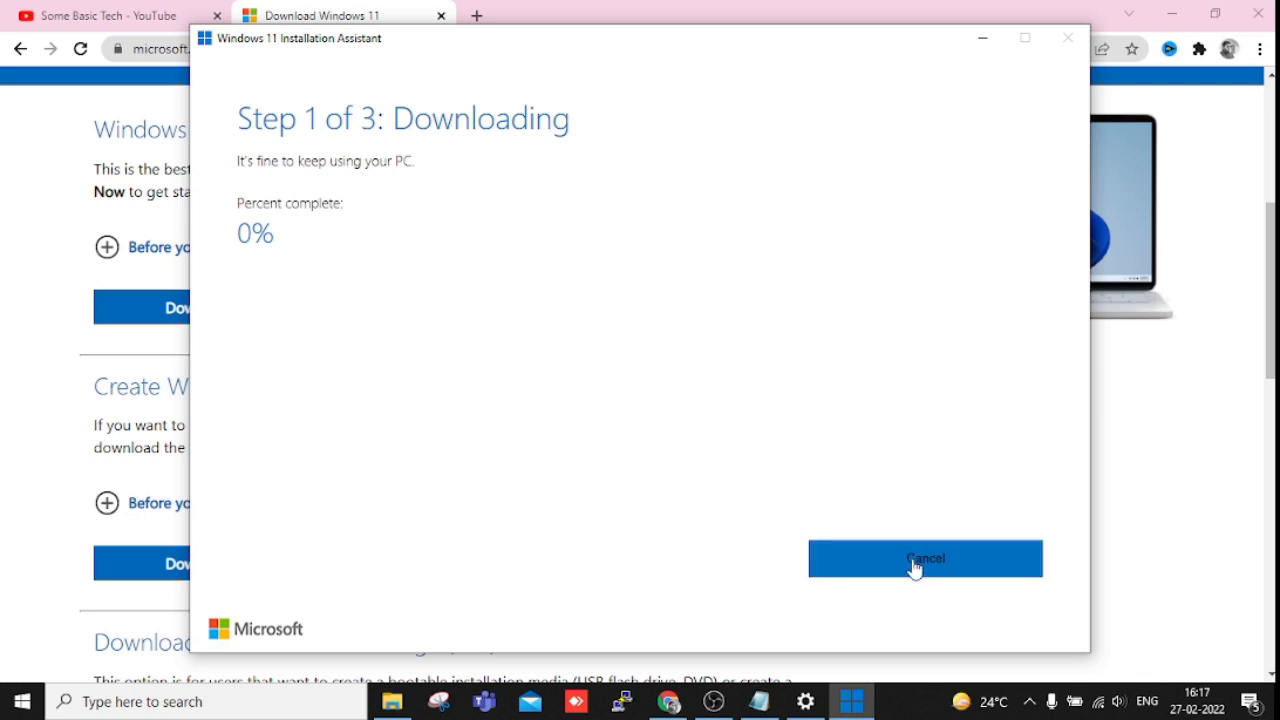
Step: Cancel the Windows 11 download and confirm cancelling the installation
click(924, 558)
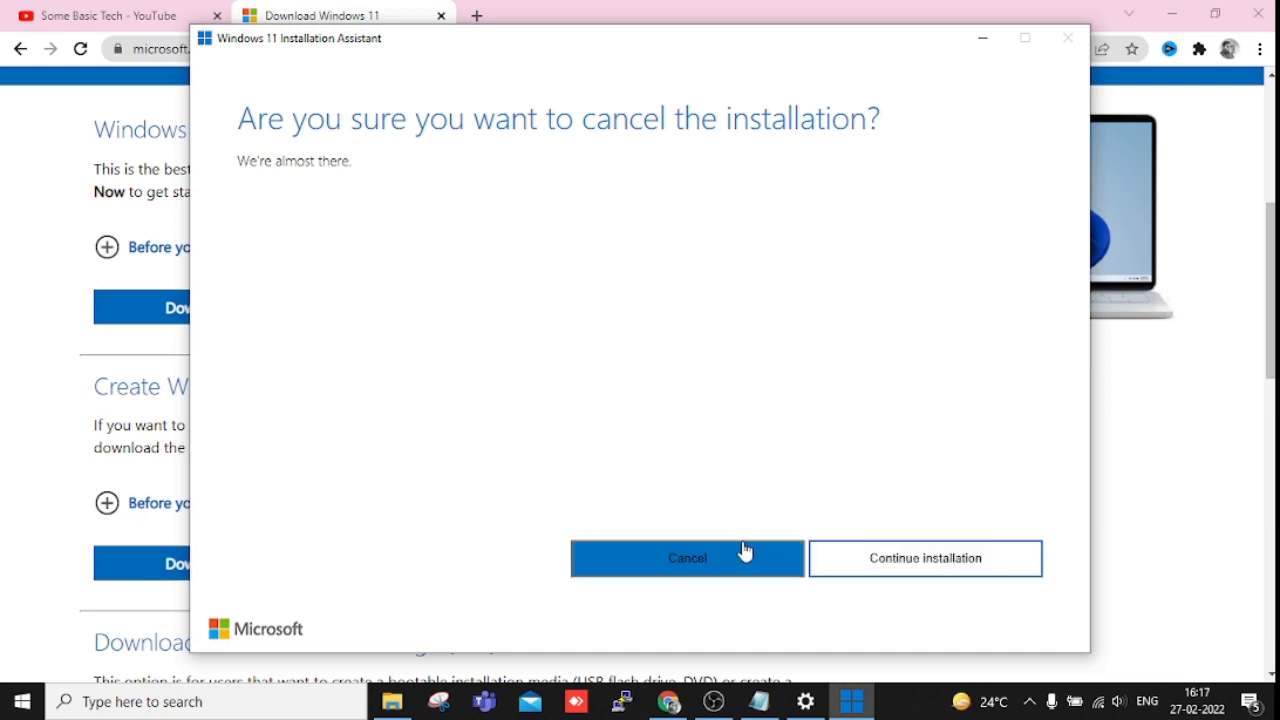
click(688, 558)
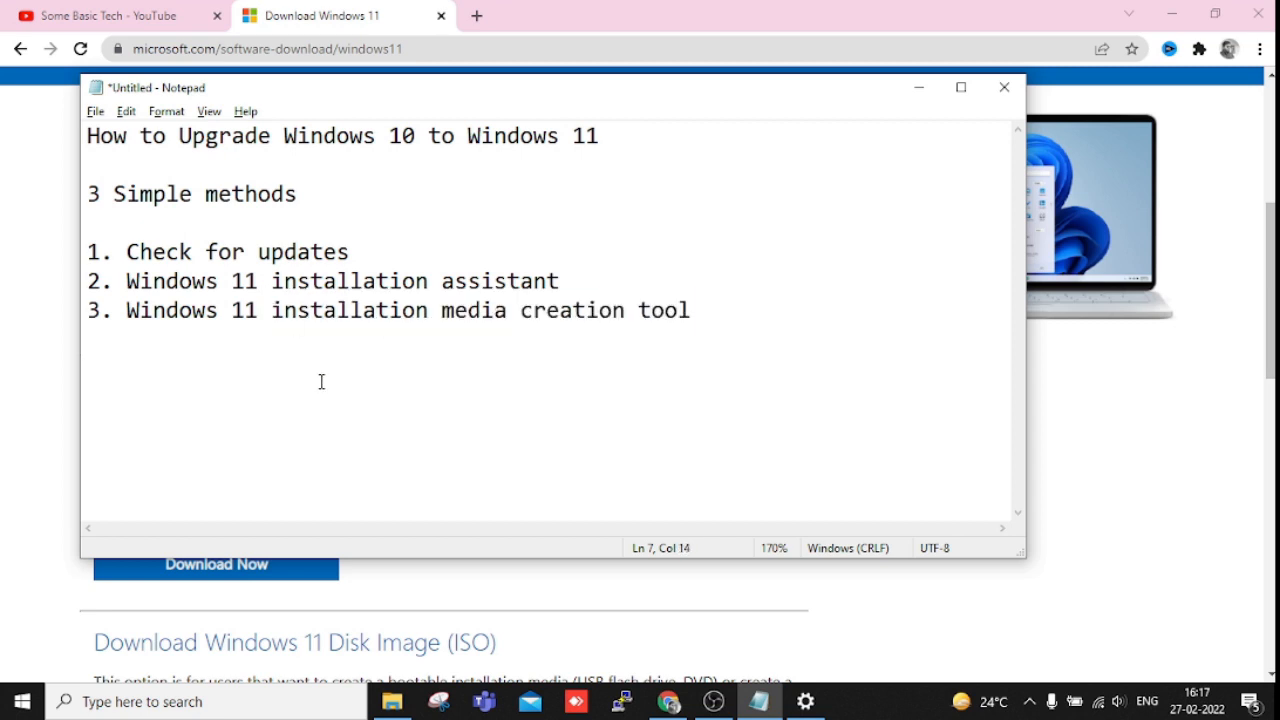
mouse_move(268, 312)
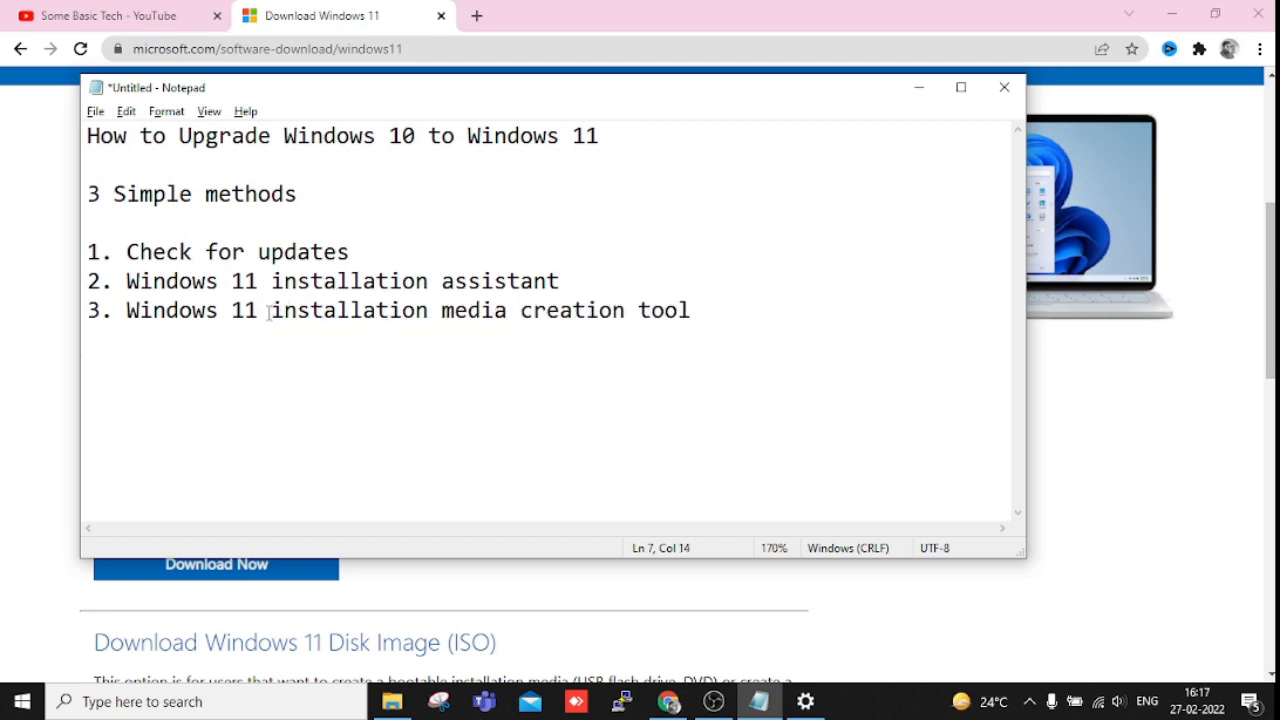
Step: Leave the Notepad recap and return to the Chrome tab with the Windows 11 download page
double_click(336, 310)
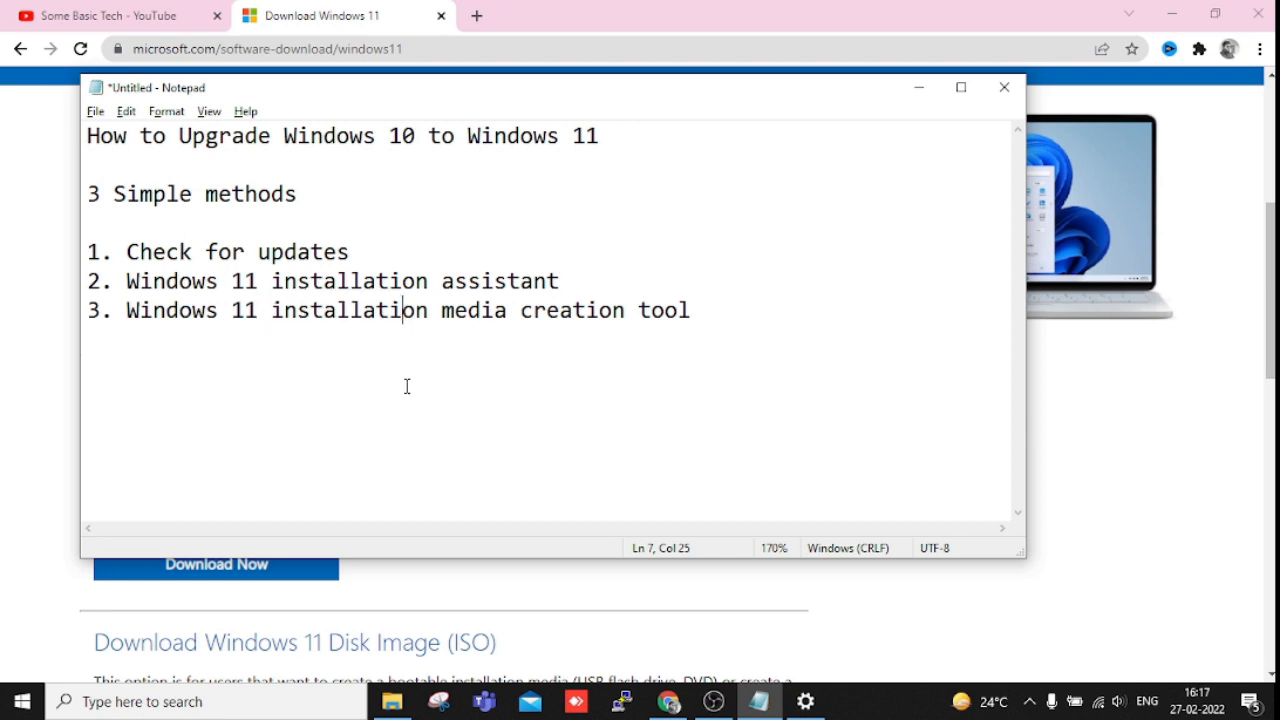
mouse_move(624, 296)
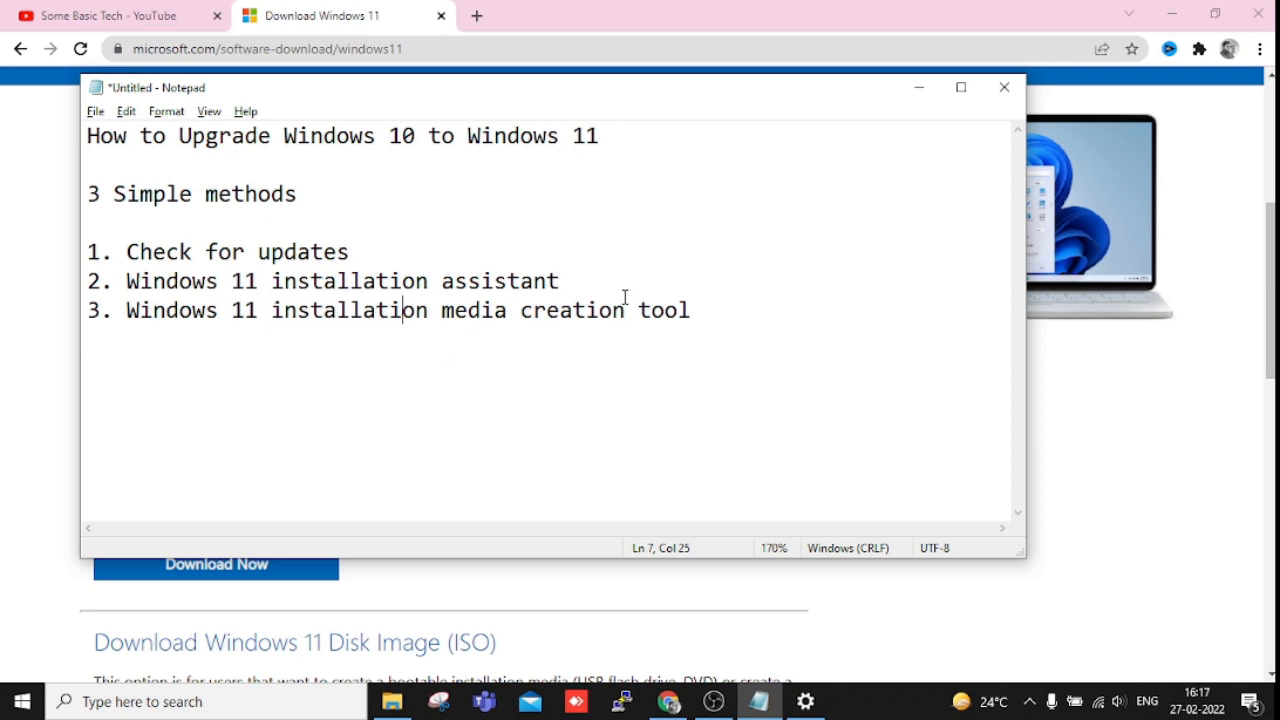
mouse_move(500, 364)
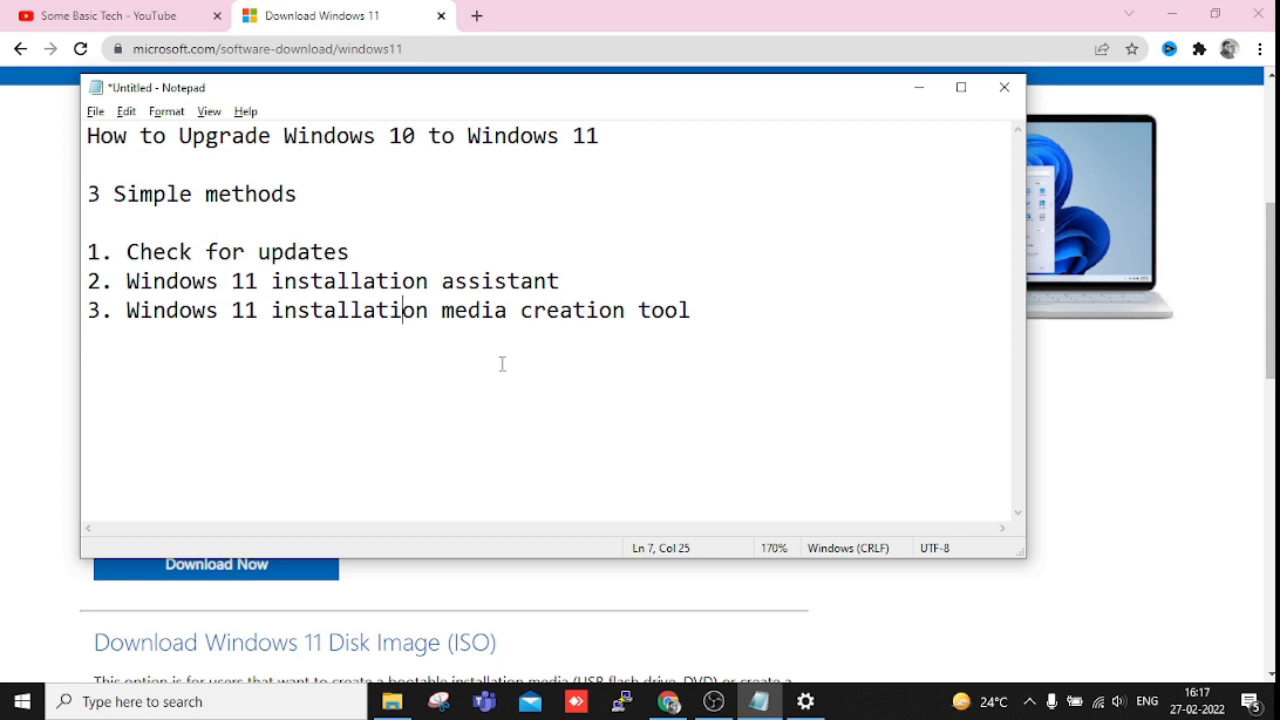
mouse_move(512, 324)
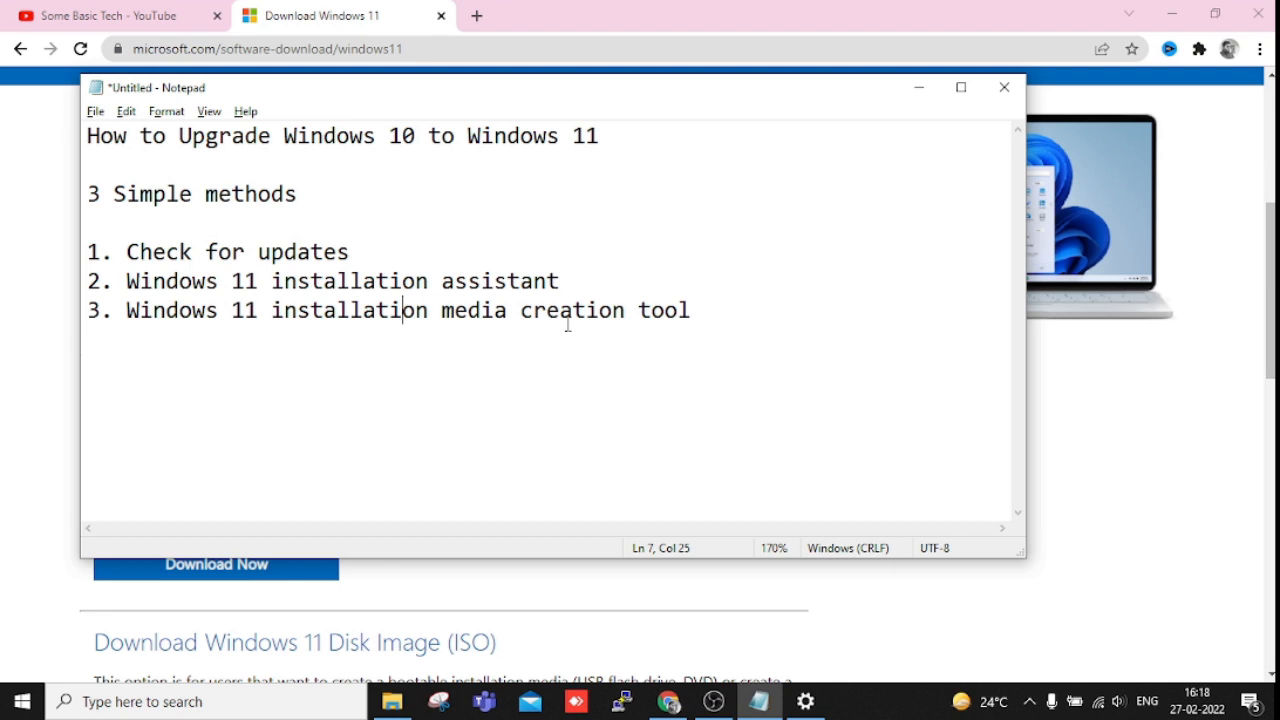
mouse_move(604, 308)
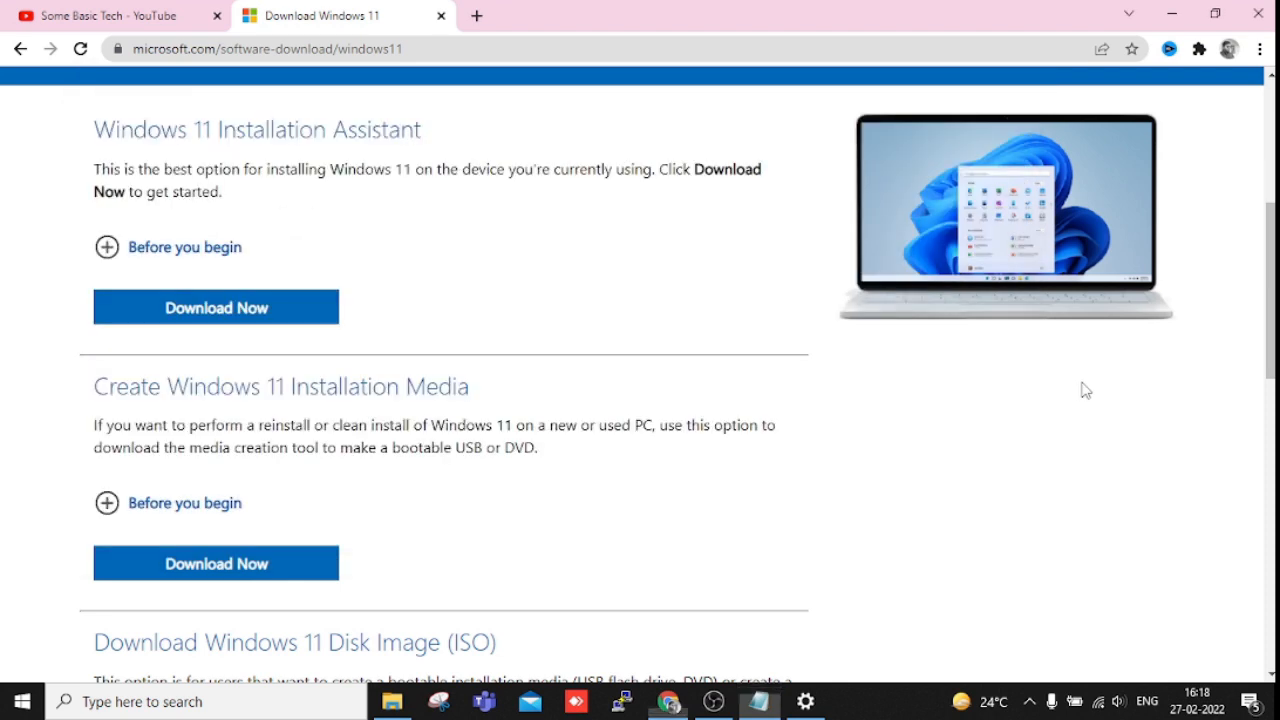
Step: Scroll to Create Windows 11 Installation Media and download MediaCreationToolW11.exe via Download Now
scroll(down, 3)
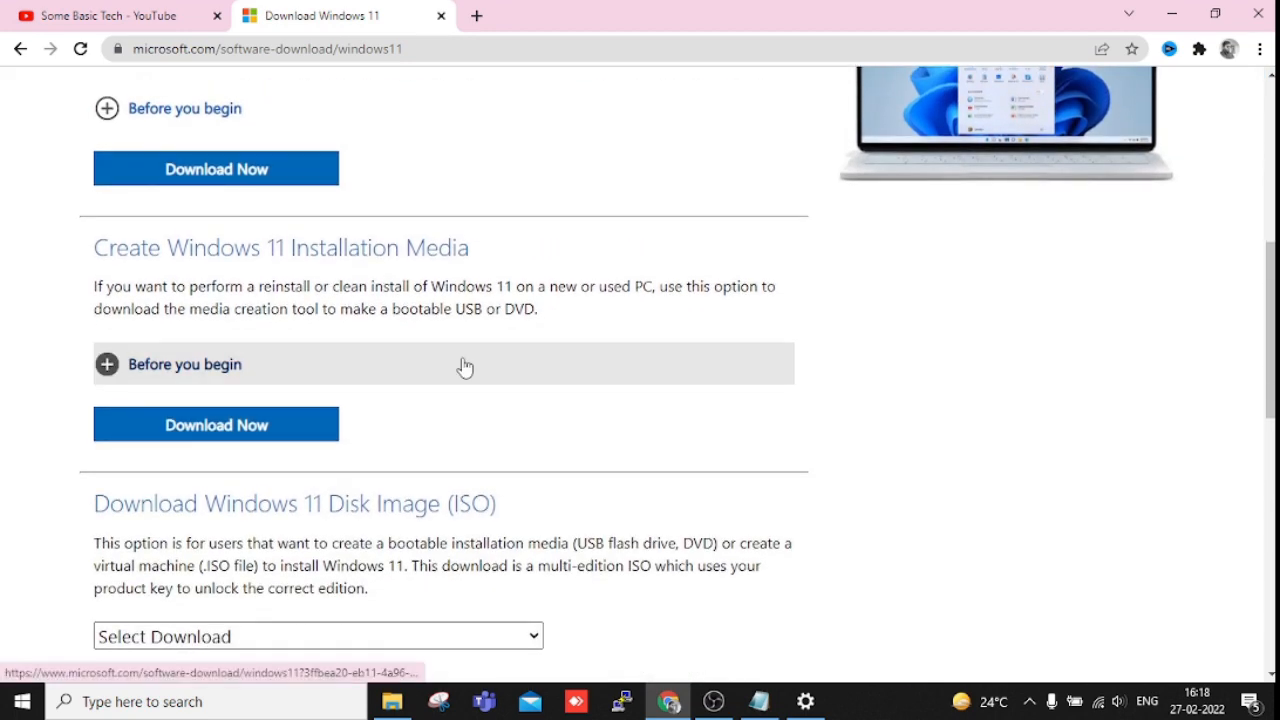
mouse_move(476, 268)
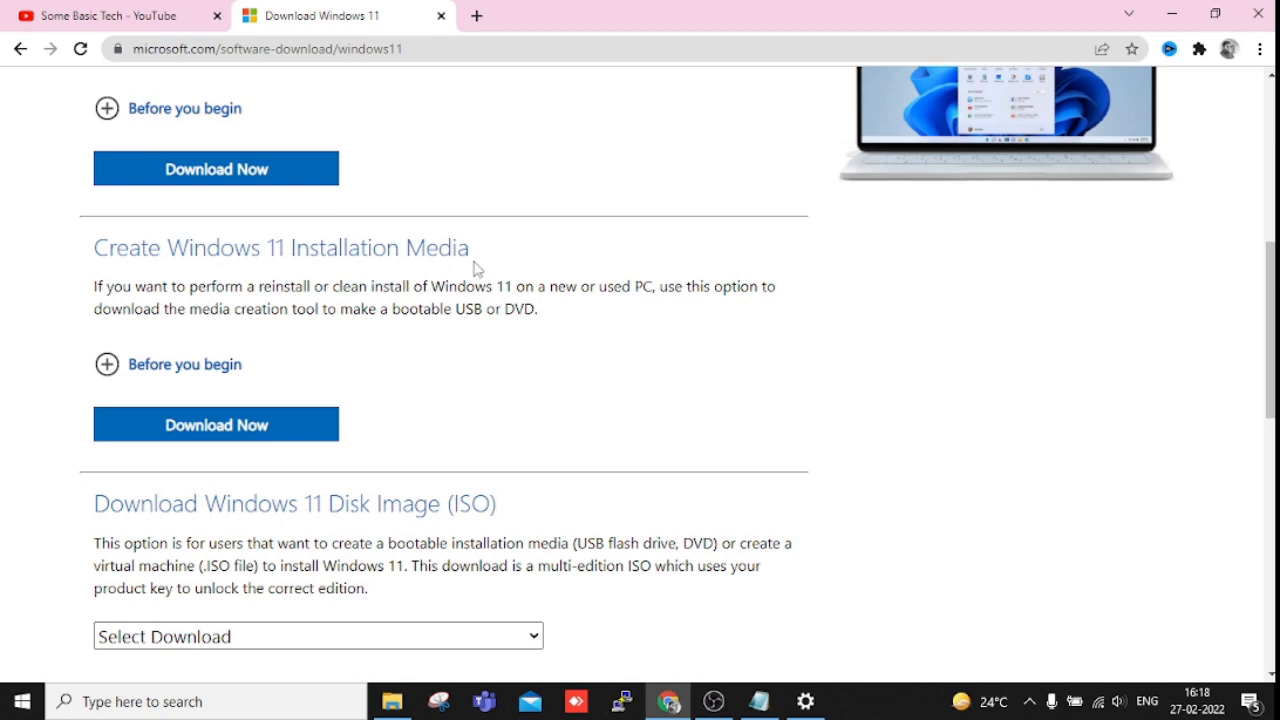
scroll(down, 3)
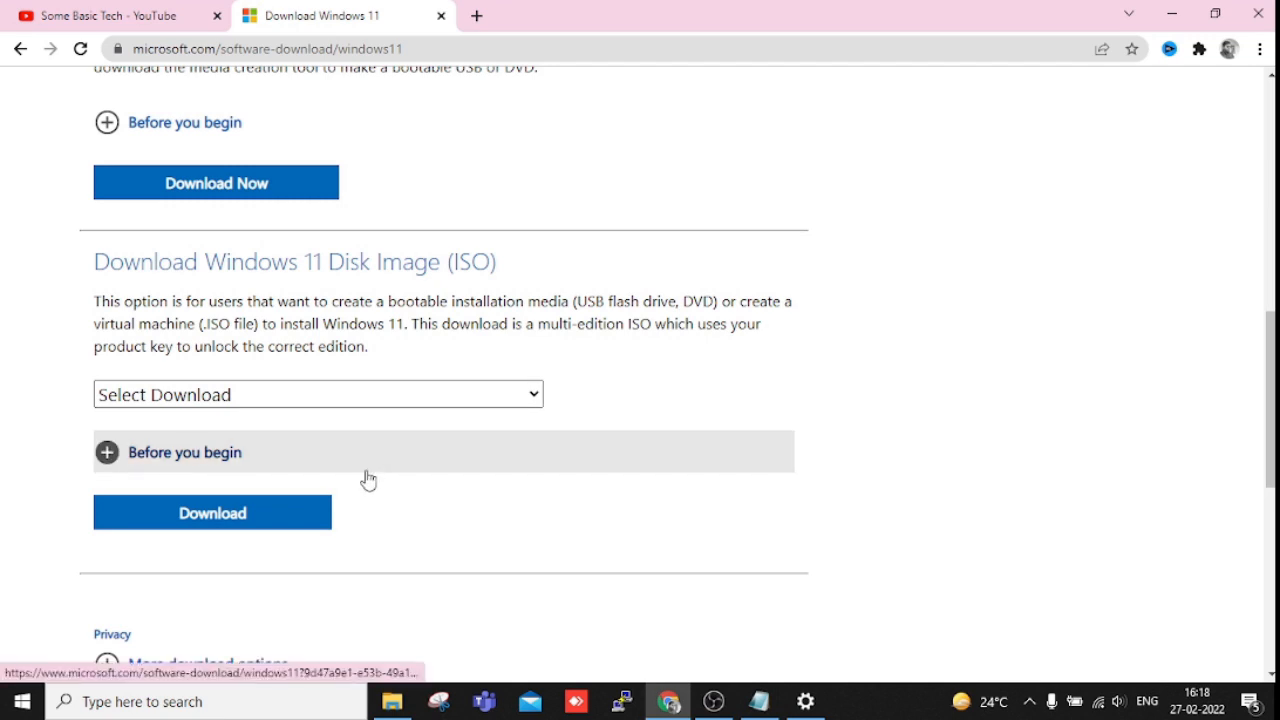
click(318, 394)
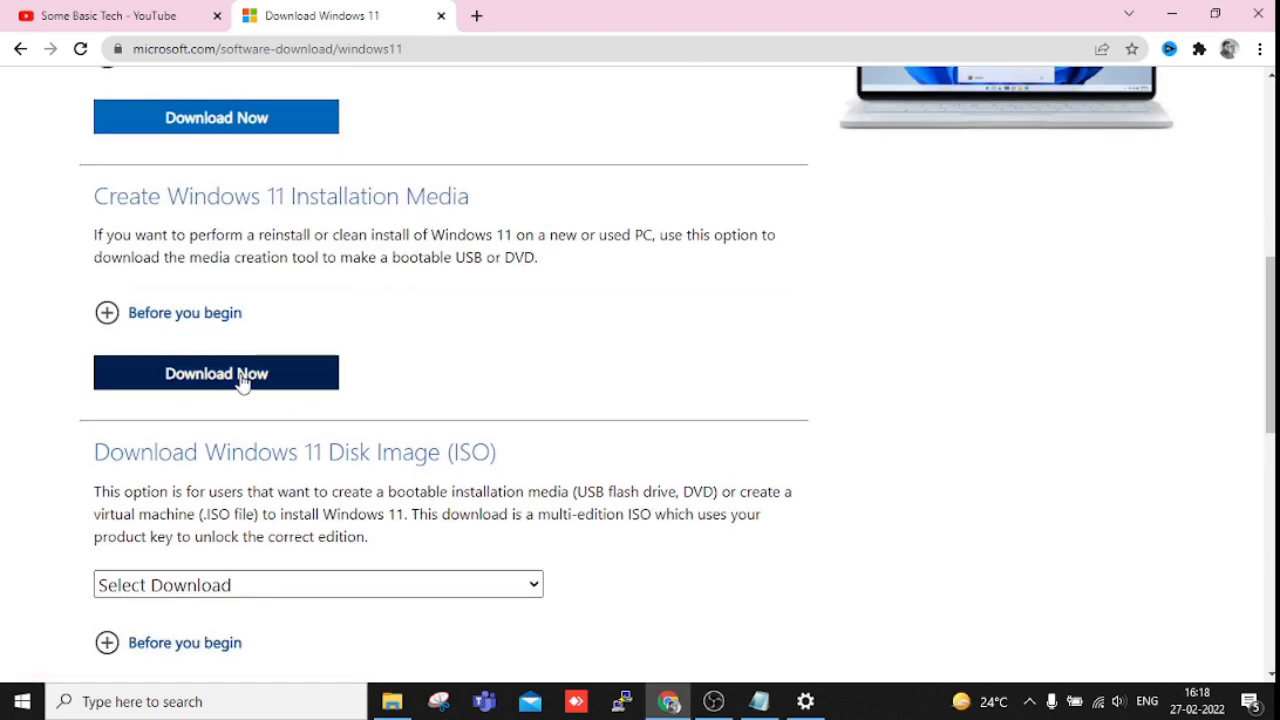
click(216, 374)
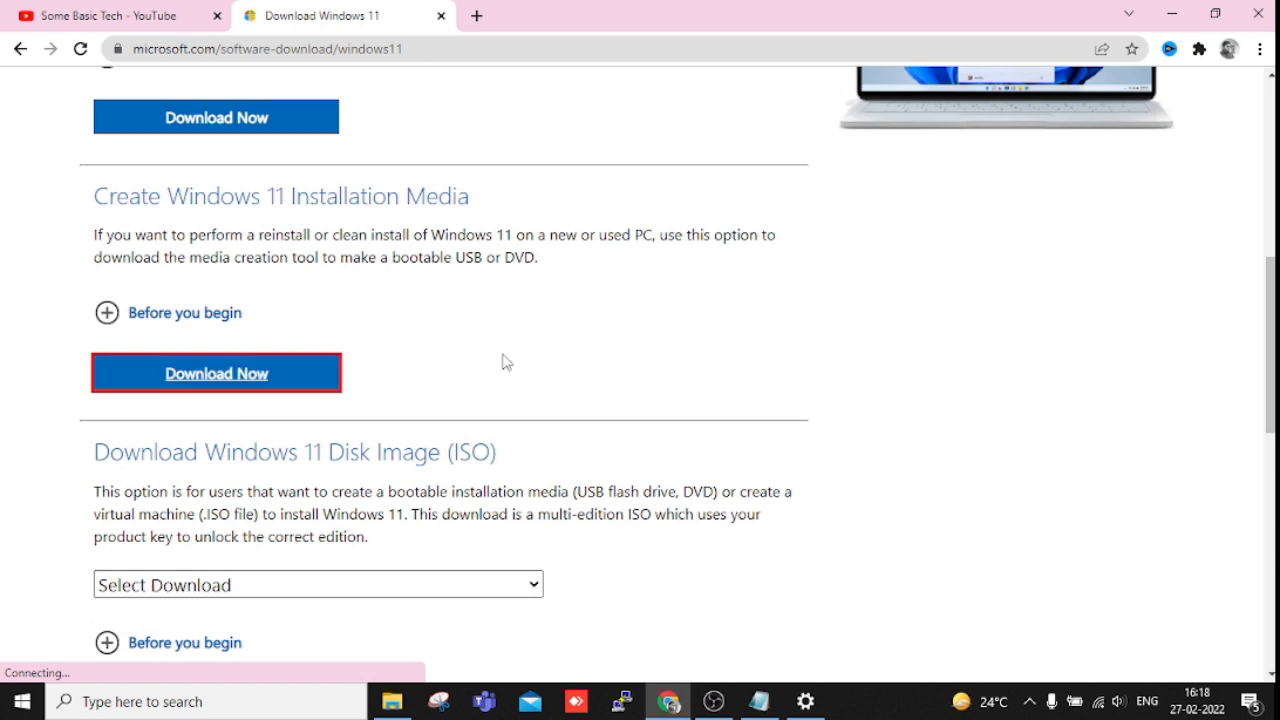
click(216, 374)
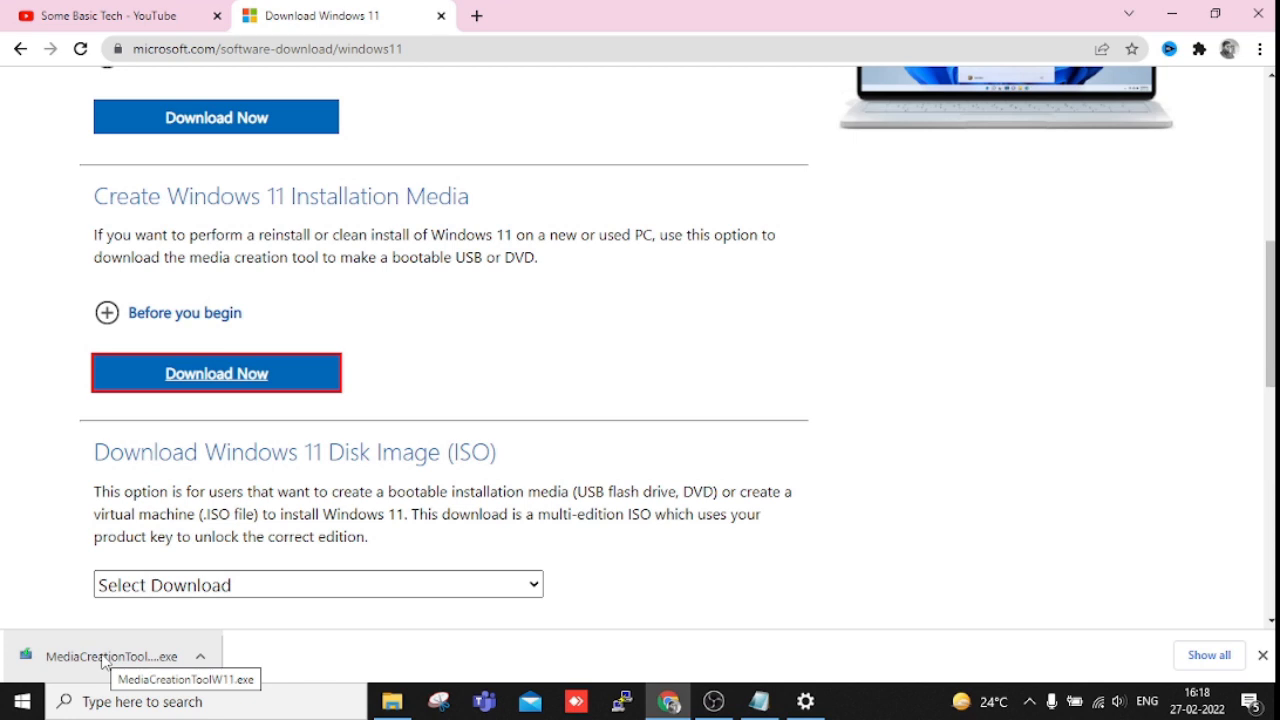
Step: Launch the downloaded MediaCreationToolW11.exe and let Windows 11 Setup start
click(112, 656)
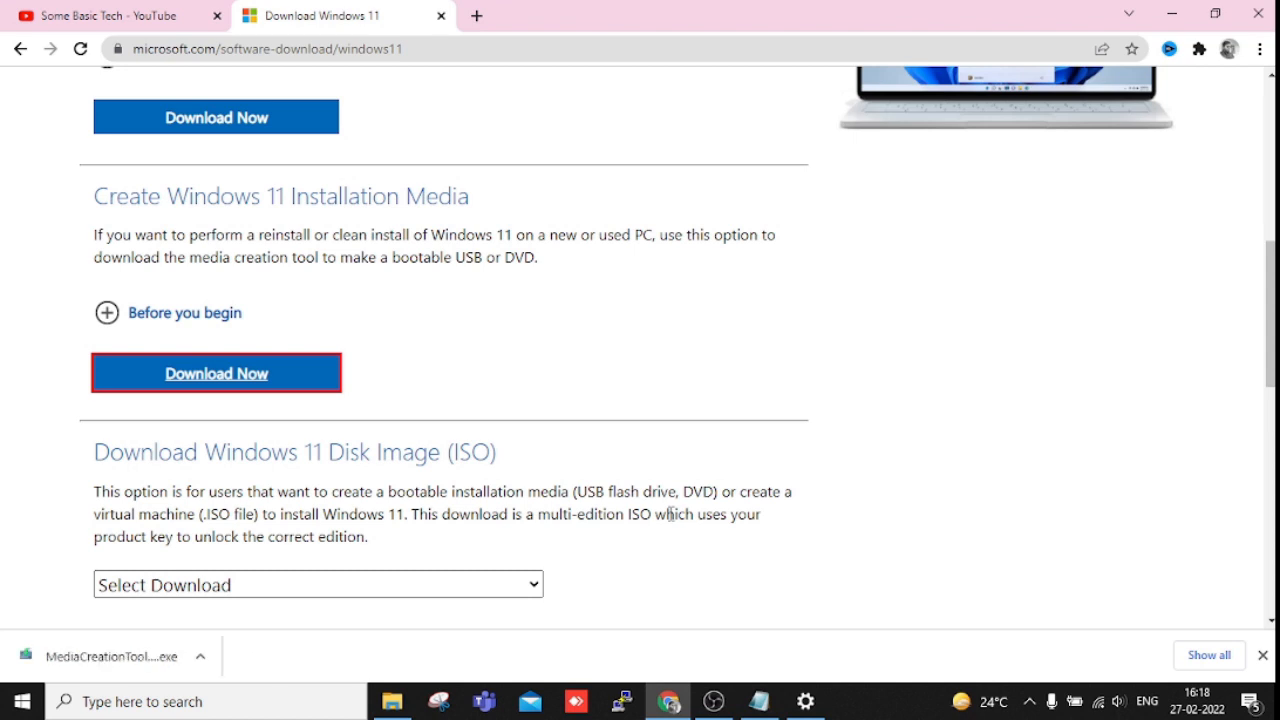
click(104, 656)
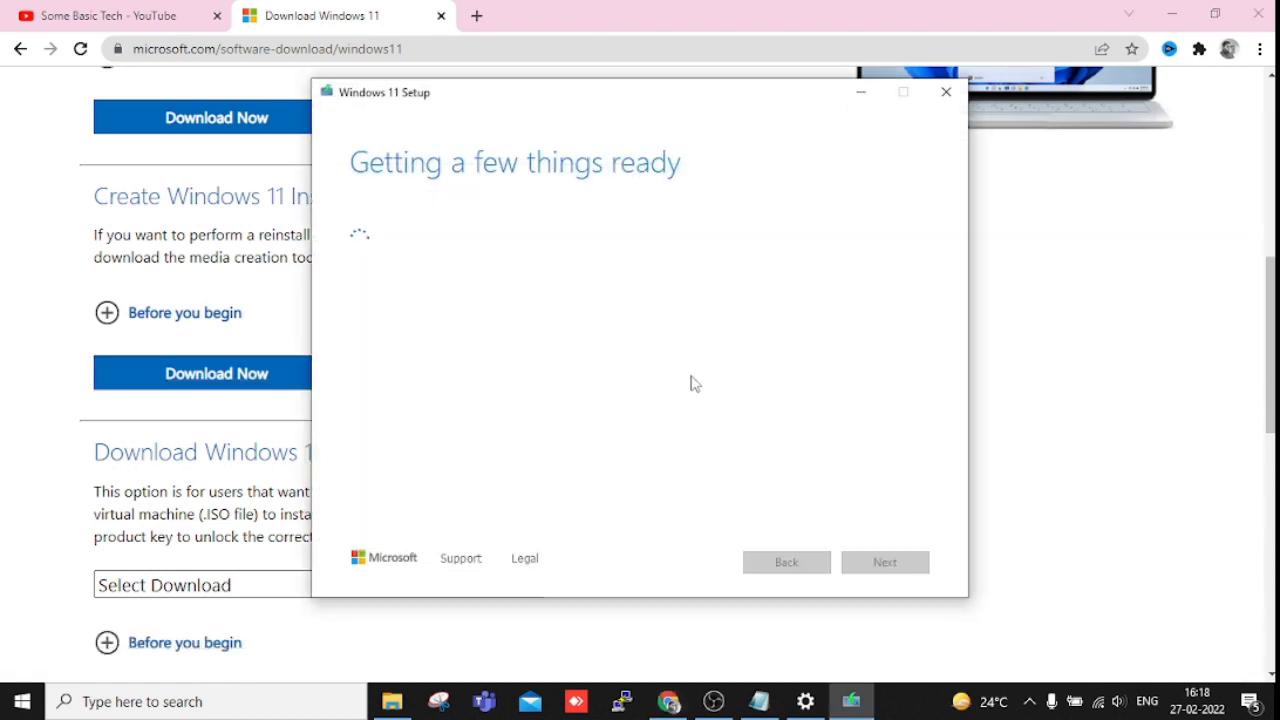
mouse_move(486, 194)
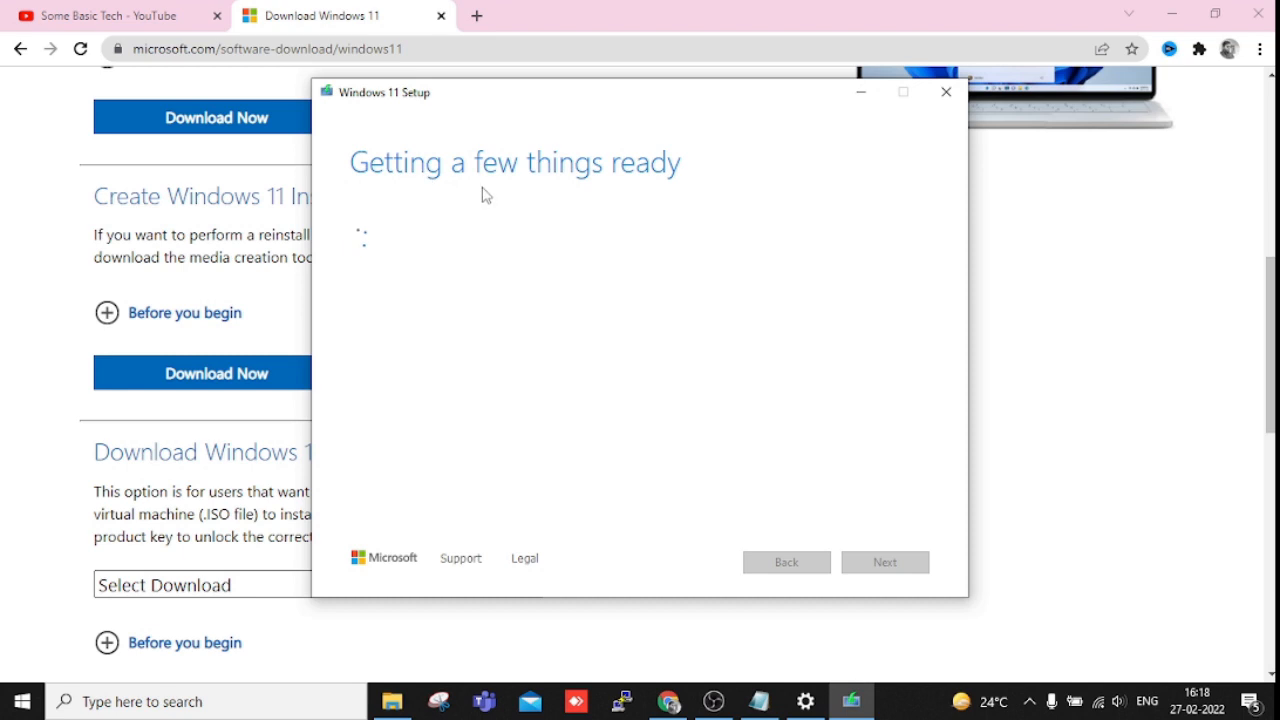
mouse_move(552, 418)
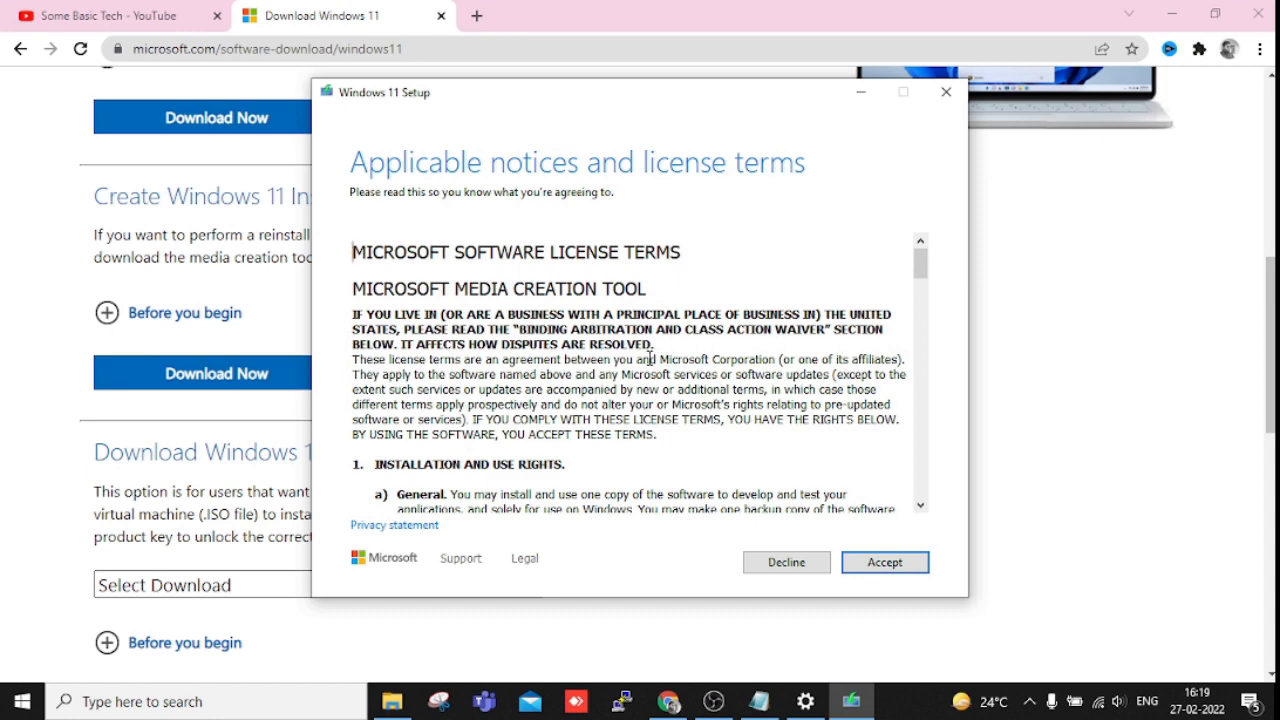
mouse_move(688, 202)
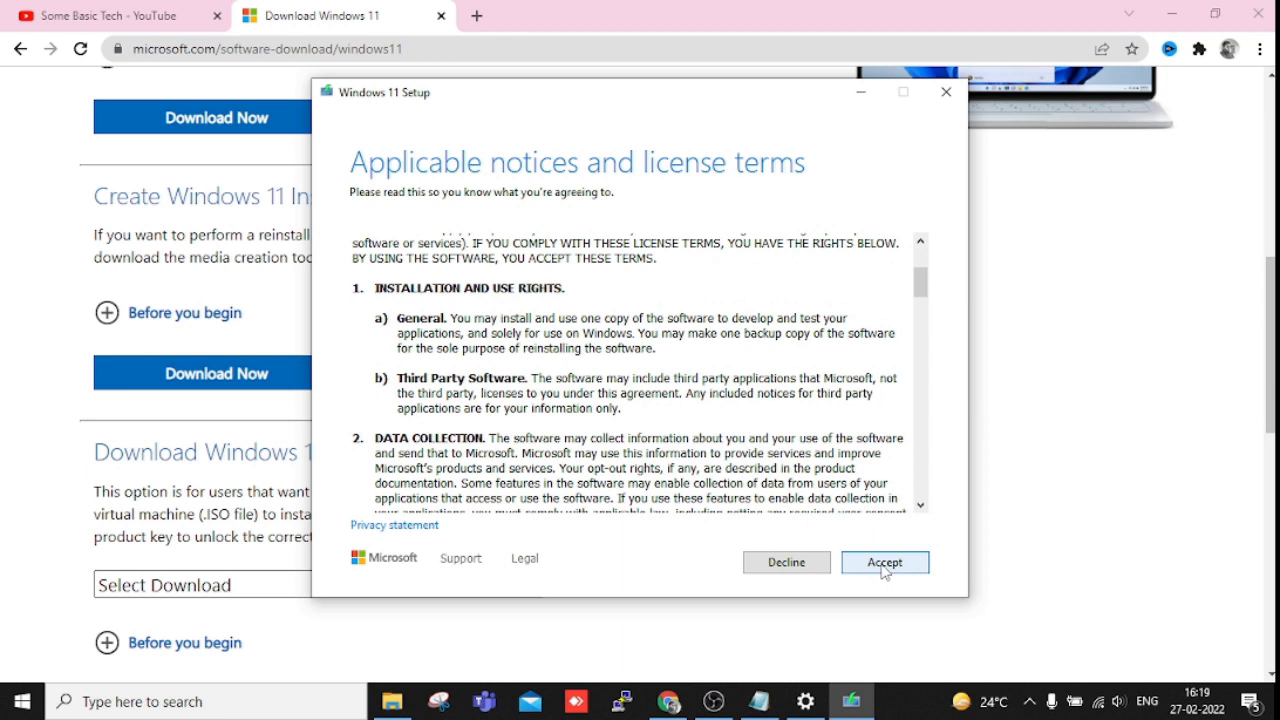
Step: Accept the Windows 11 Setup license terms
click(884, 560)
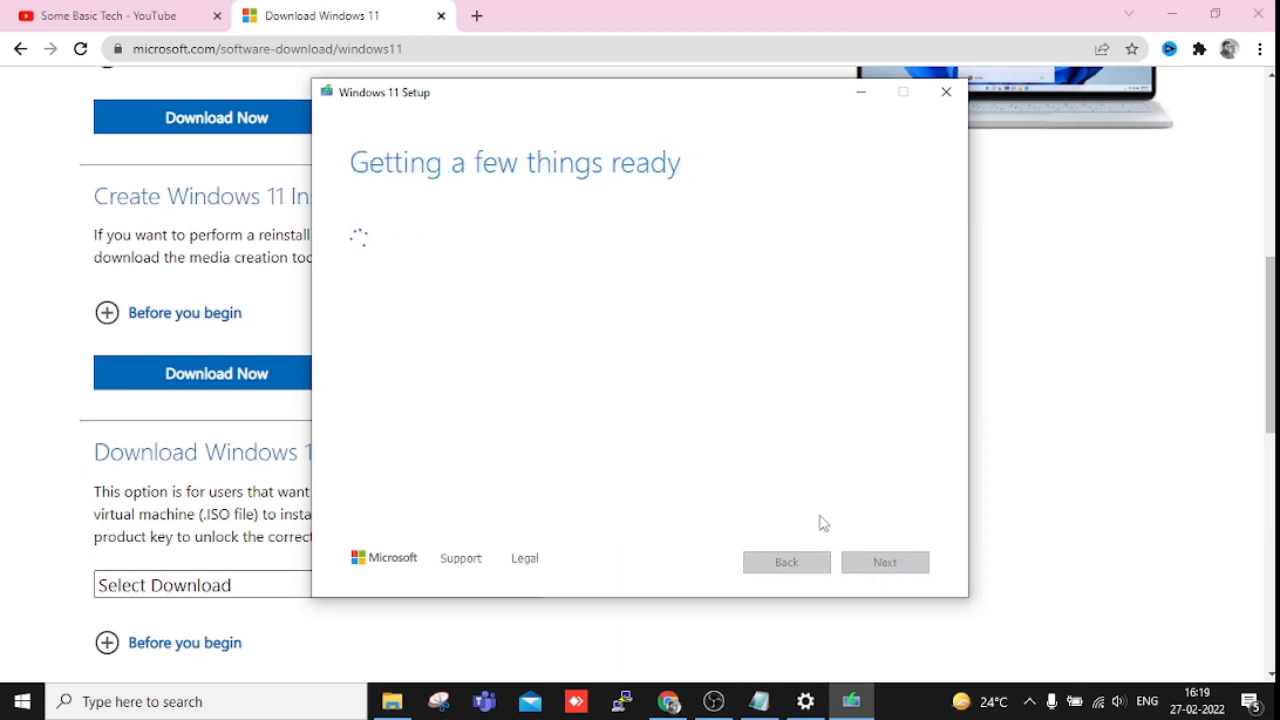
mouse_move(528, 264)
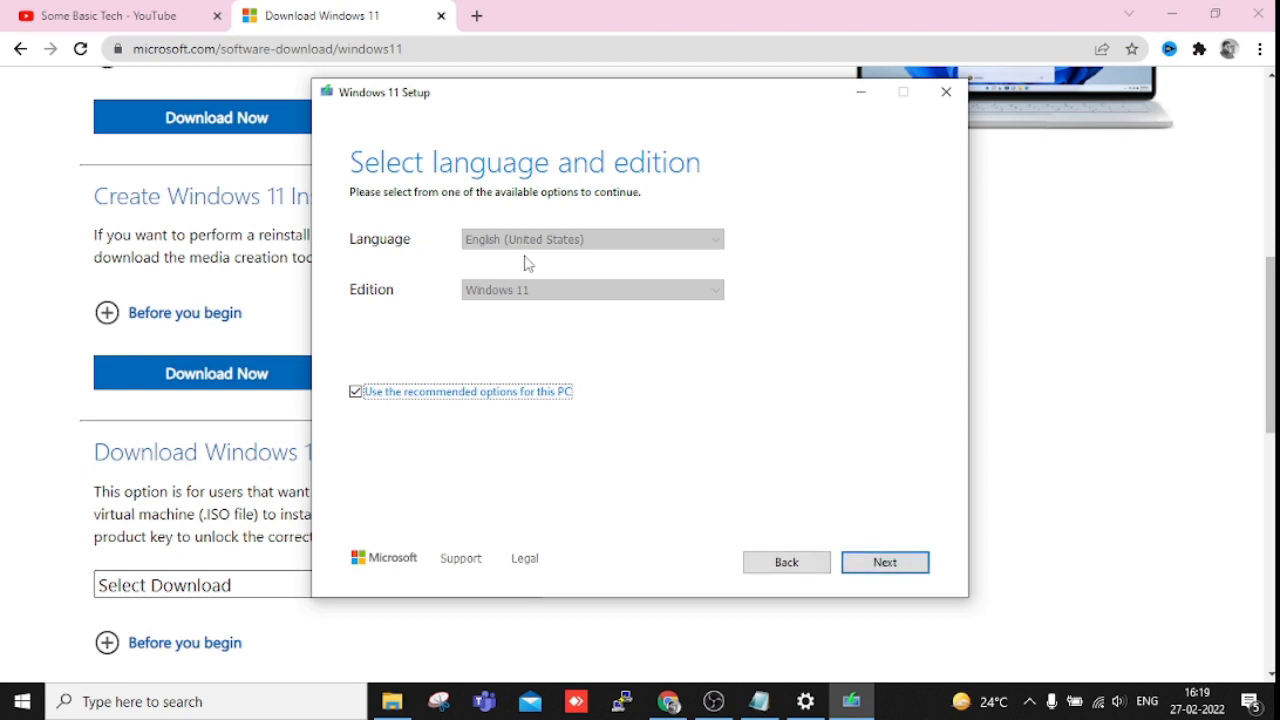
mouse_move(376, 308)
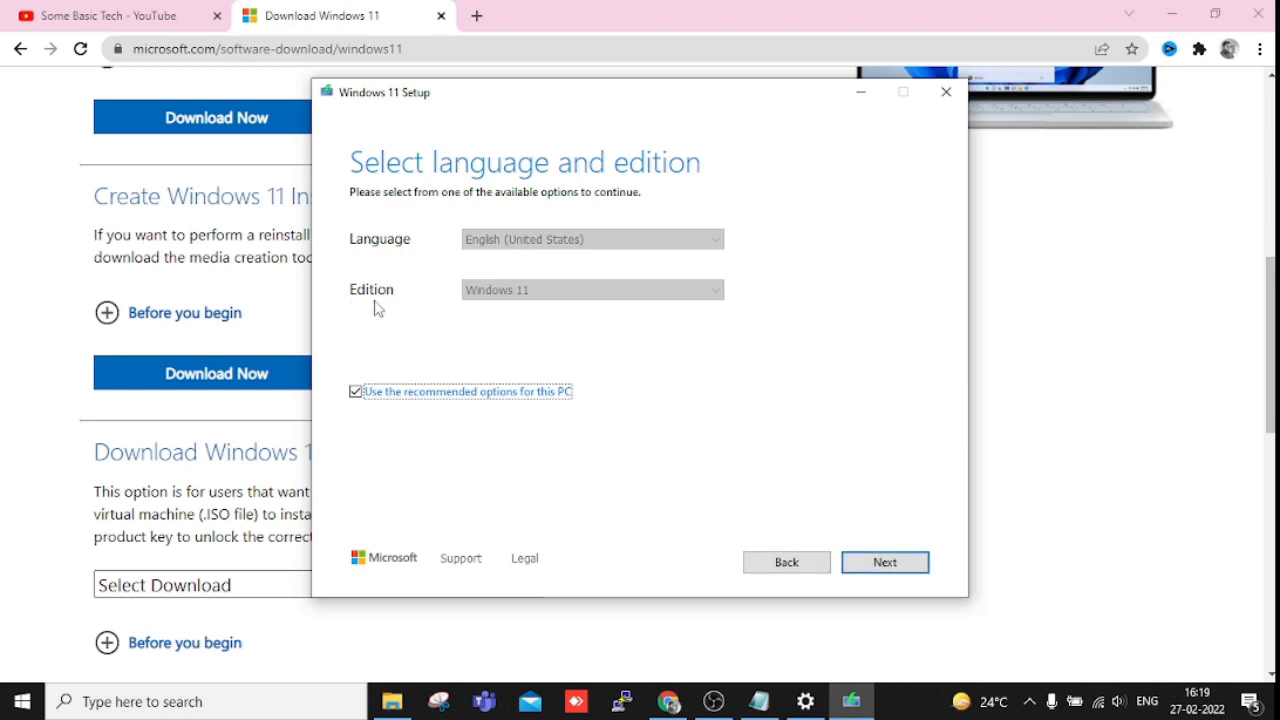
mouse_move(570, 356)
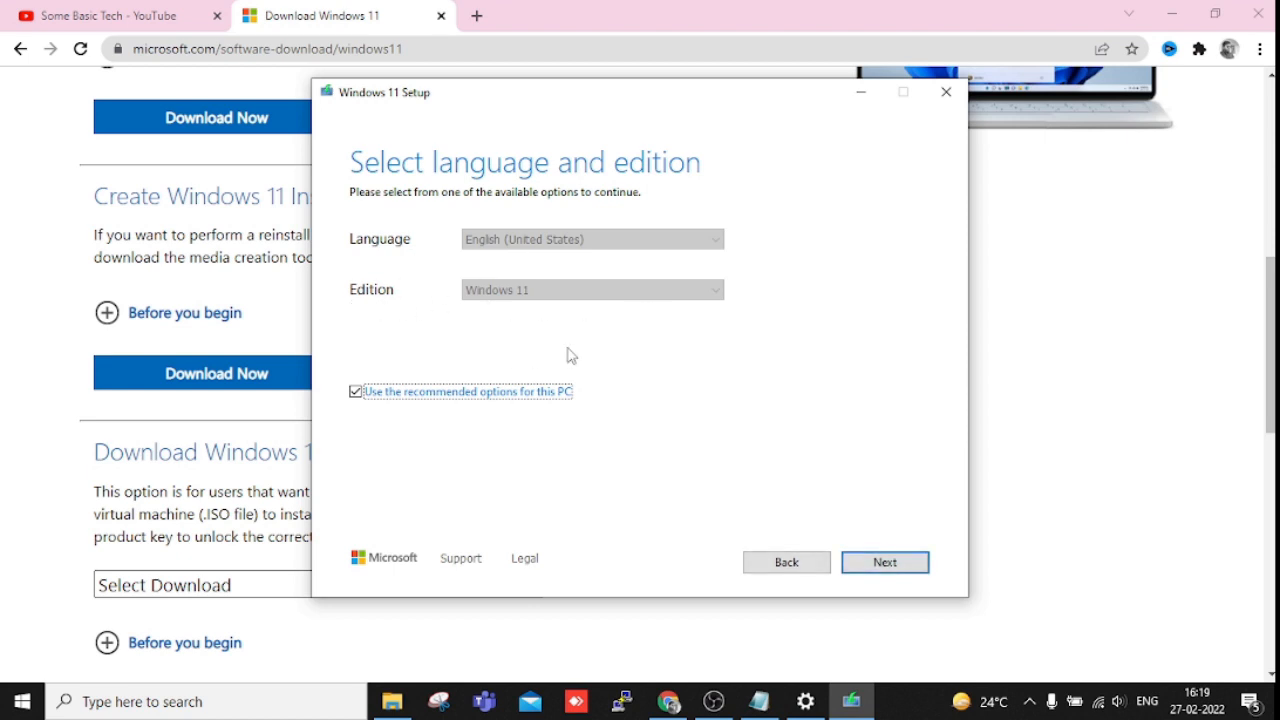
mouse_move(884, 562)
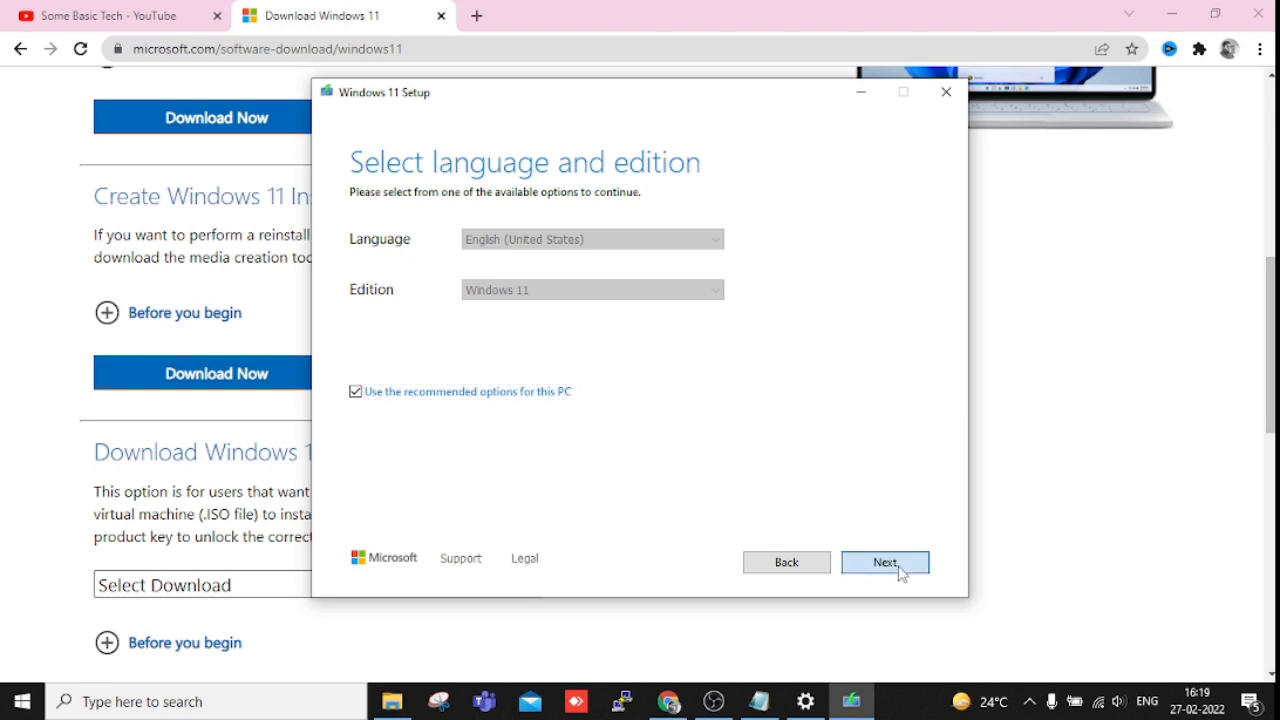
Step: Keep English (United States) and Windows 11, then choose USB flash drive over ISO file as media
click(884, 562)
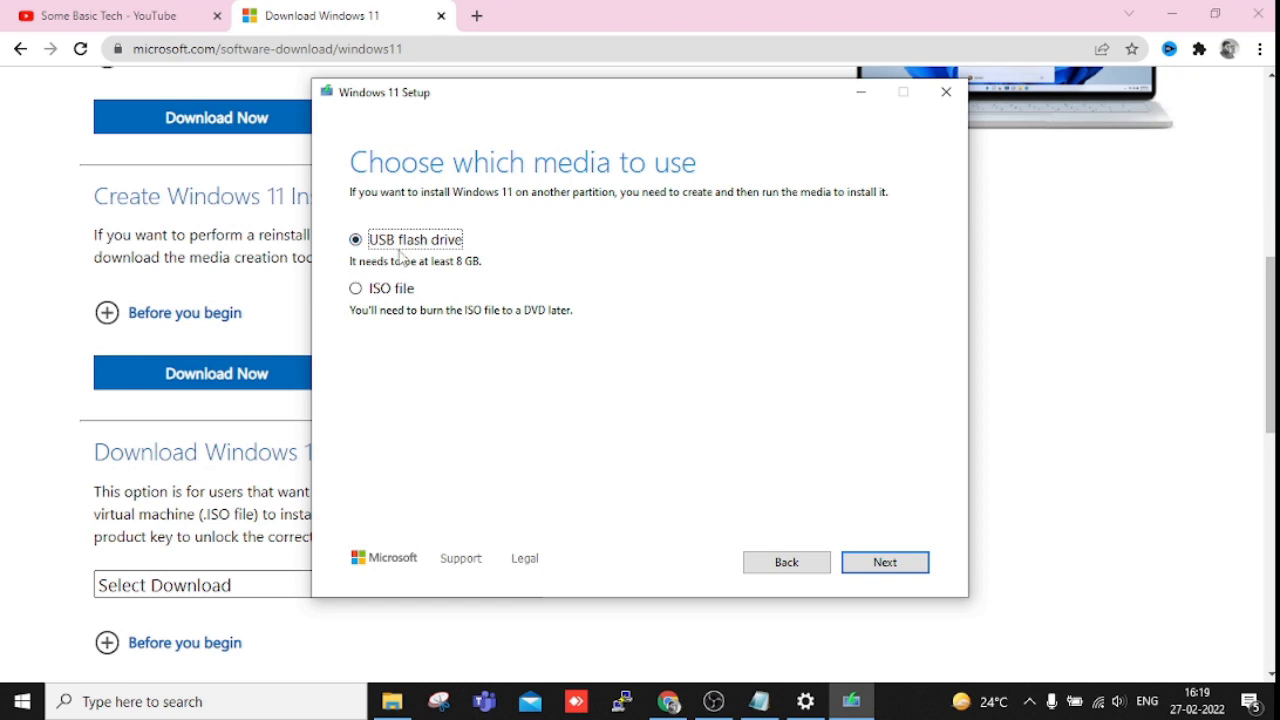
mouse_move(420, 324)
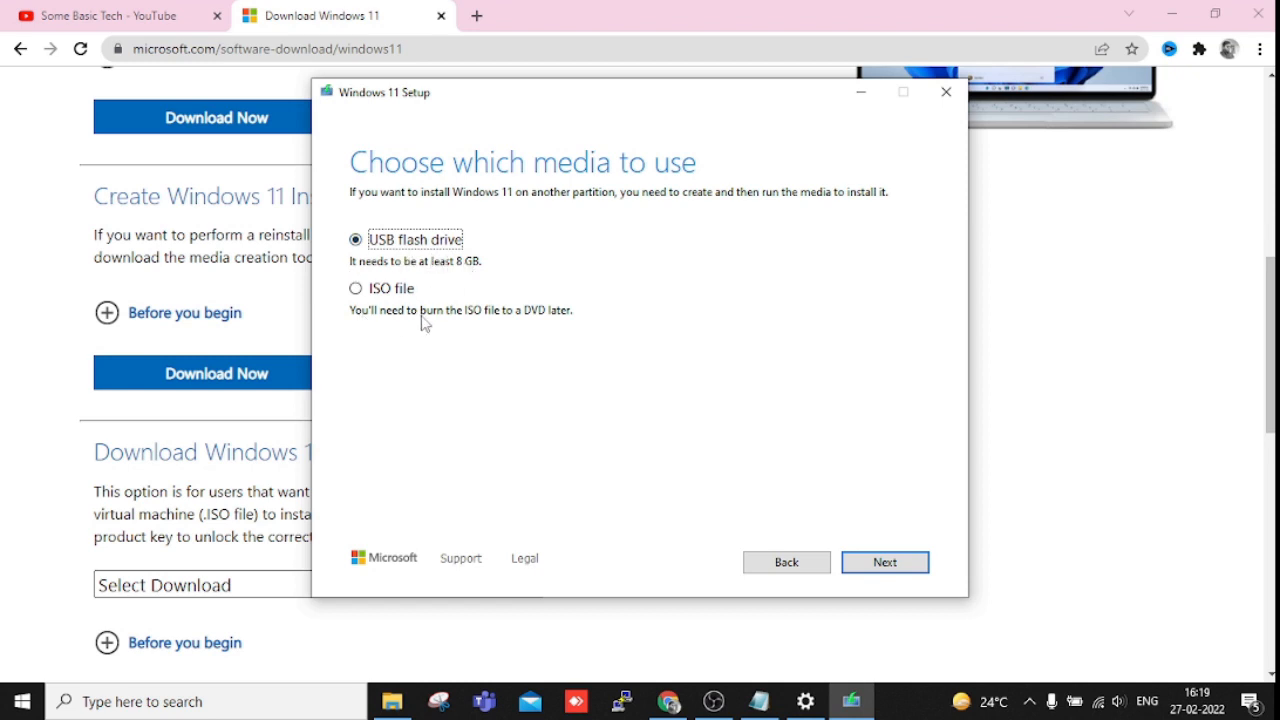
mouse_move(372, 308)
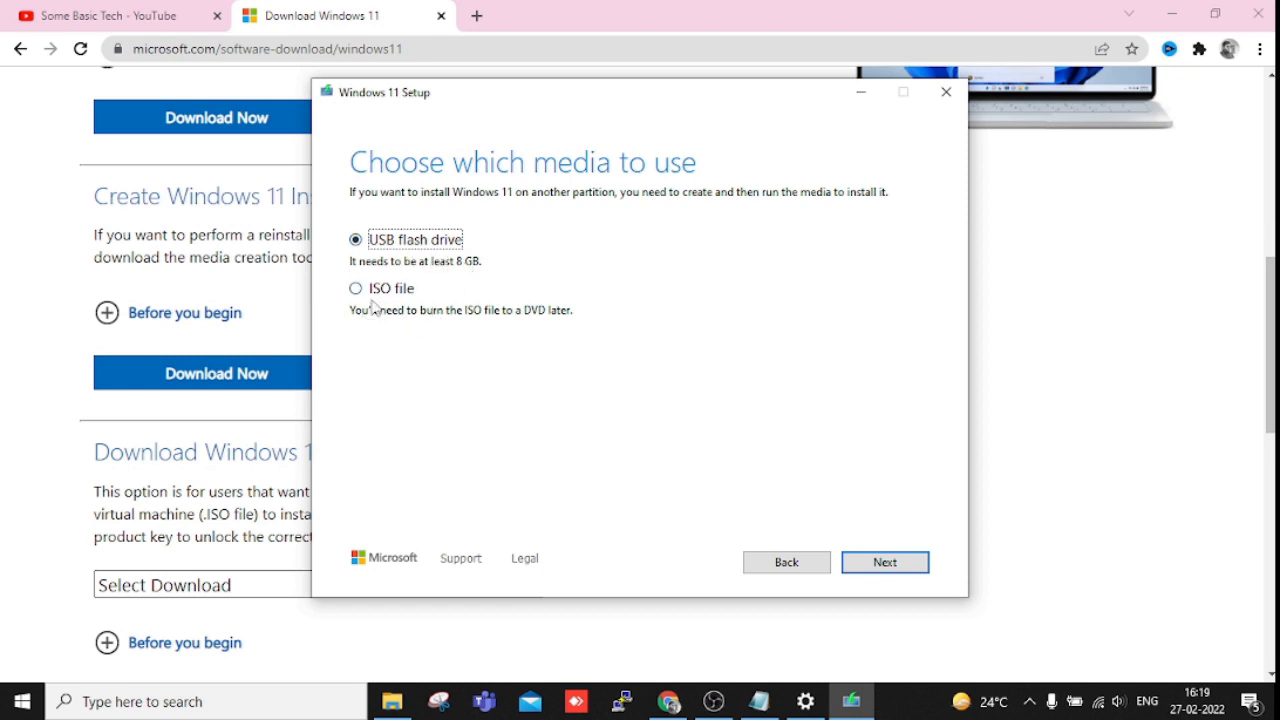
click(356, 288)
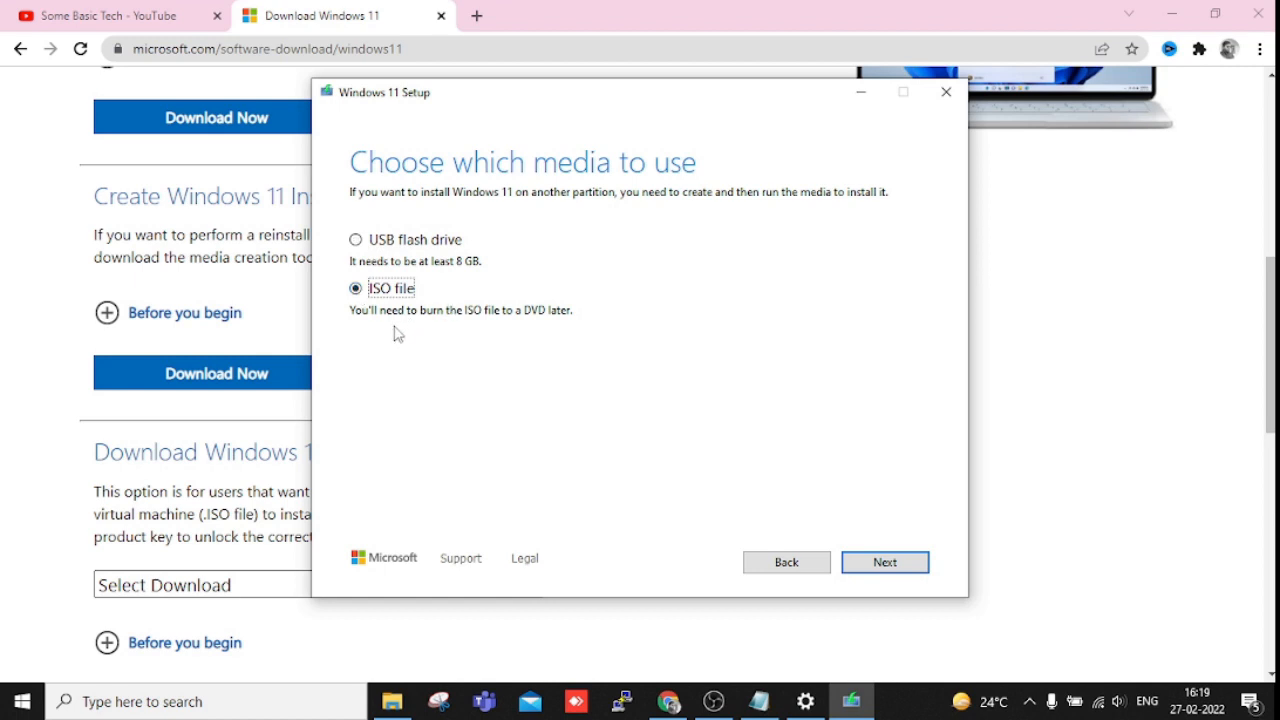
mouse_move(544, 420)
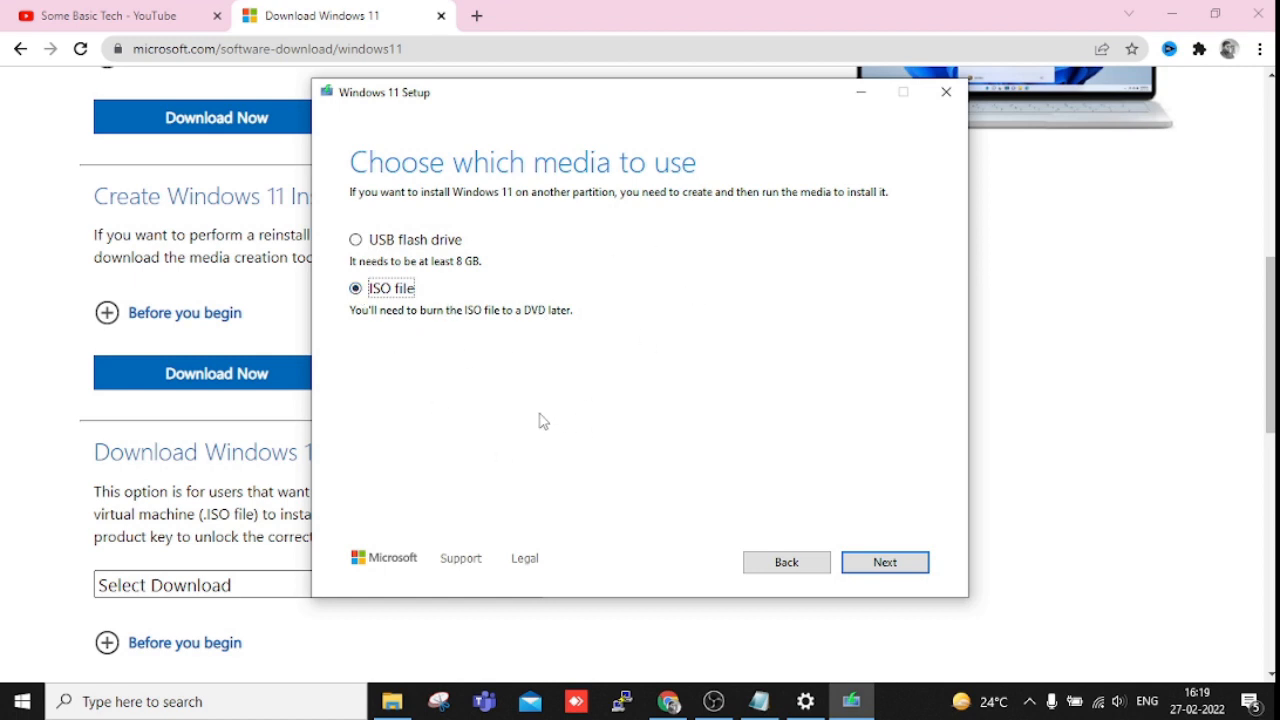
mouse_move(492, 374)
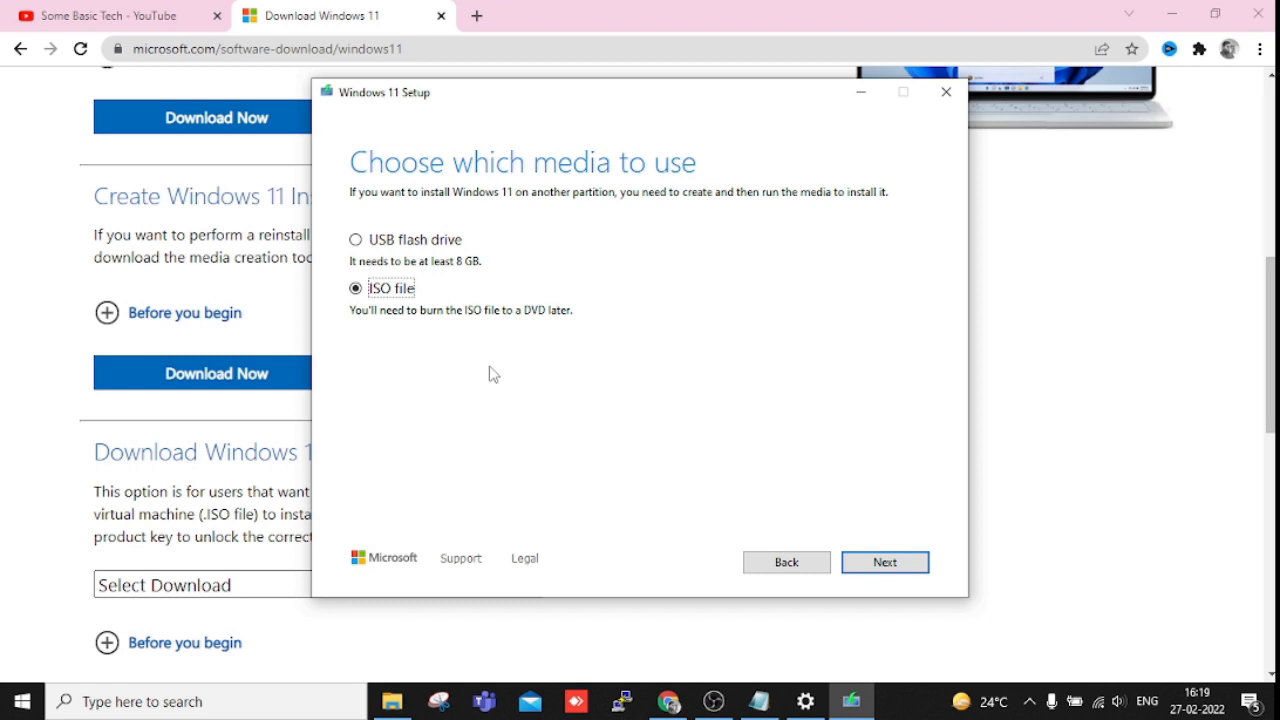
mouse_move(436, 258)
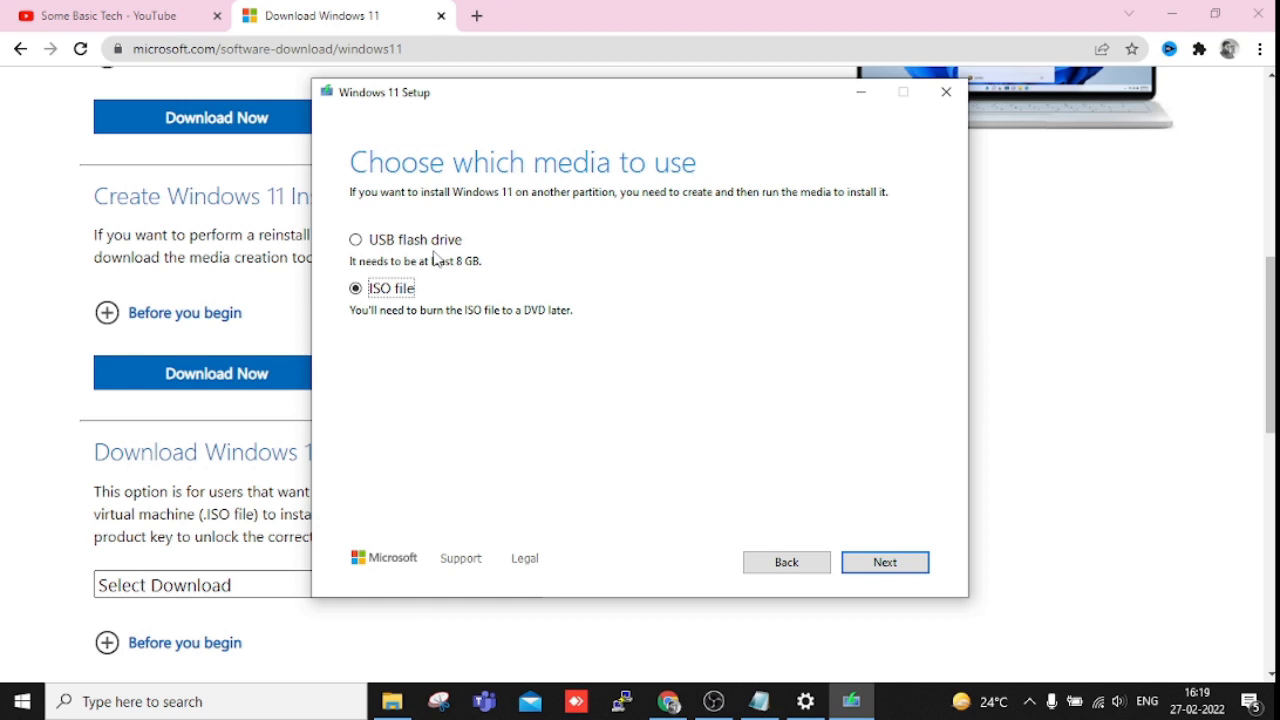
click(356, 240)
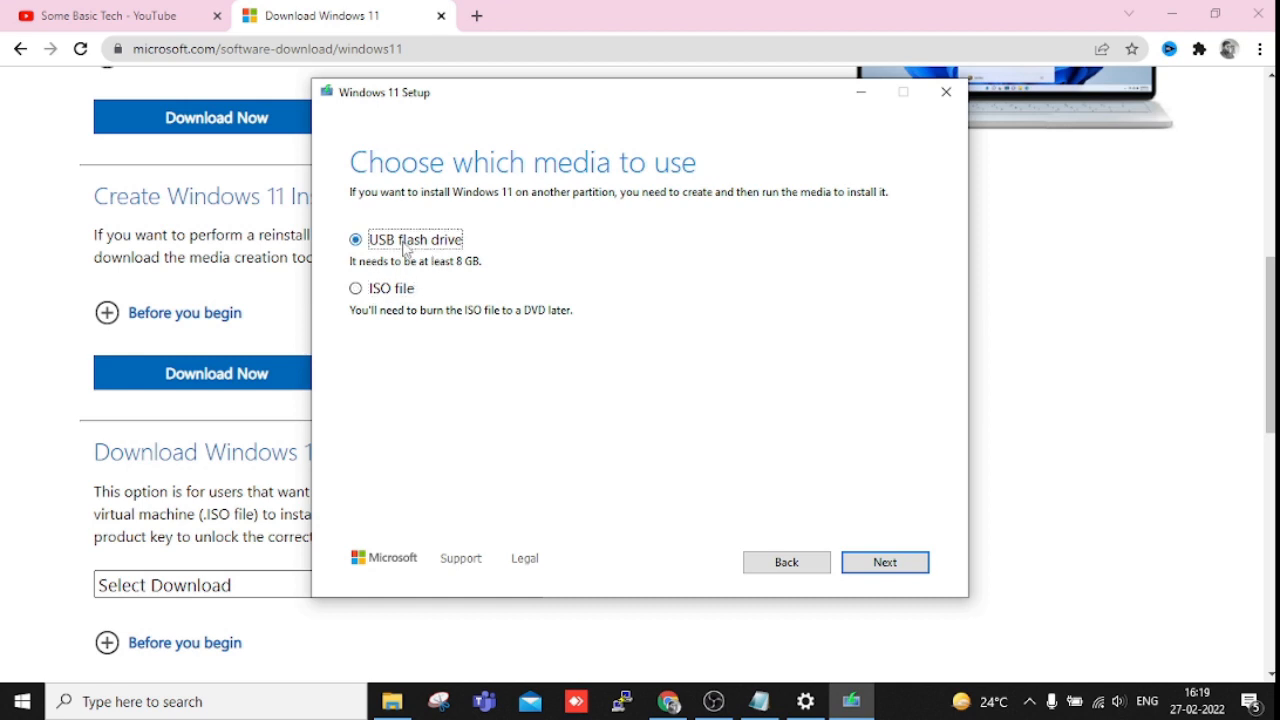
mouse_move(762, 428)
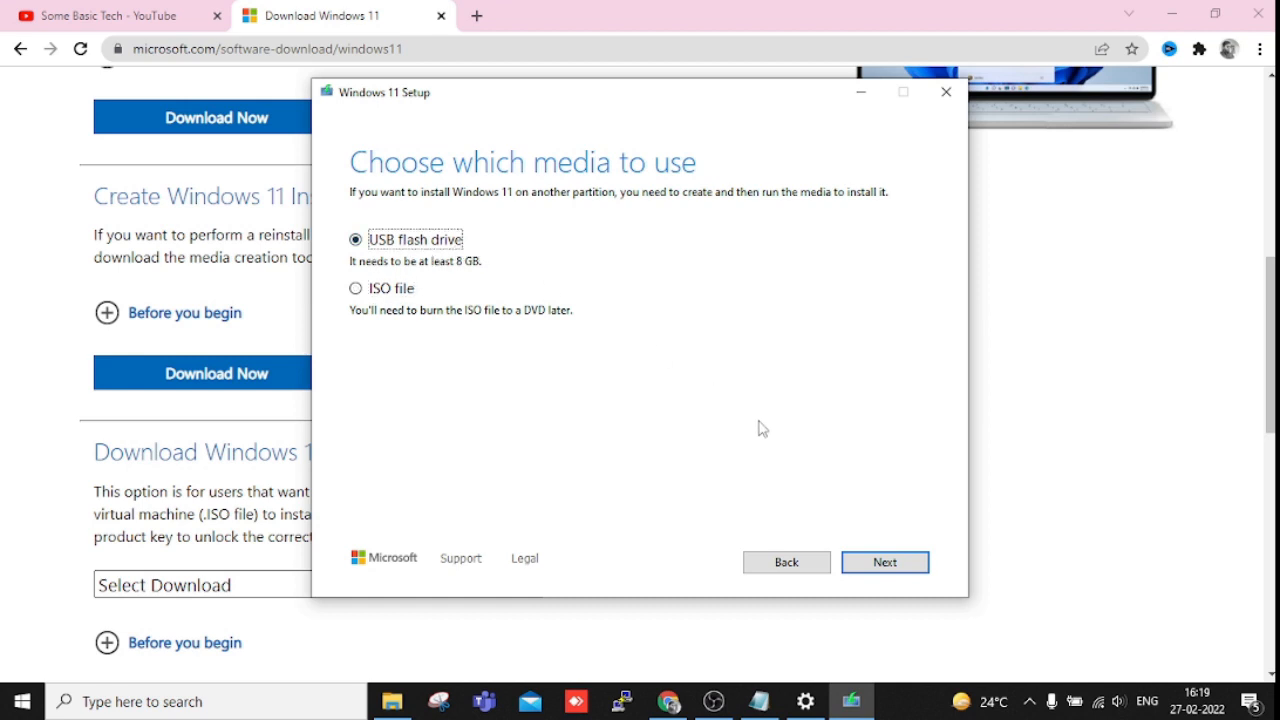
click(884, 562)
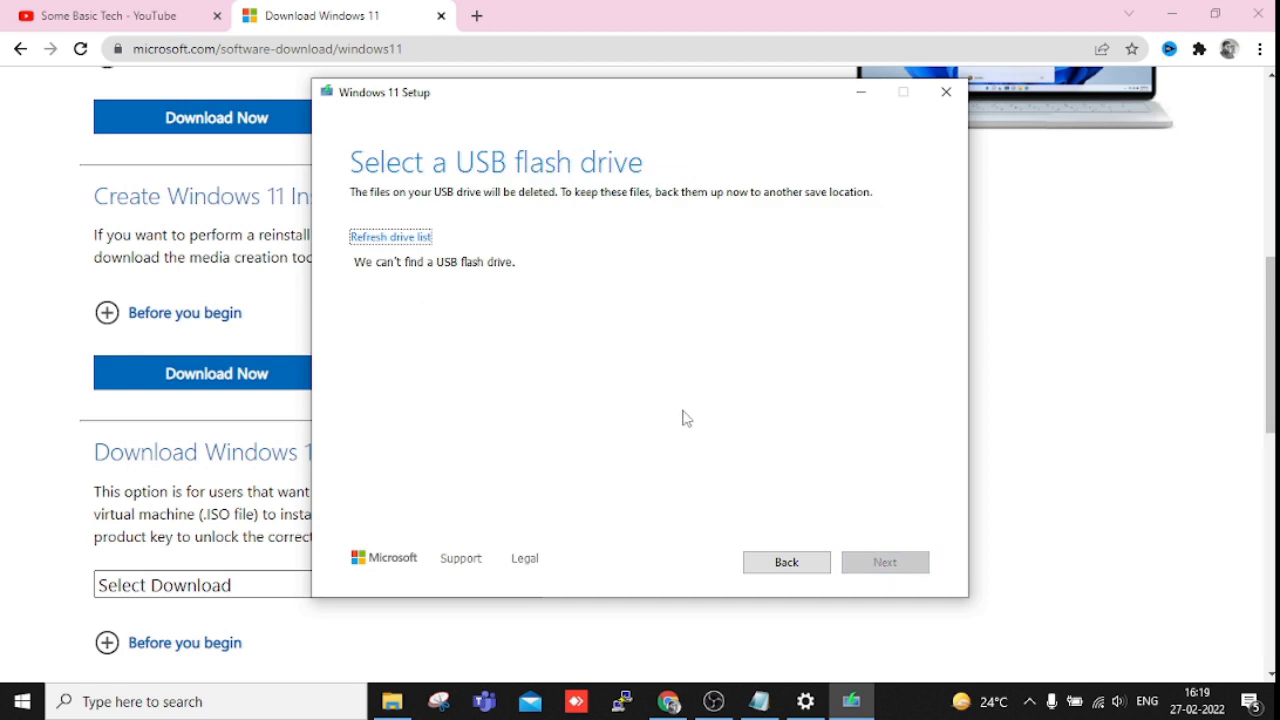
mouse_move(364, 284)
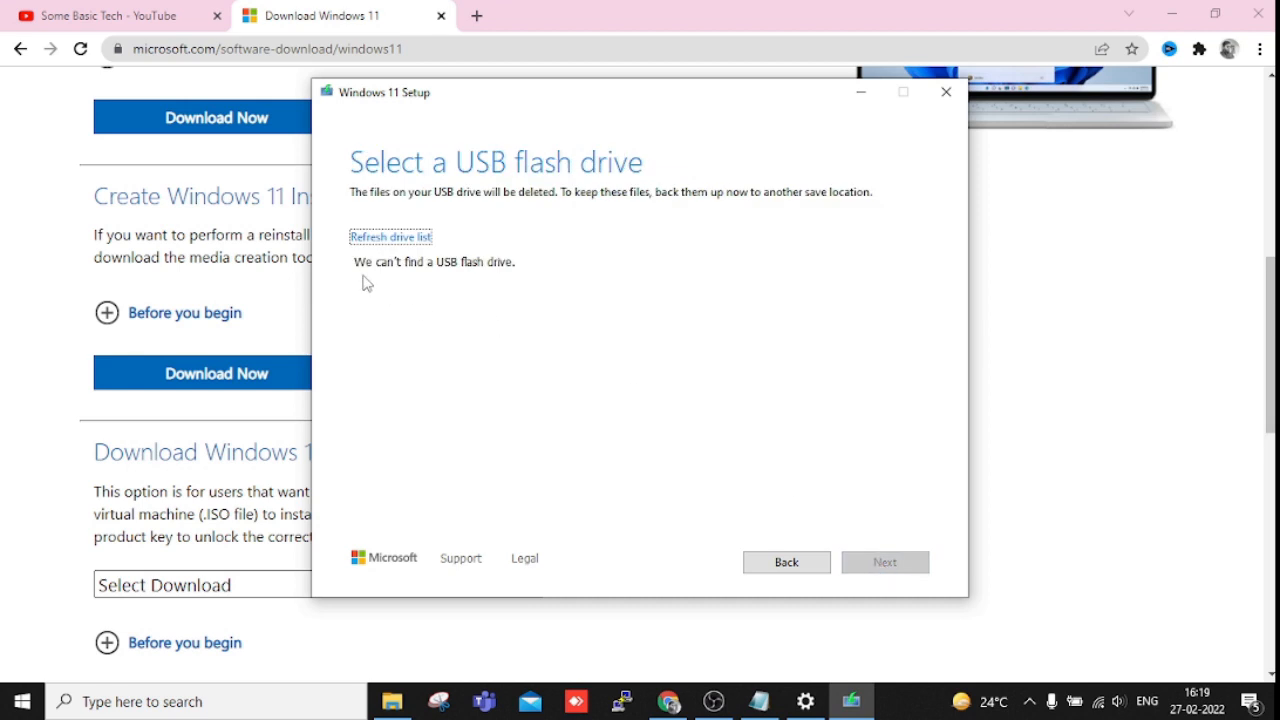
mouse_move(520, 278)
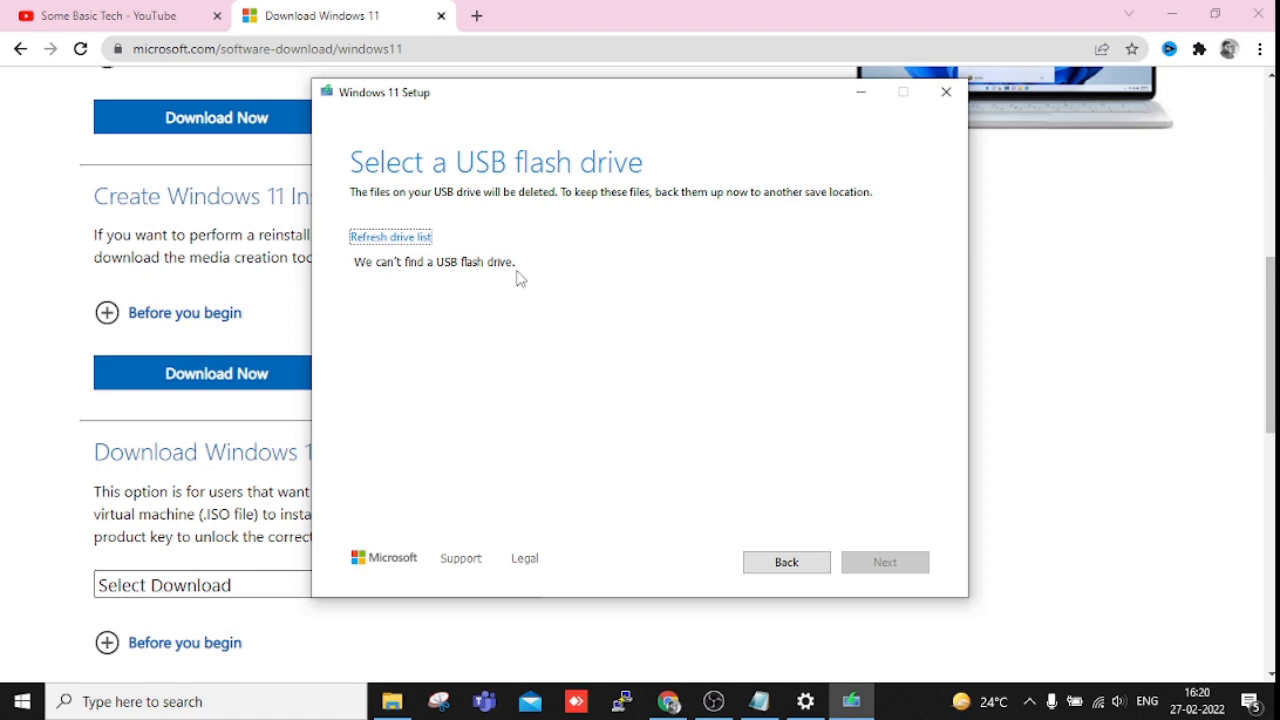
Step: Step back to language and edition, then return to the media choice page with USB flash drive
click(786, 560)
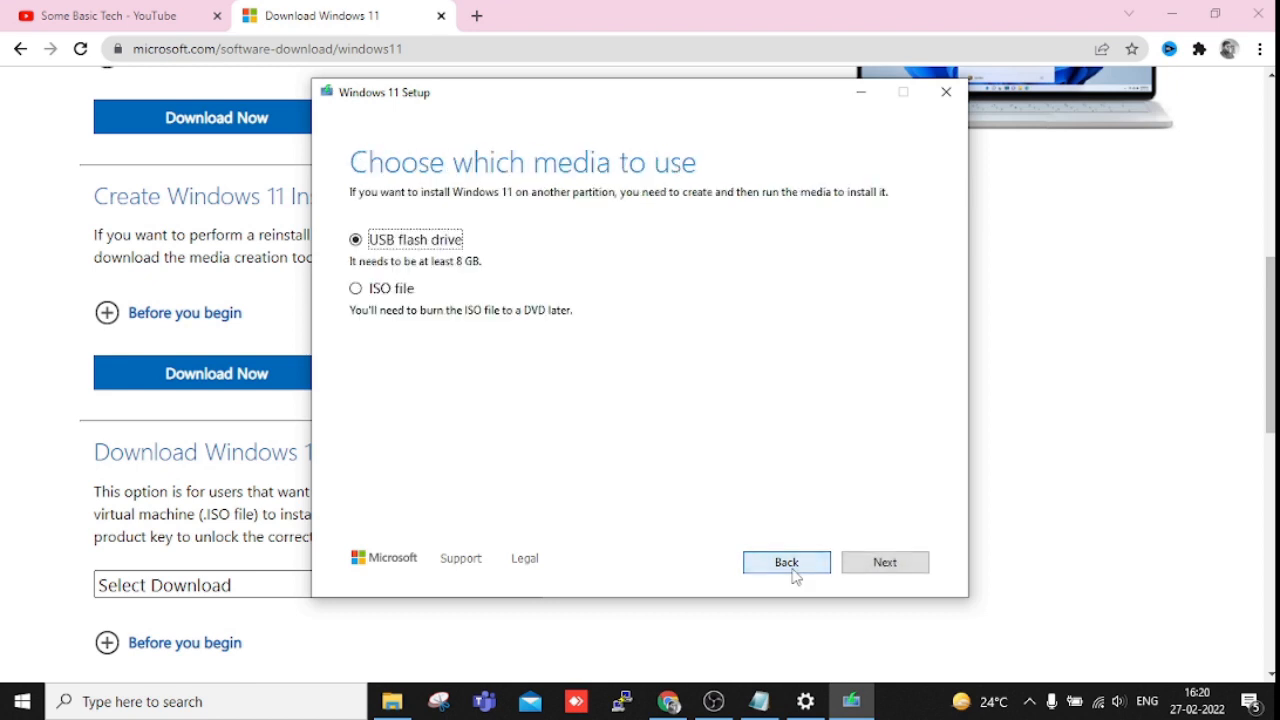
mouse_move(660, 436)
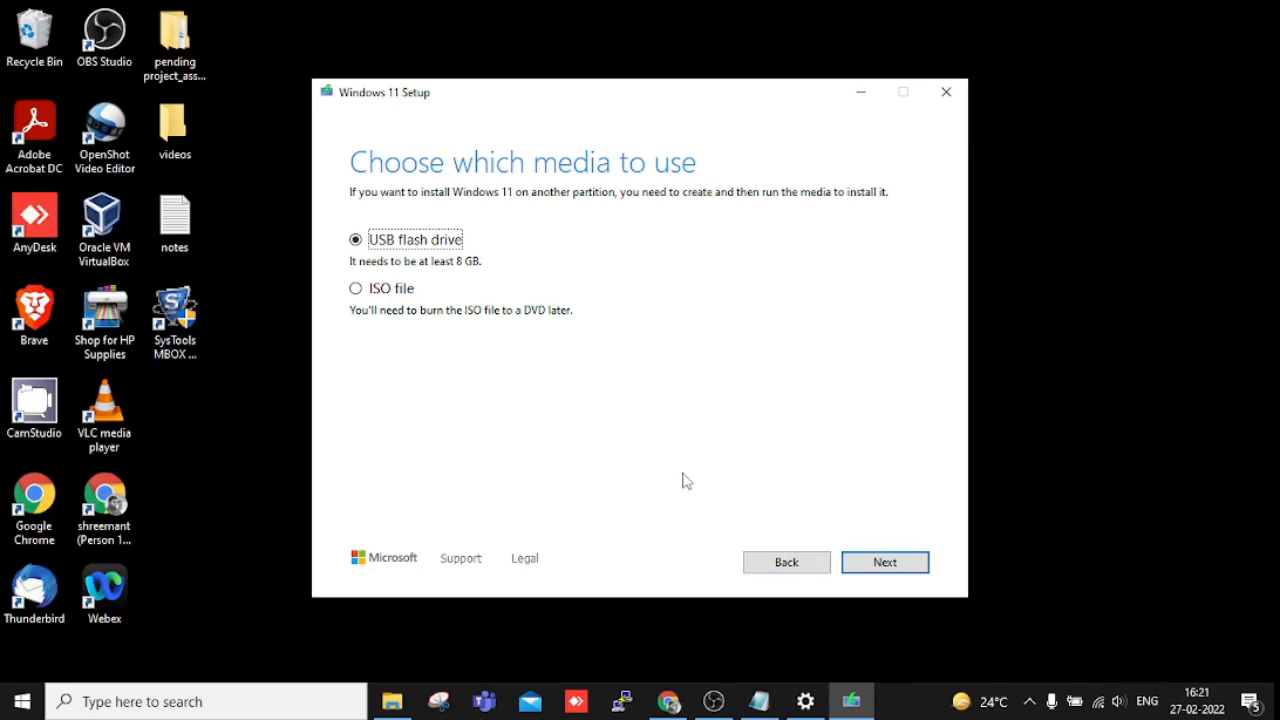
mouse_move(684, 486)
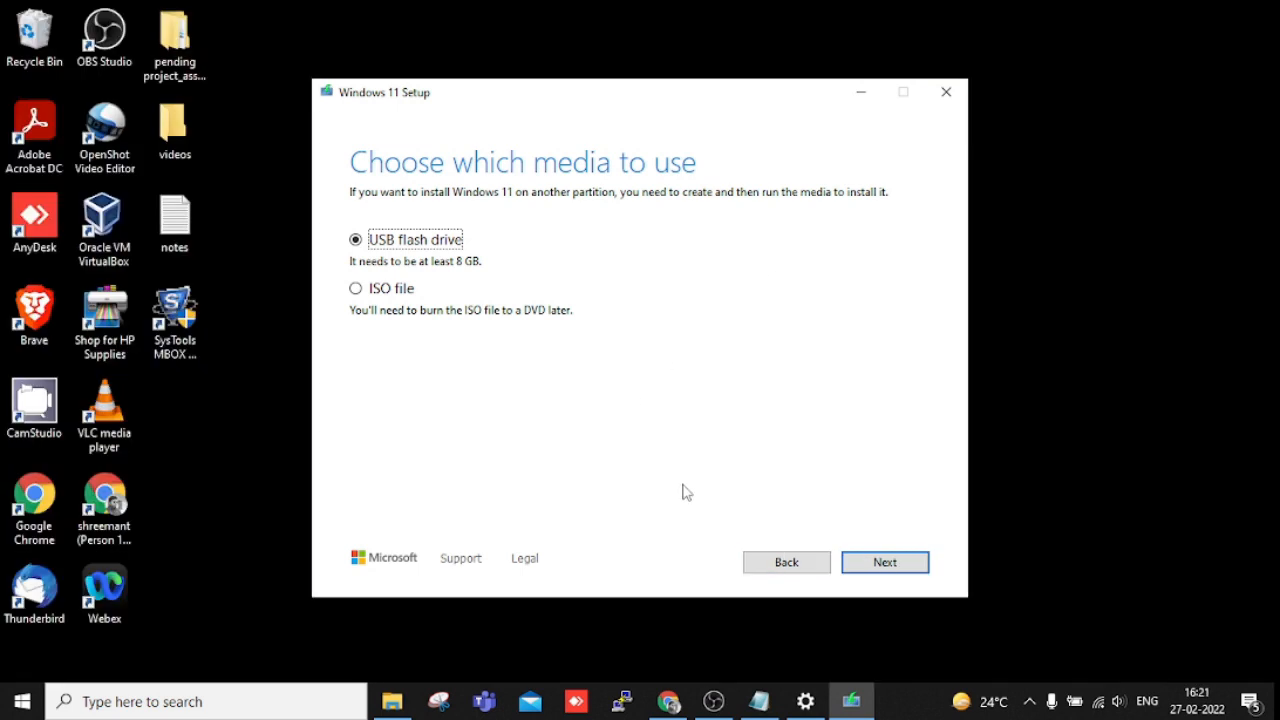
click(668, 700)
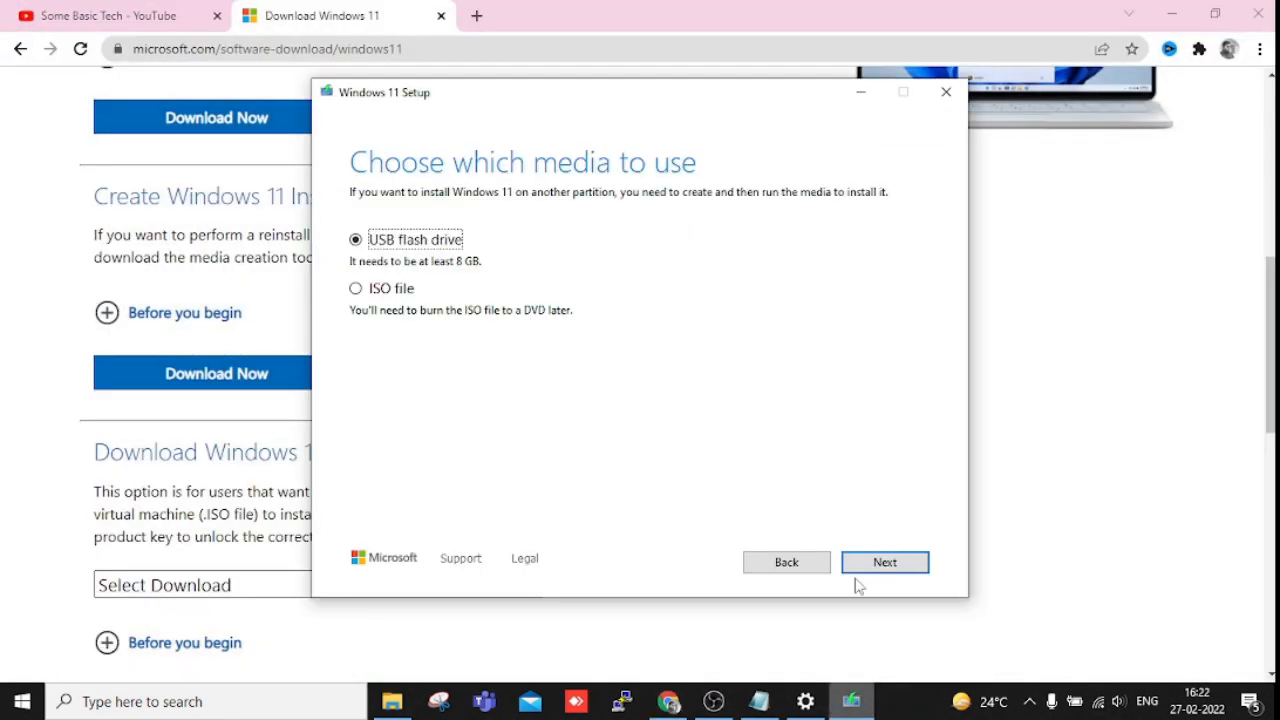
mouse_move(718, 418)
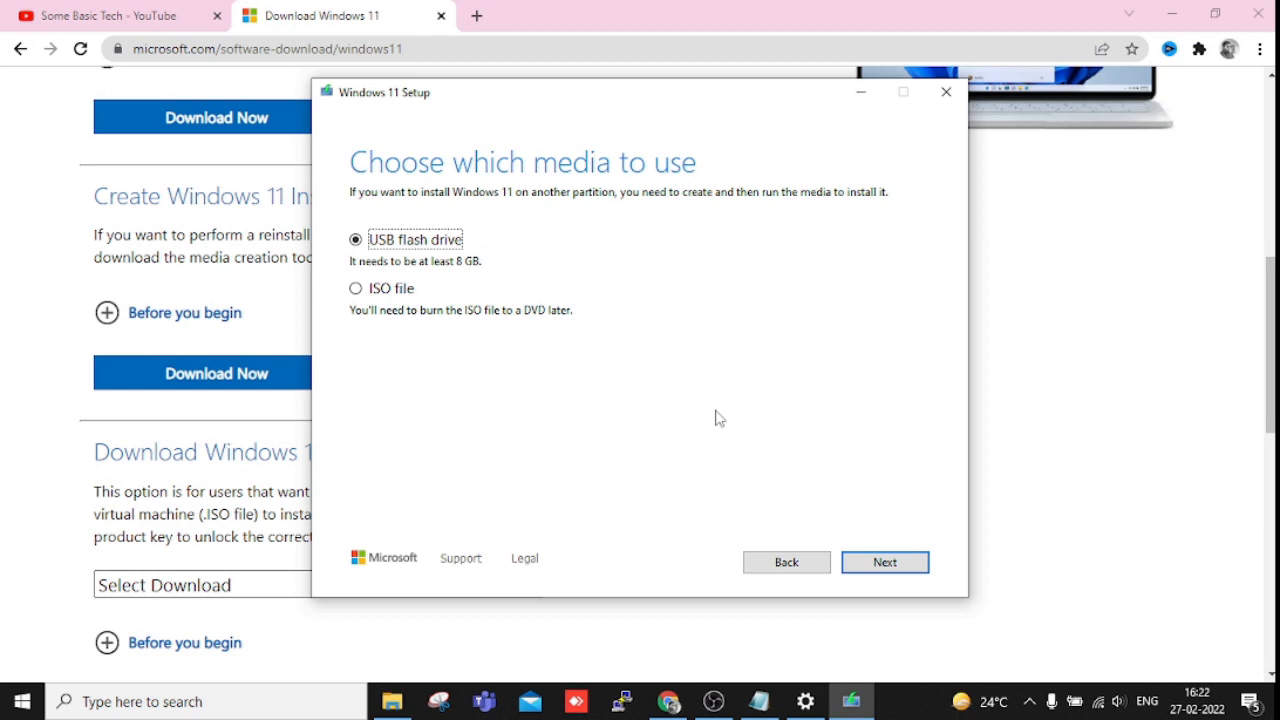
mouse_move(716, 444)
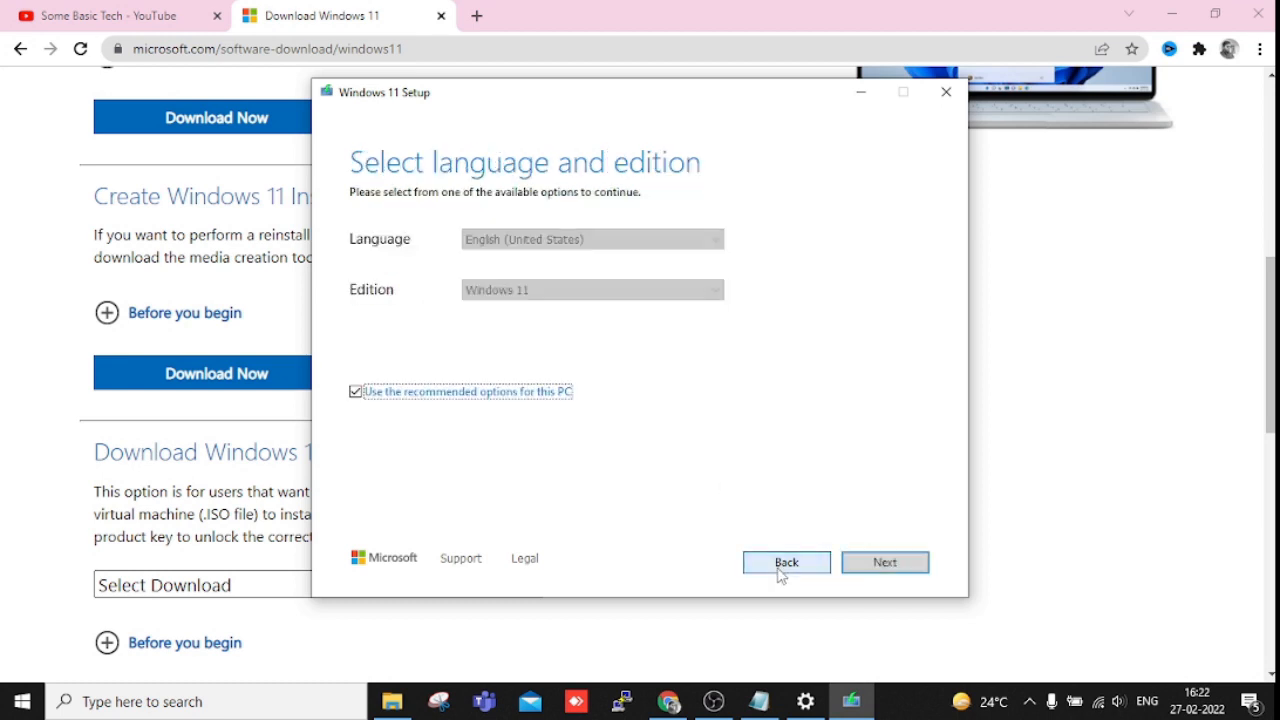
mouse_move(708, 492)
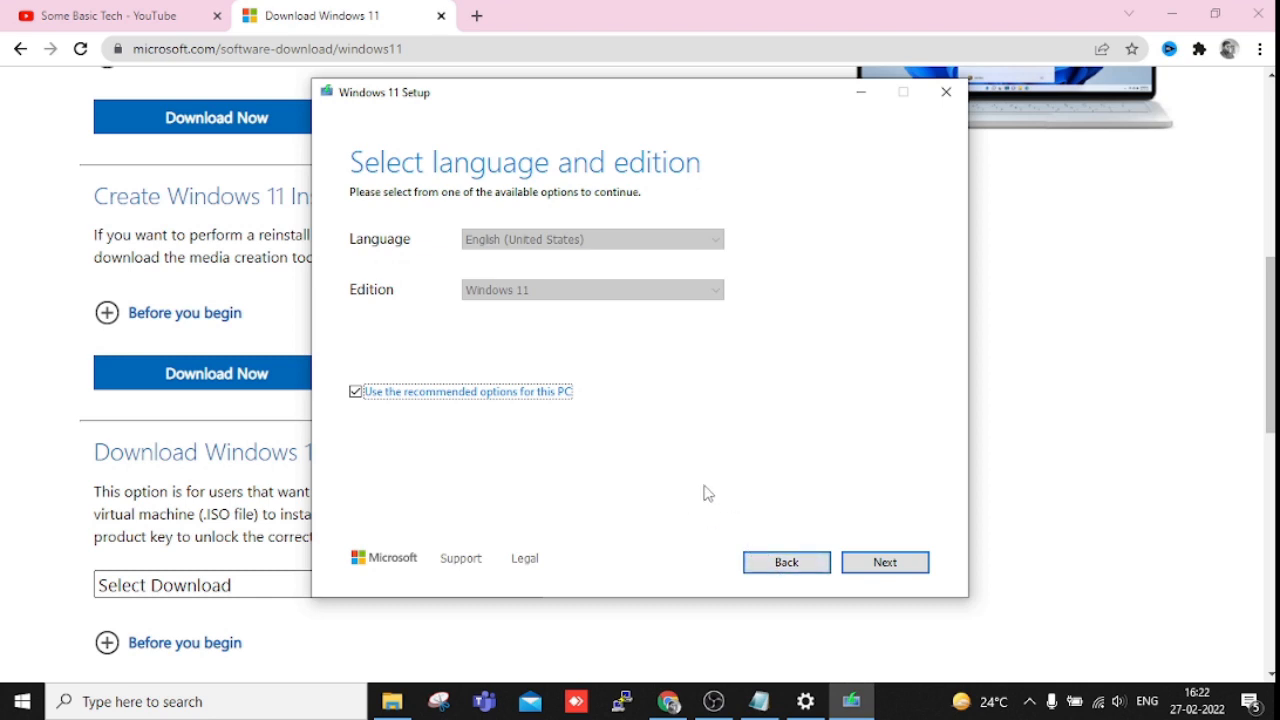
mouse_move(744, 452)
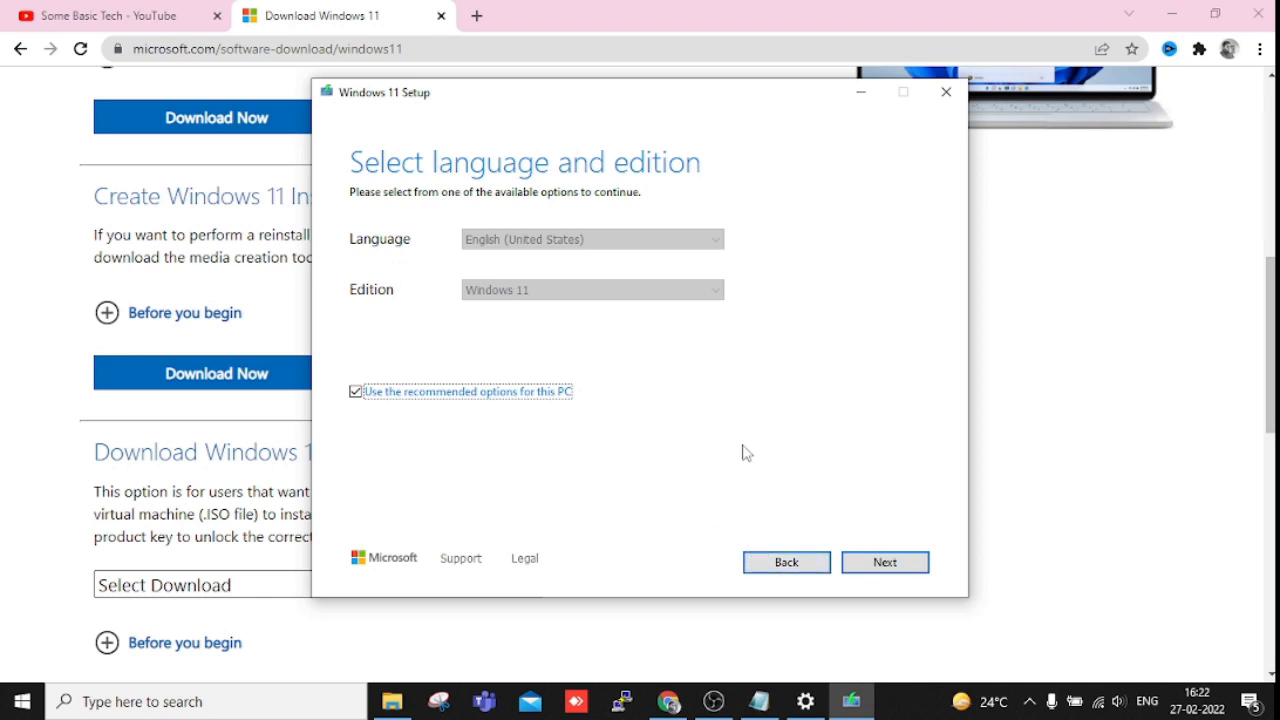
click(884, 562)
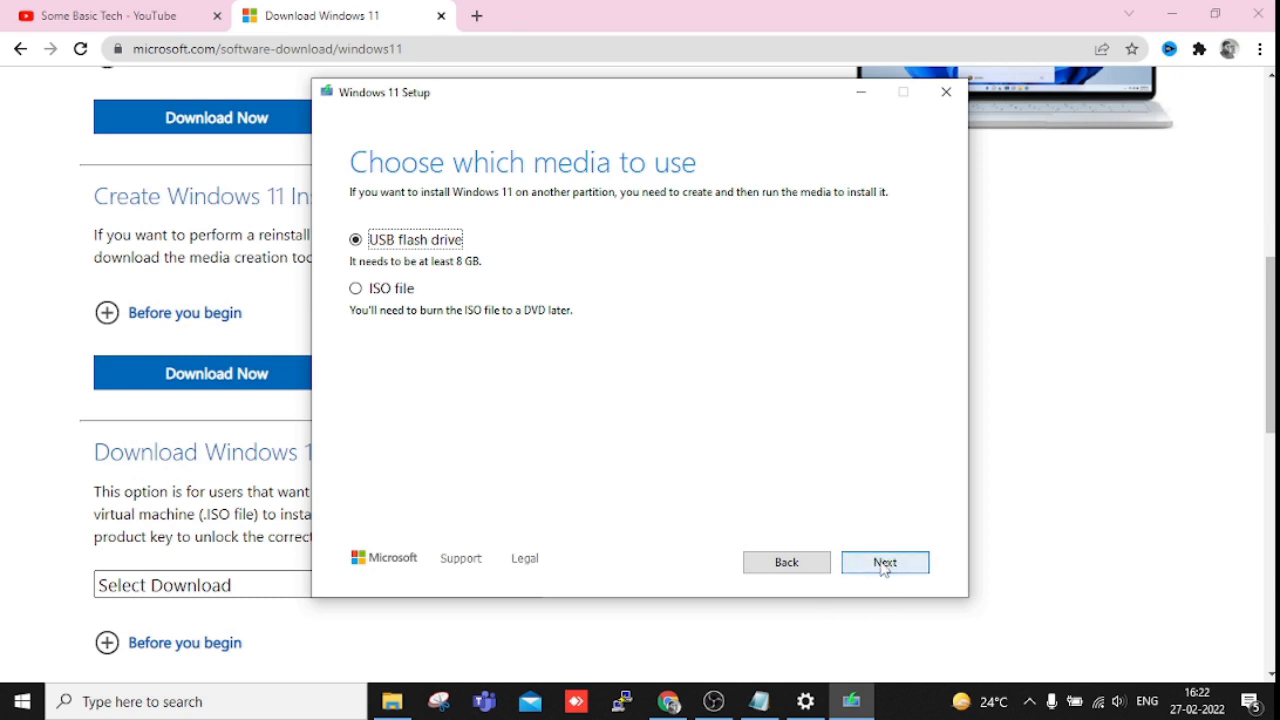
Step: Continue with USB flash drive to the Select a USB flash drive page, which finds no drive
click(884, 562)
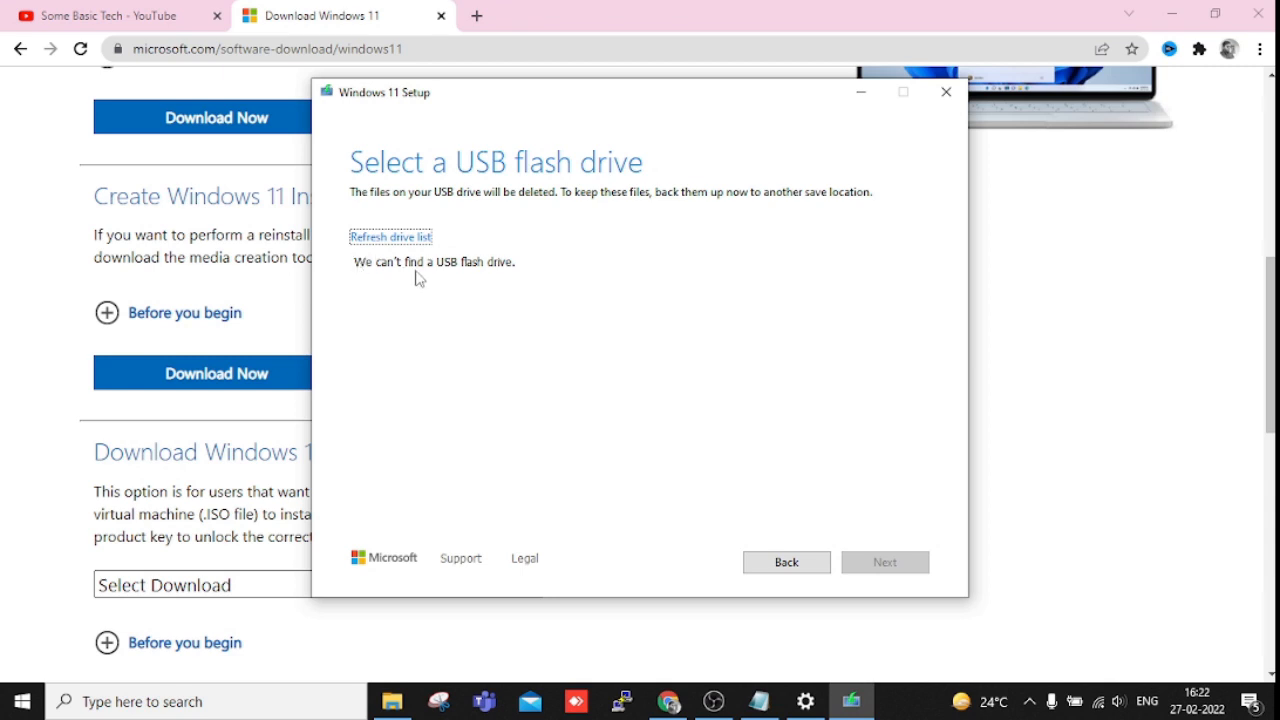
mouse_move(464, 312)
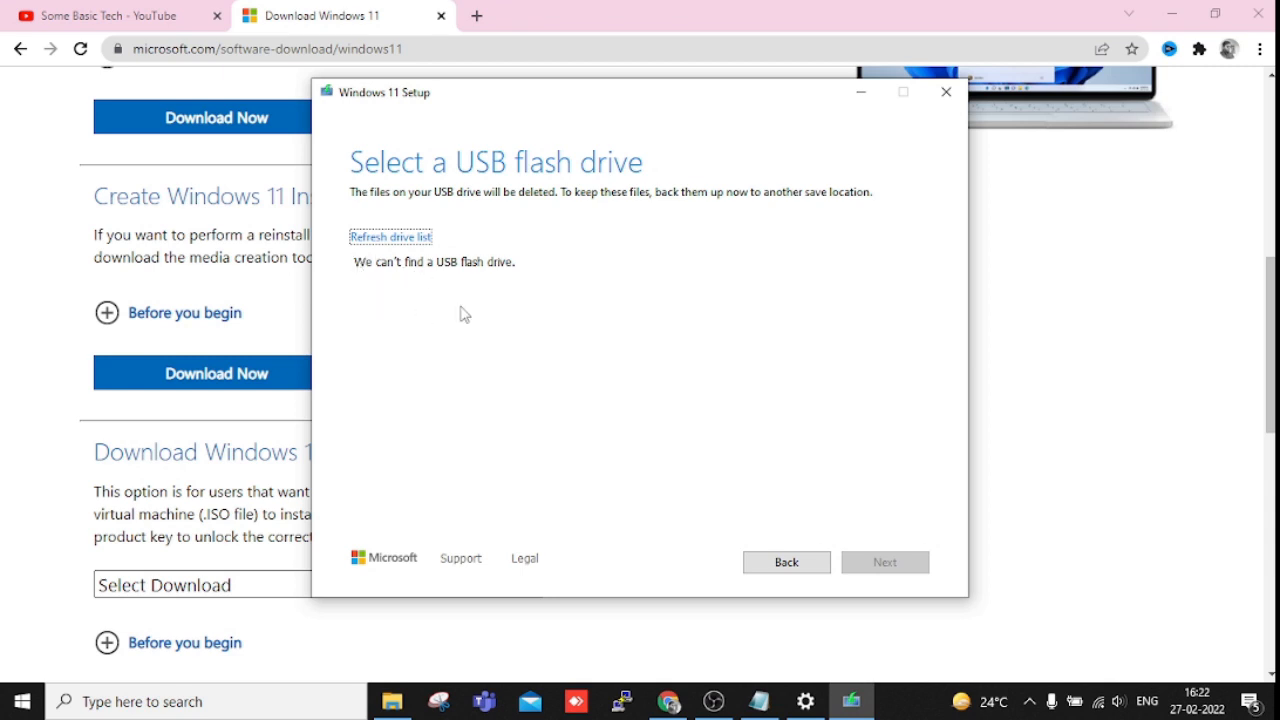
mouse_move(384, 288)
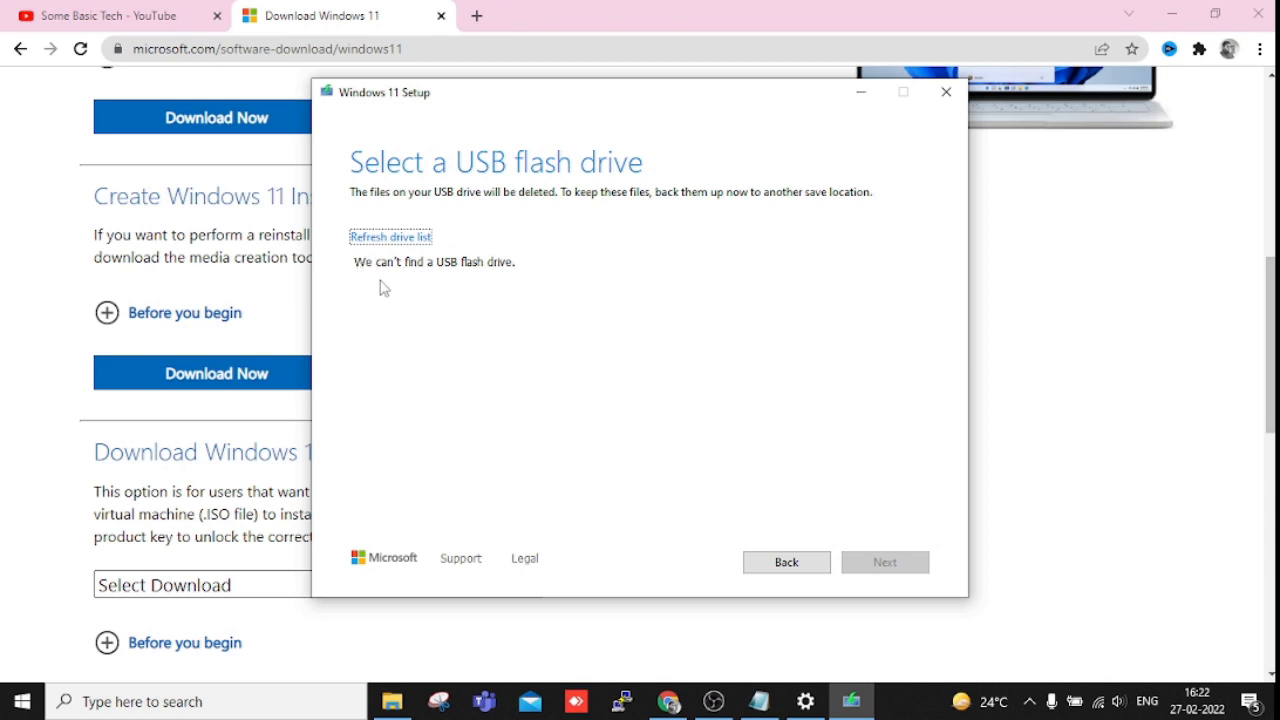
mouse_move(392, 302)
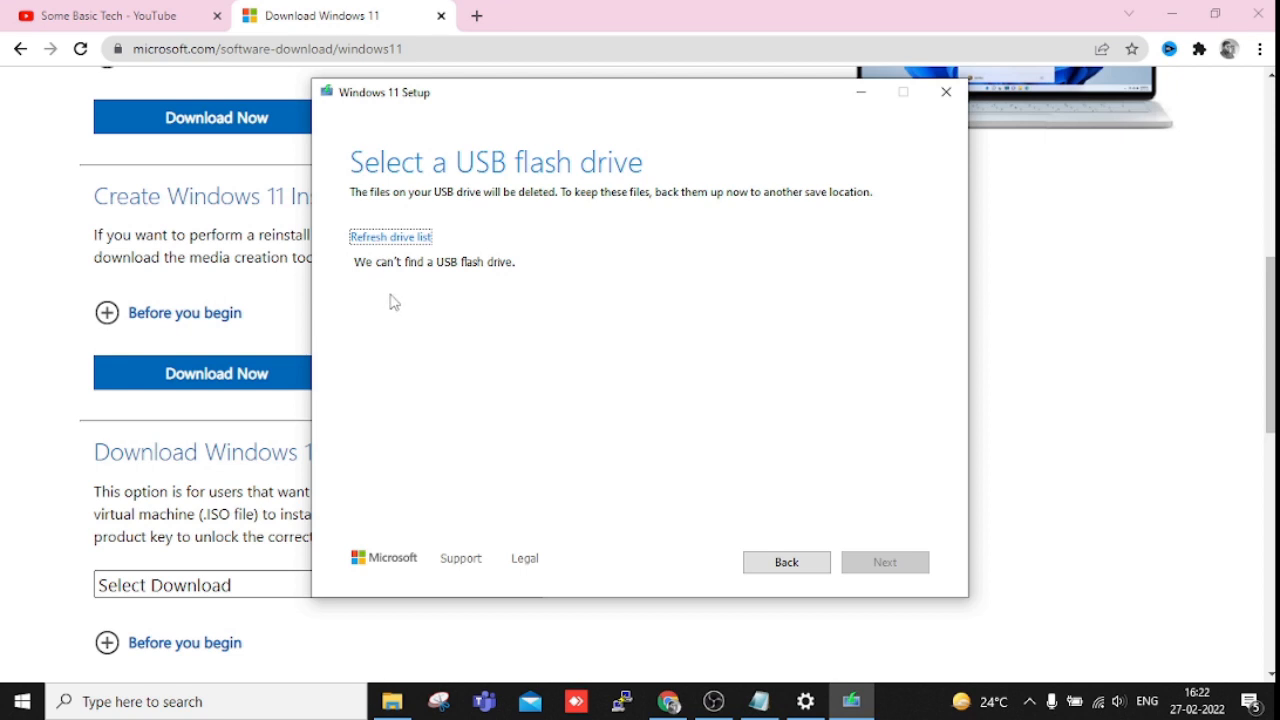
mouse_move(400, 296)
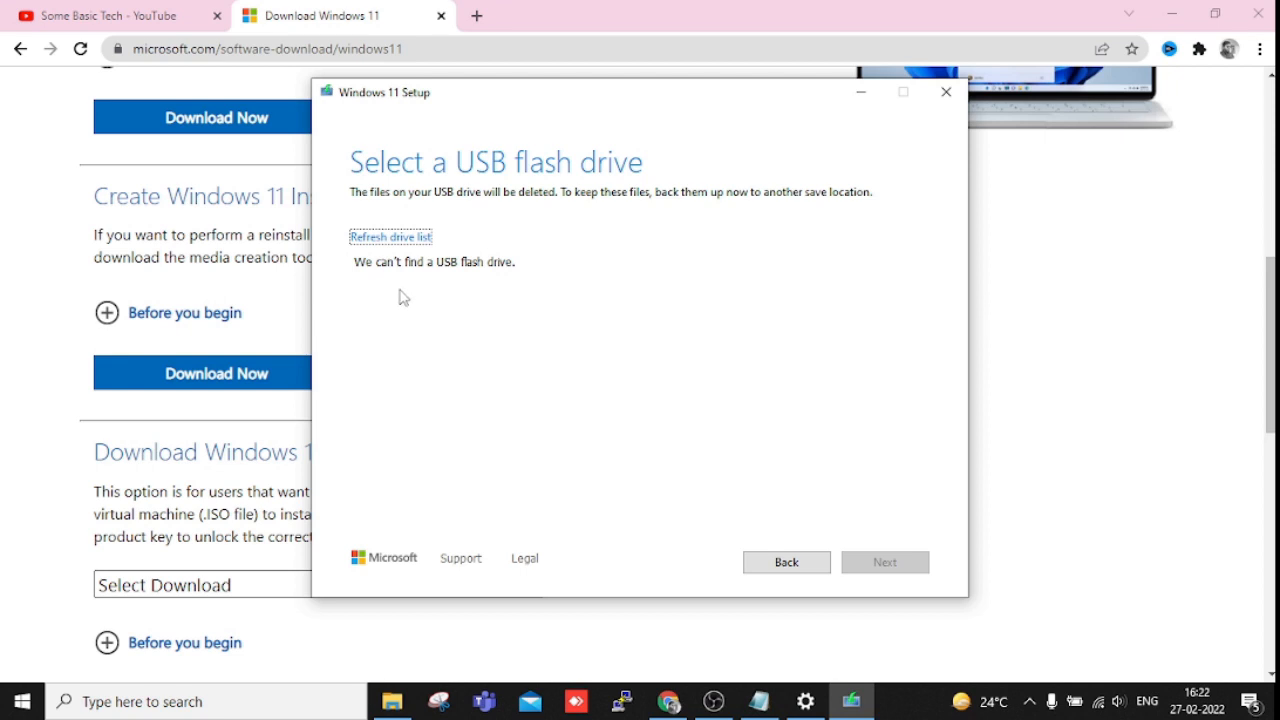
mouse_move(408, 304)
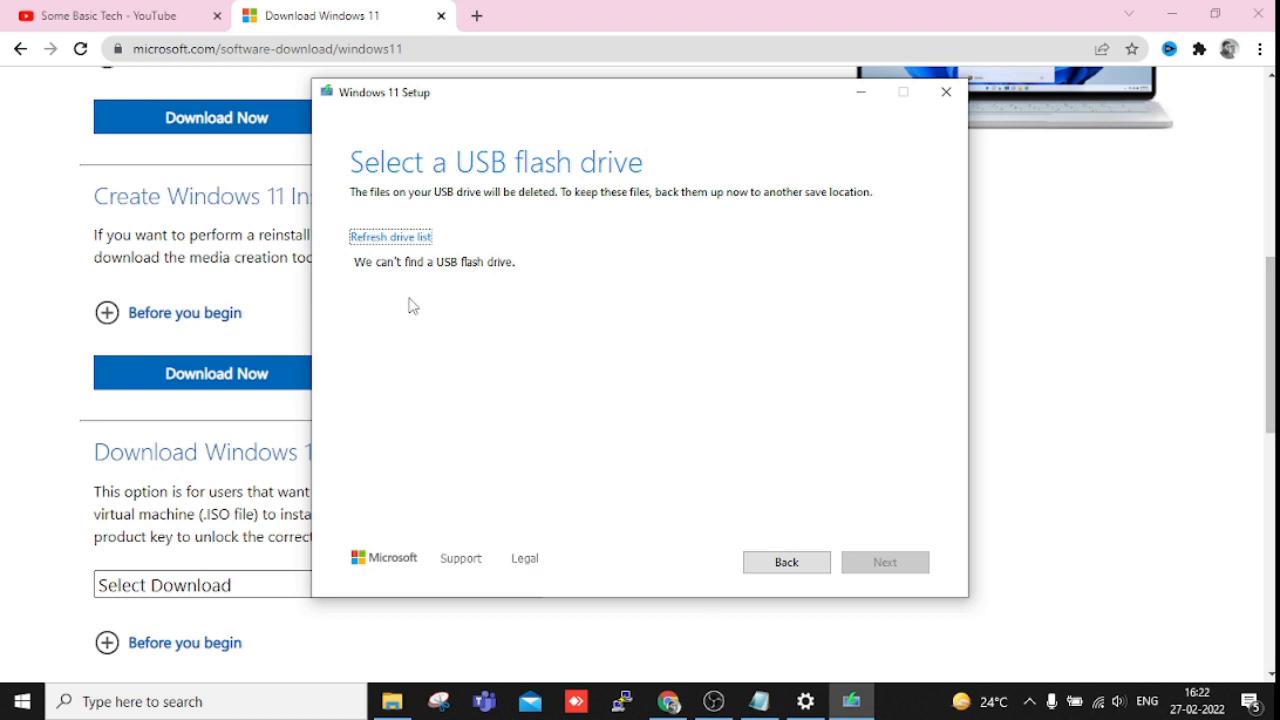
mouse_move(436, 304)
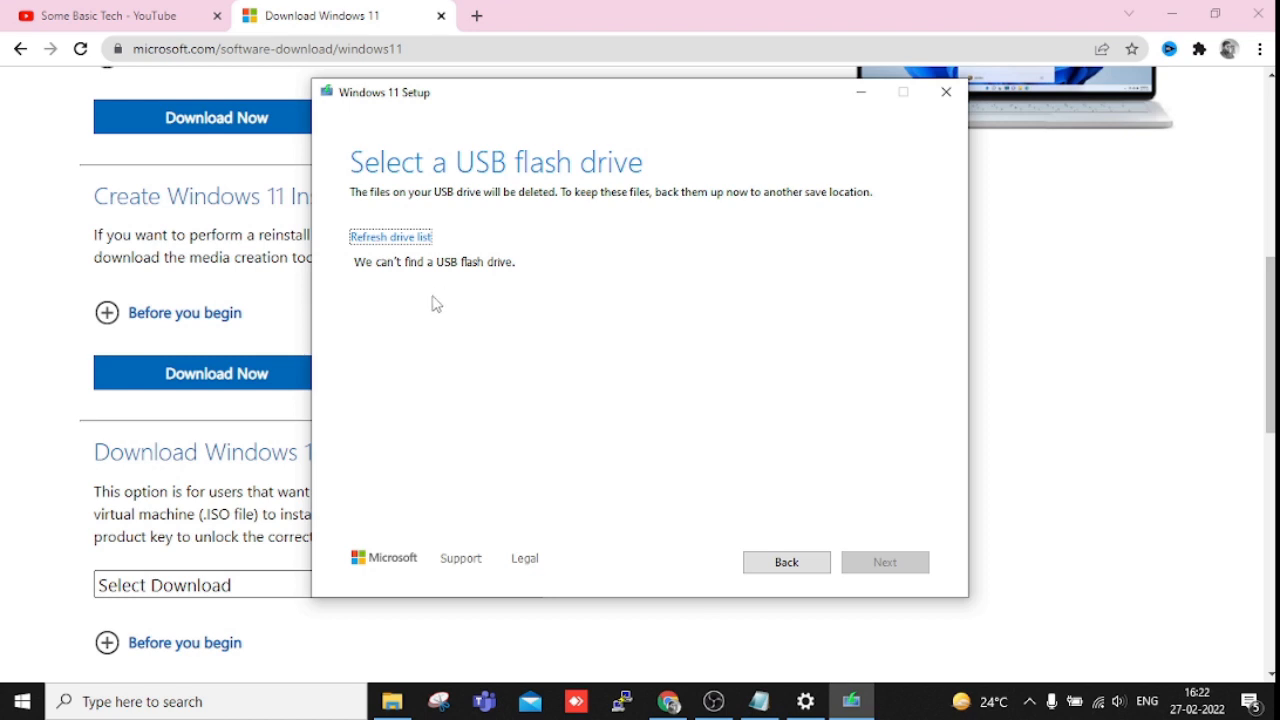
mouse_move(404, 336)
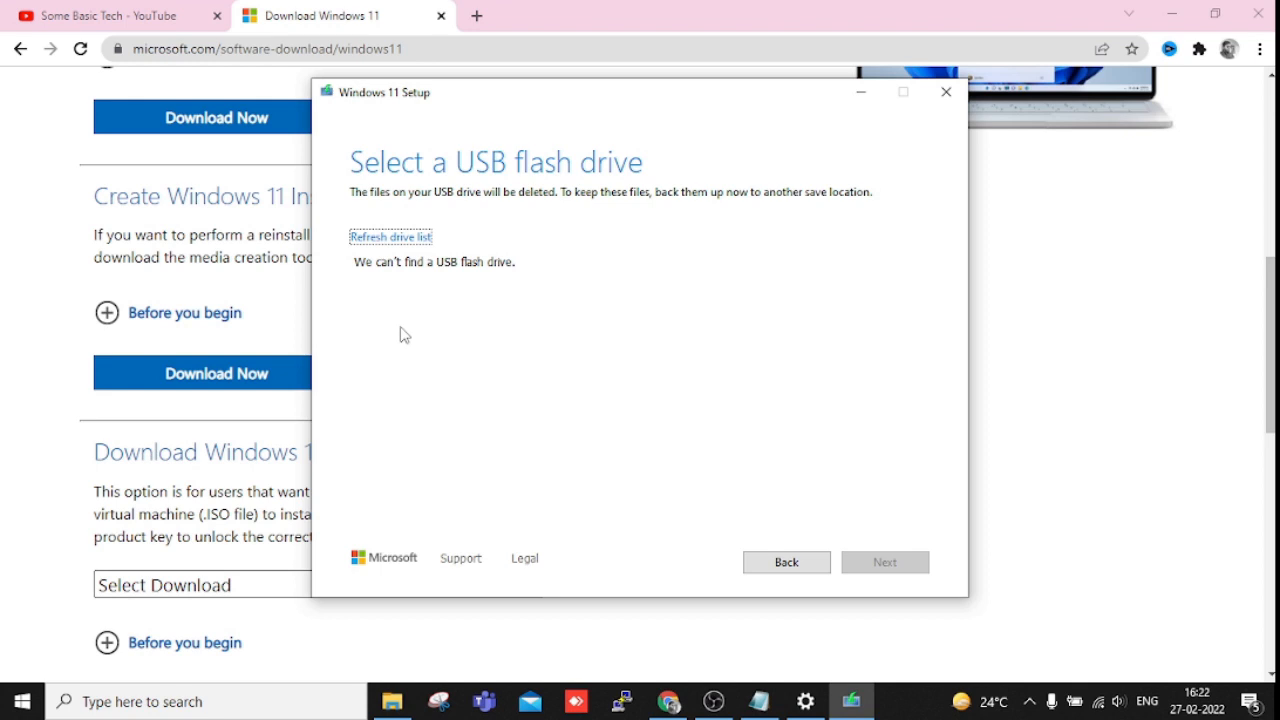
mouse_move(544, 240)
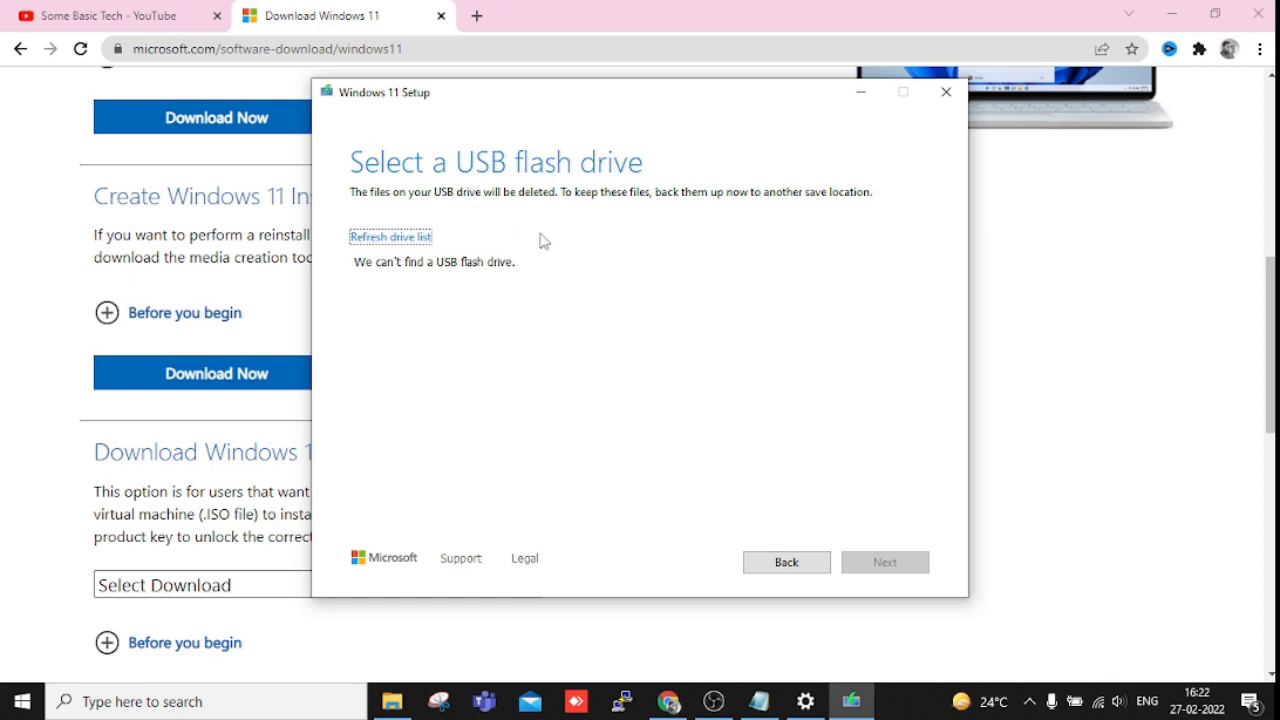
mouse_move(540, 328)
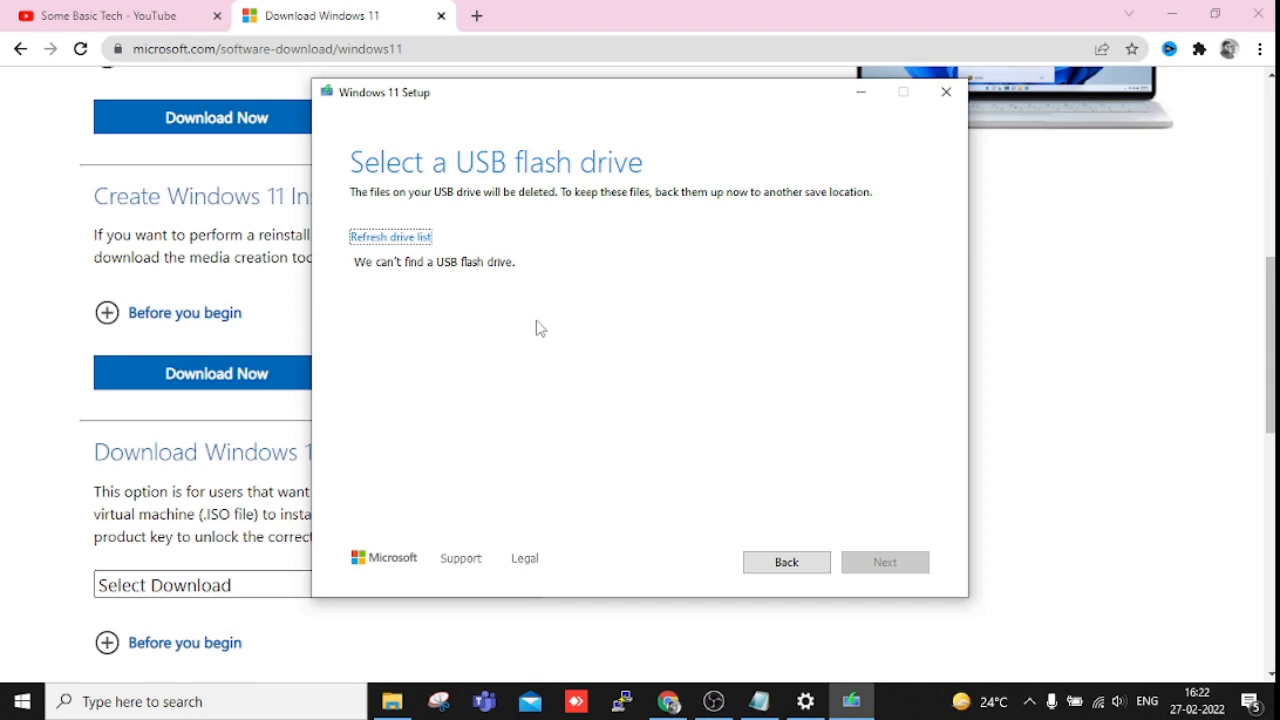
mouse_move(604, 300)
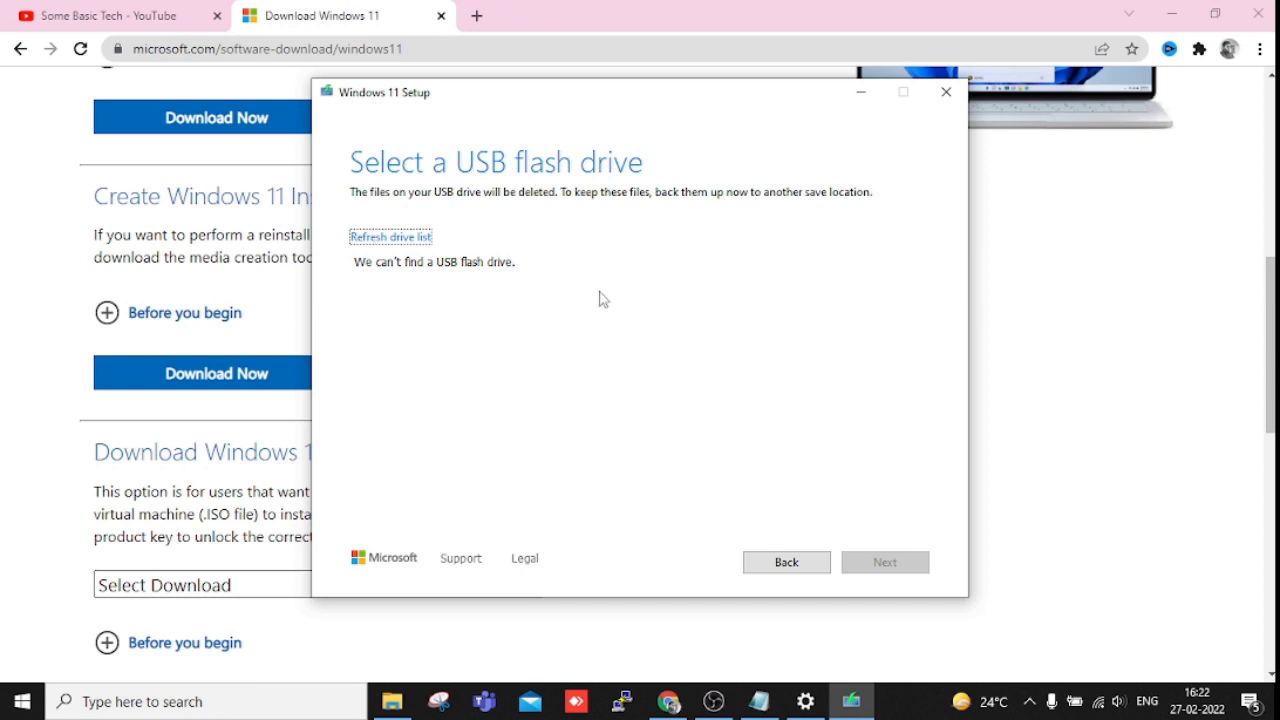
mouse_move(540, 388)
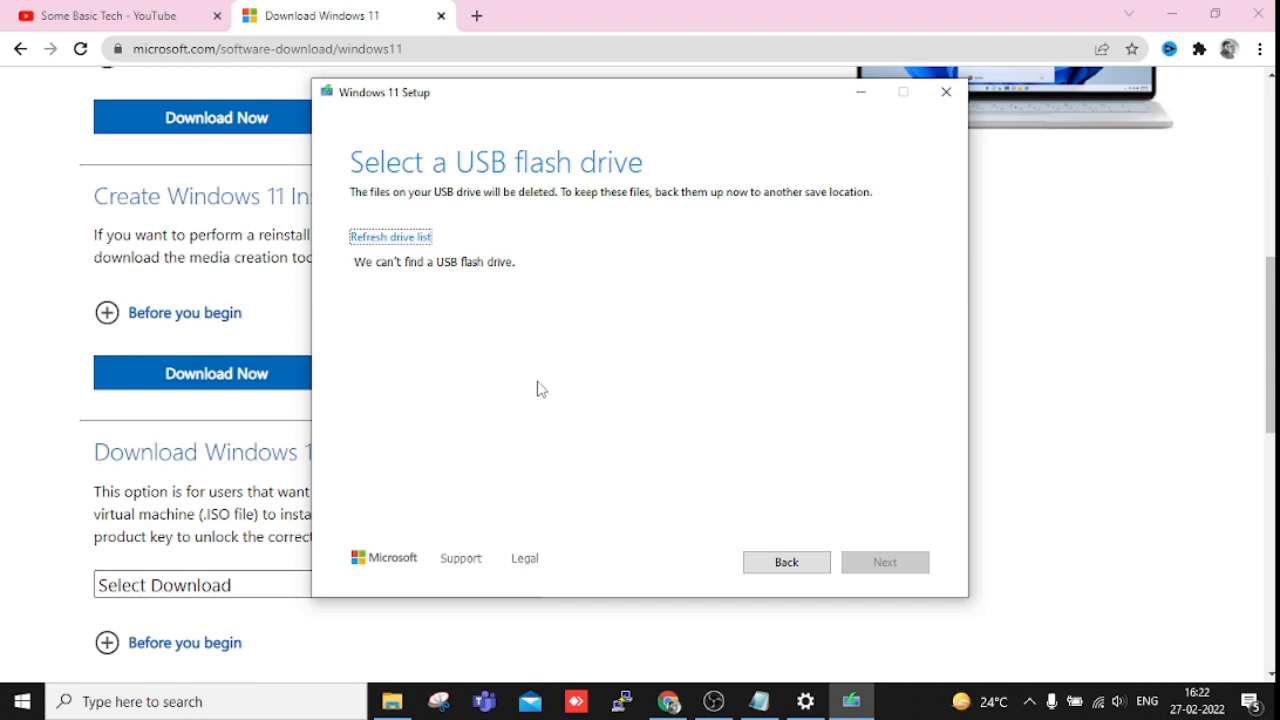
mouse_move(628, 432)
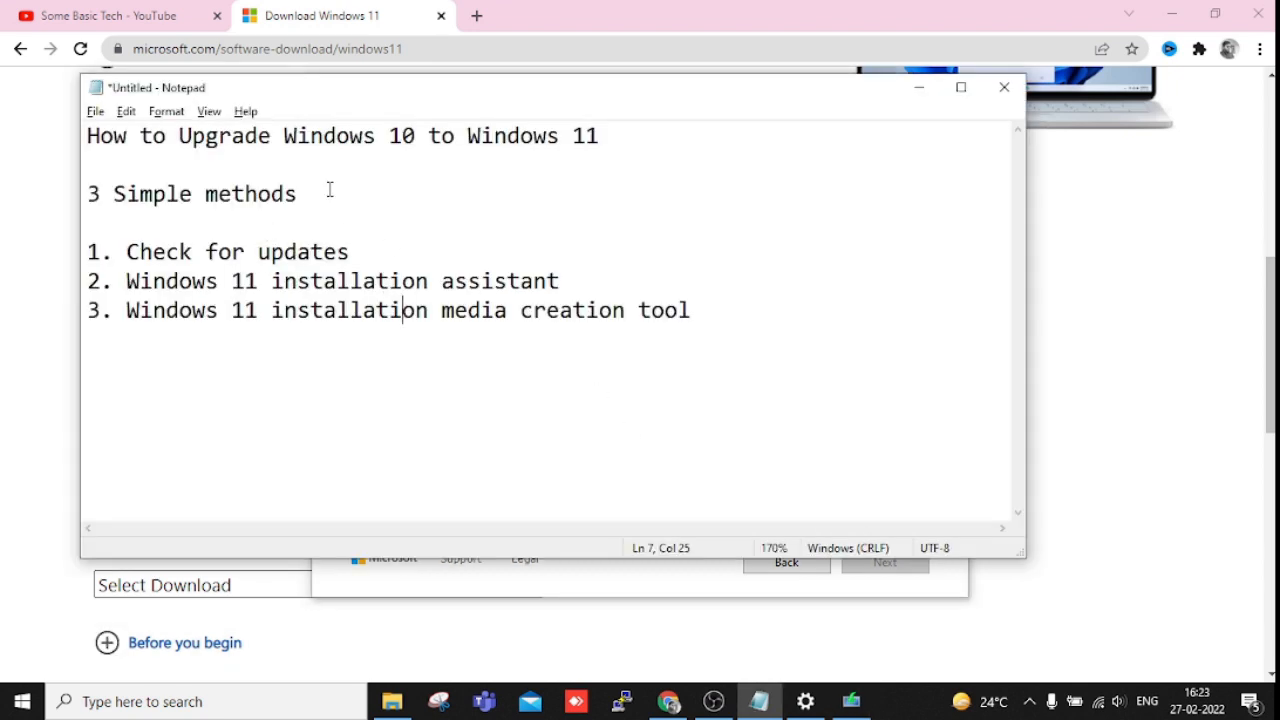
Step: Bring the Notepad recap of the three upgrade methods back in front
double_click(158, 252)
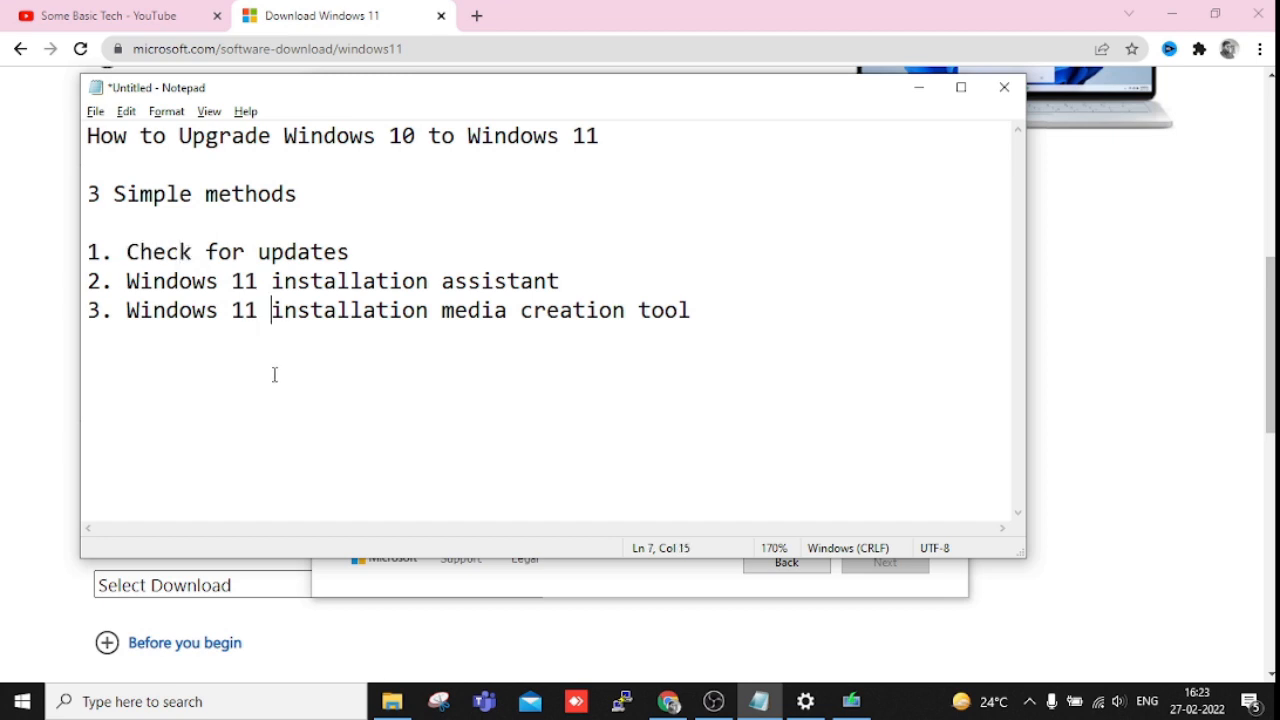
mouse_move(296, 370)
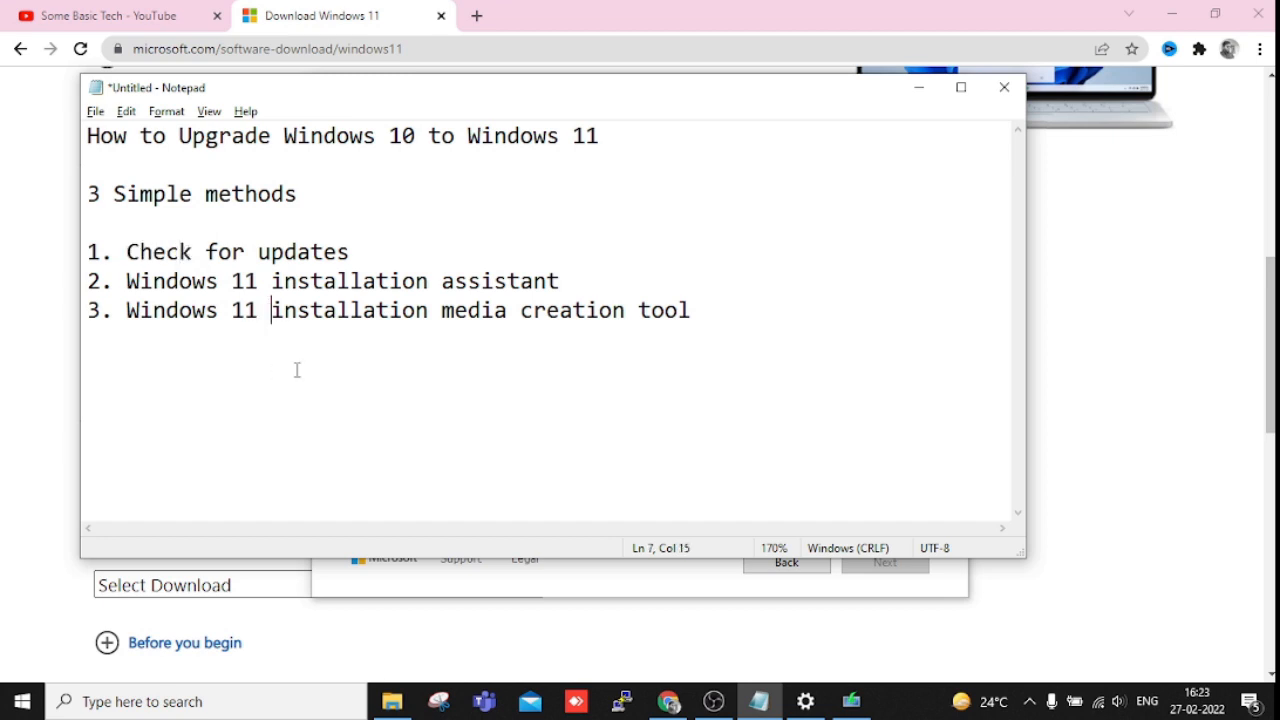